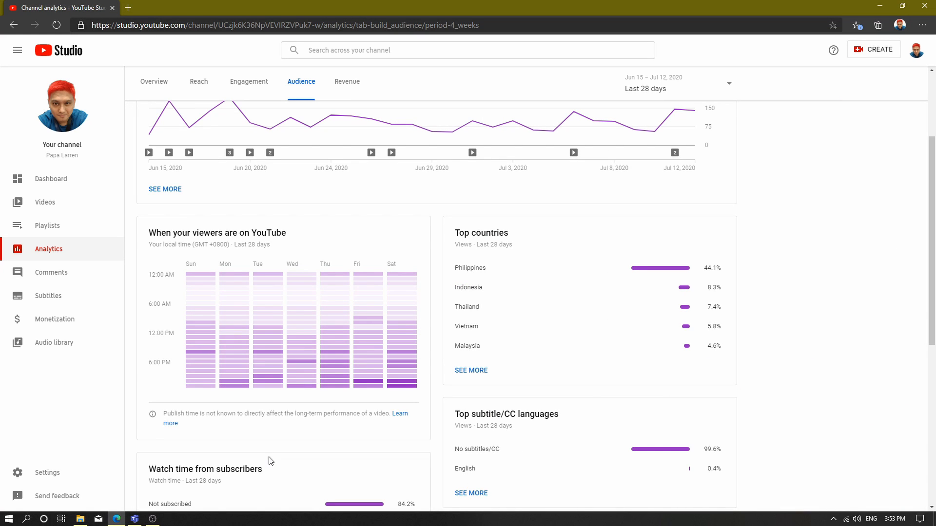
- In a blank workbook, enter the headers Date in A1, Day of Week in B1 and Time in C1
scroll(down, 3)
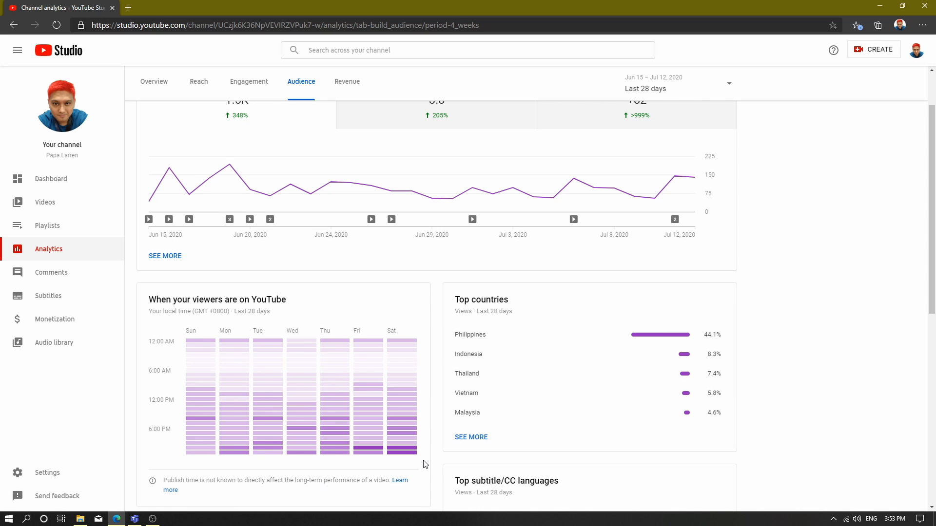
mouse_move(303, 317)
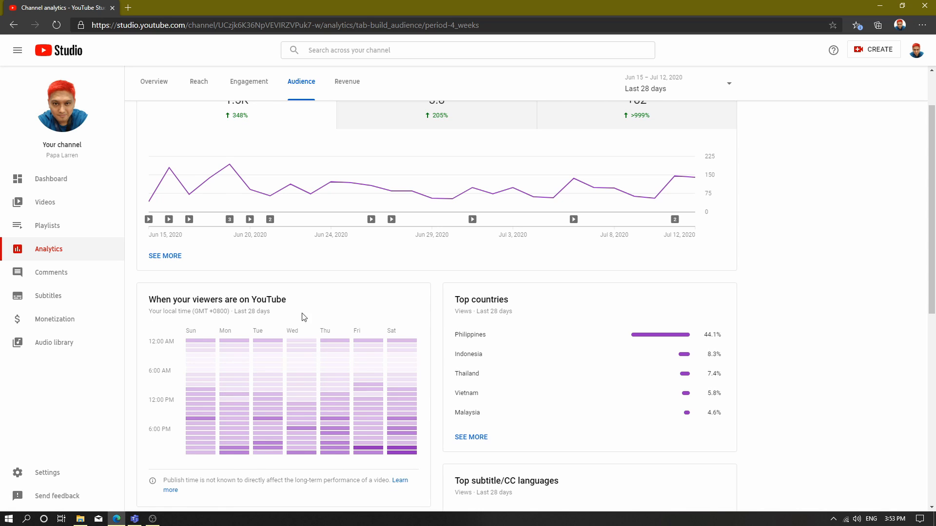
mouse_move(138, 415)
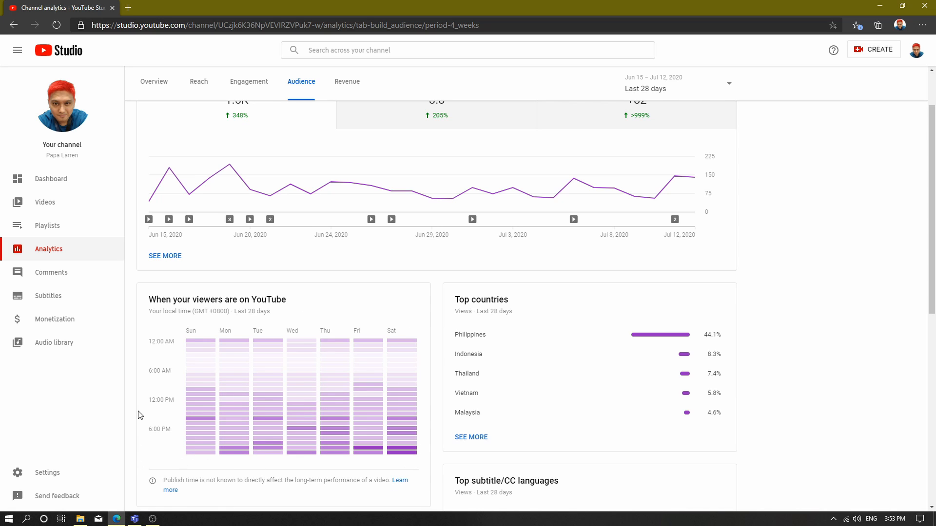
mouse_move(414, 473)
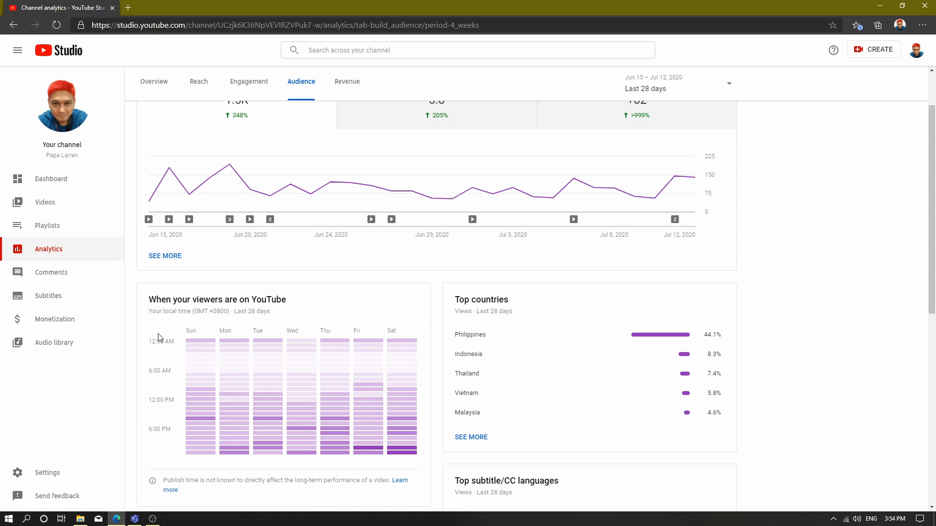
mouse_move(164, 434)
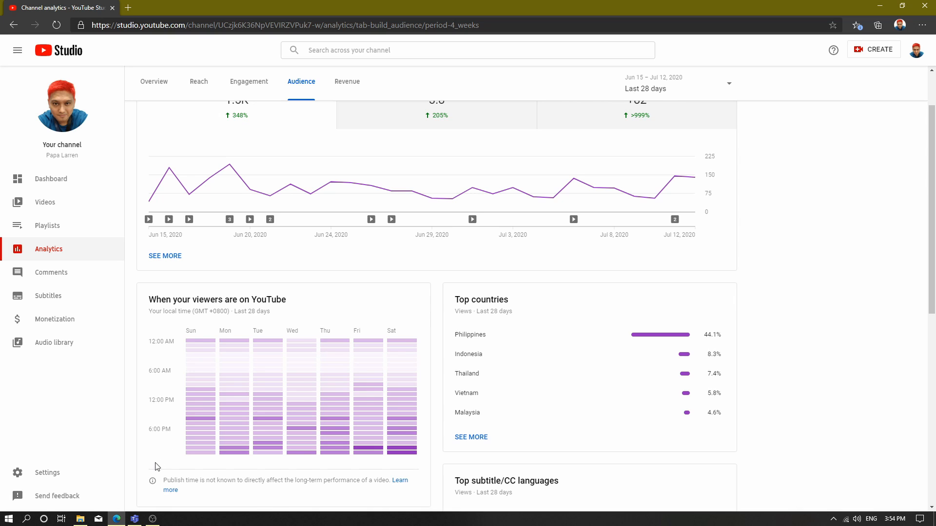
mouse_move(417, 455)
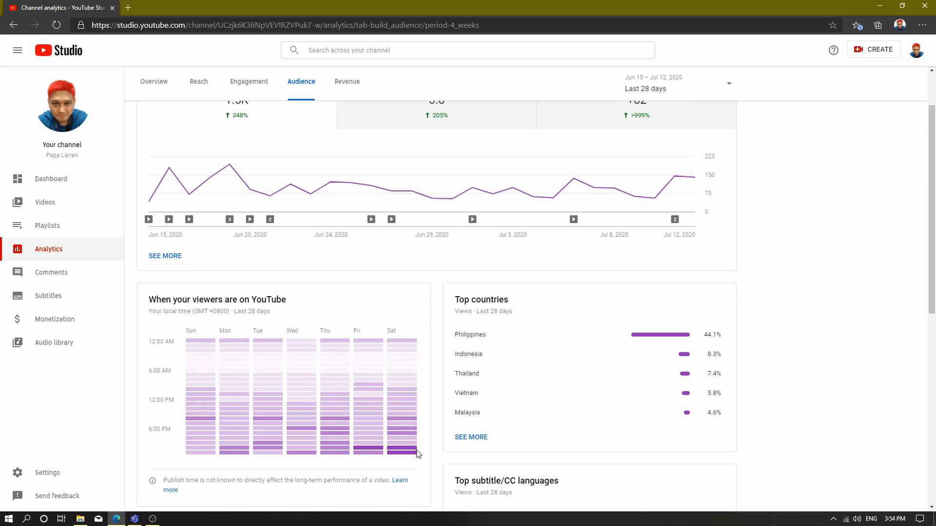
mouse_move(212, 359)
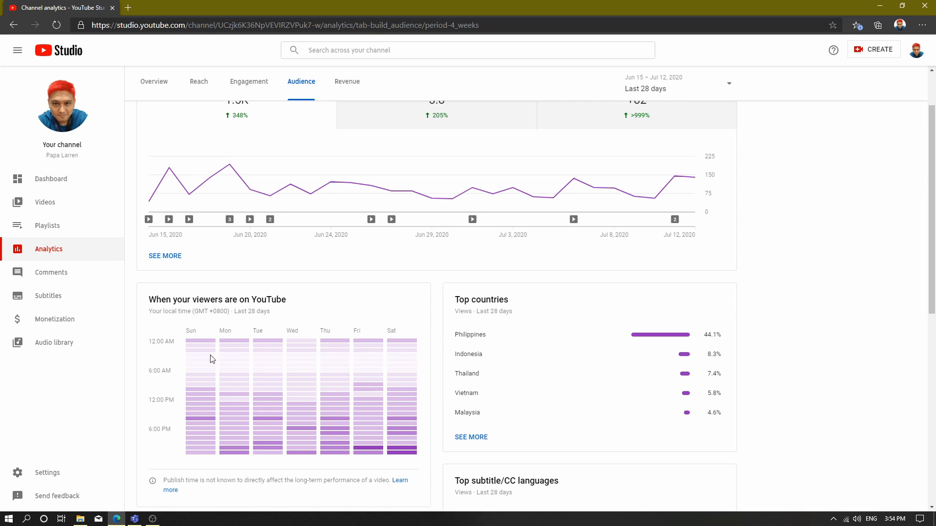
mouse_move(184, 388)
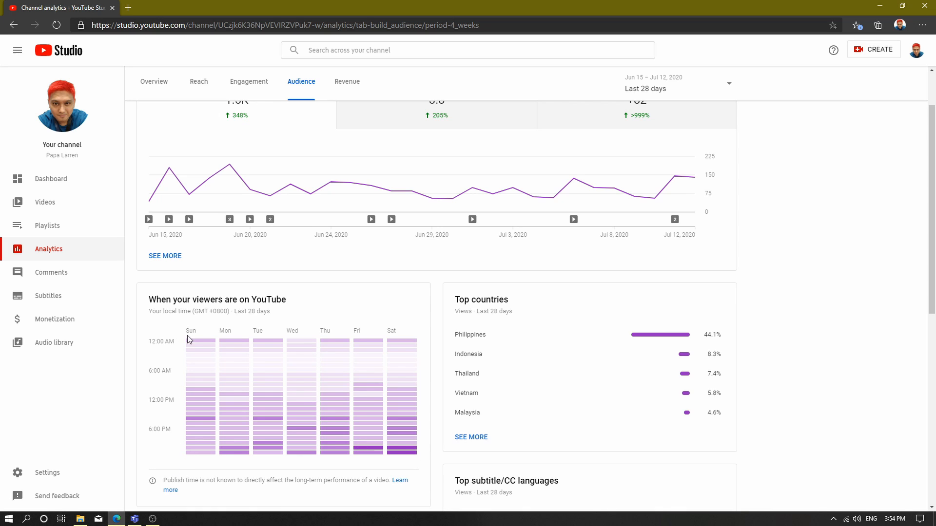
mouse_move(335, 355)
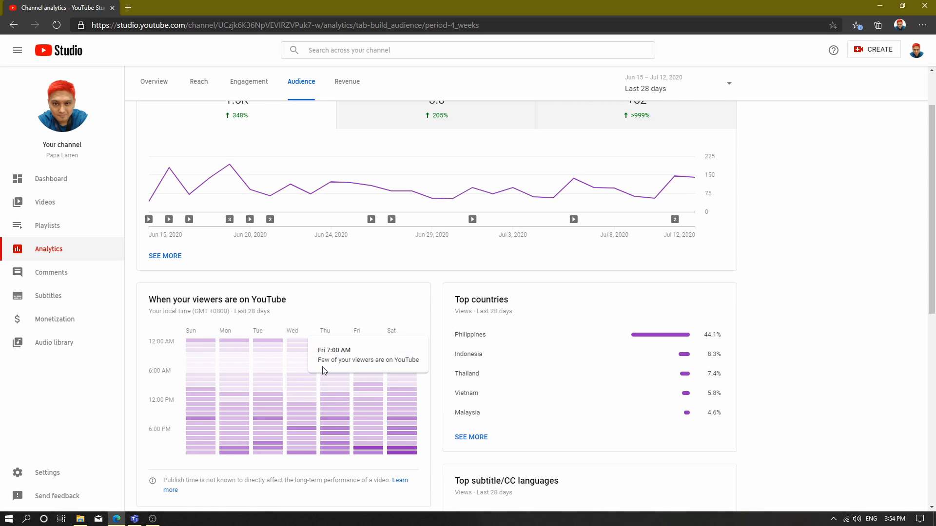
click(170, 518)
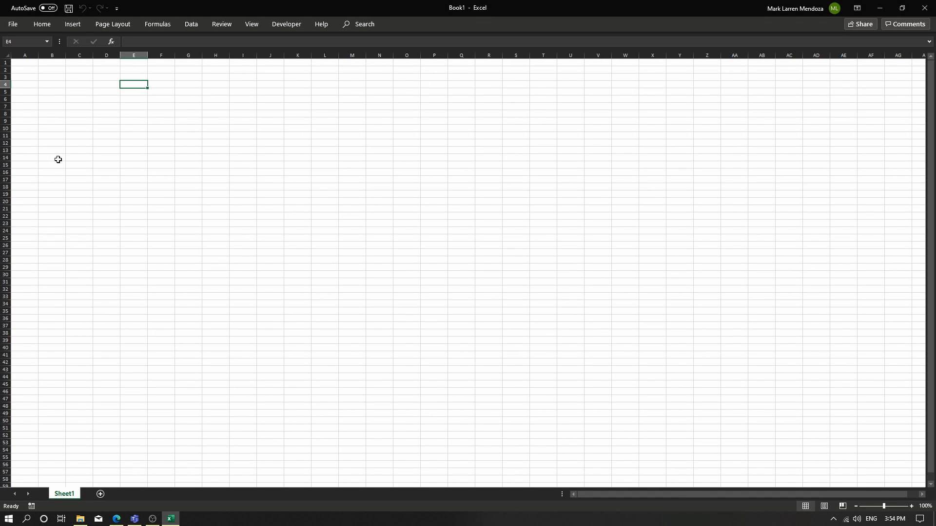
mouse_move(101, 242)
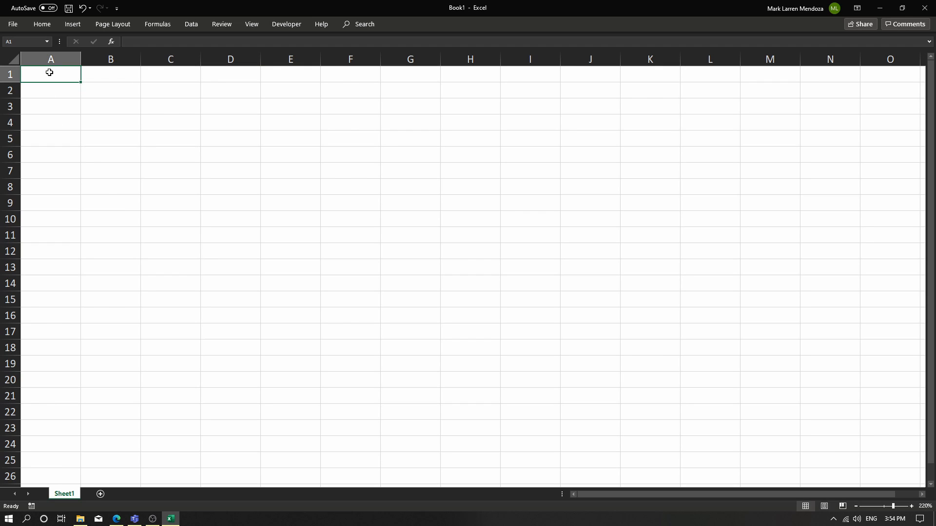
text(D)
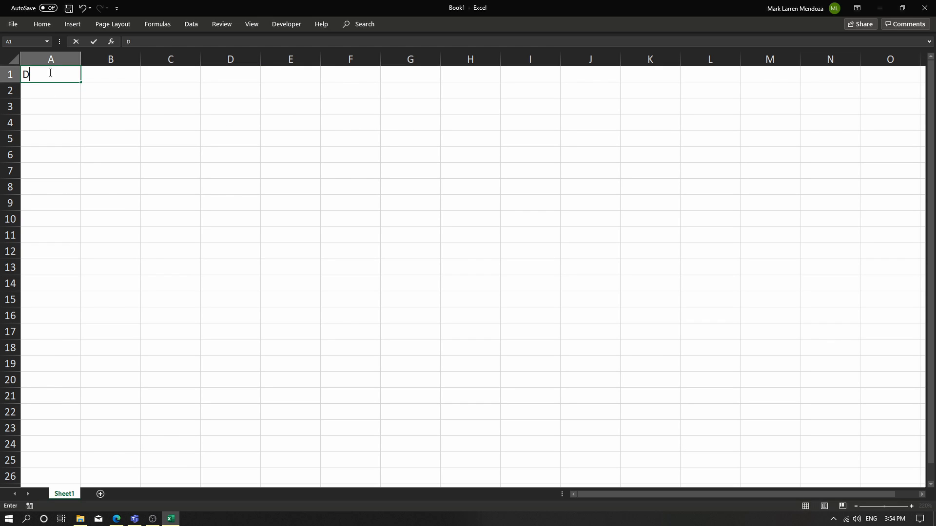
text(ay of Wee)
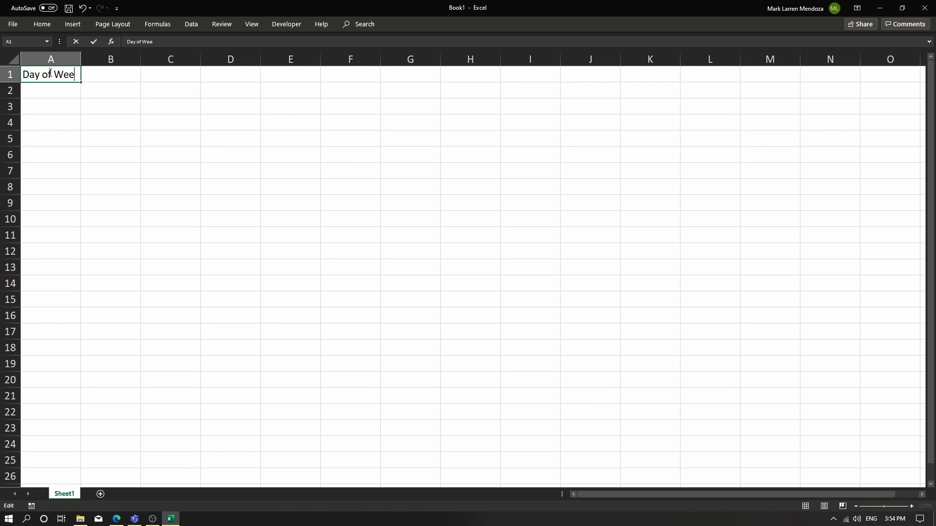
text(Date)
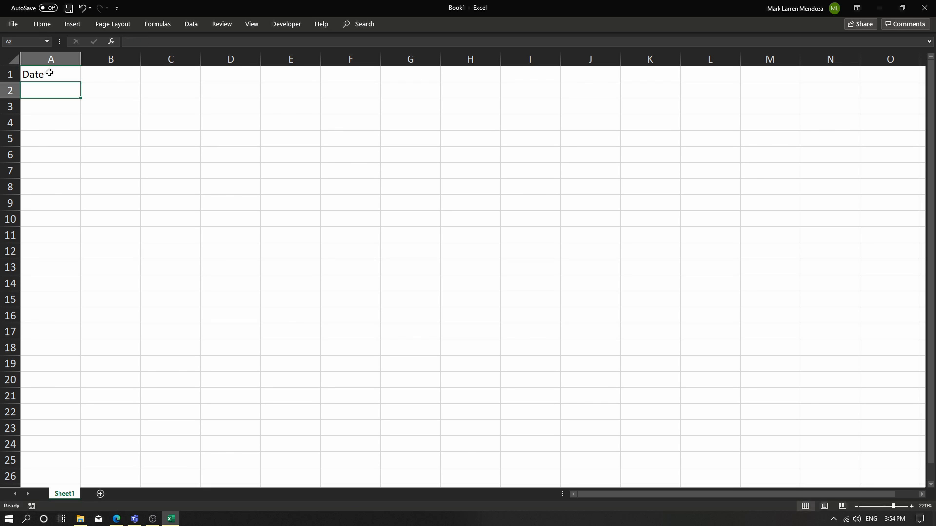
text(Day of Week)
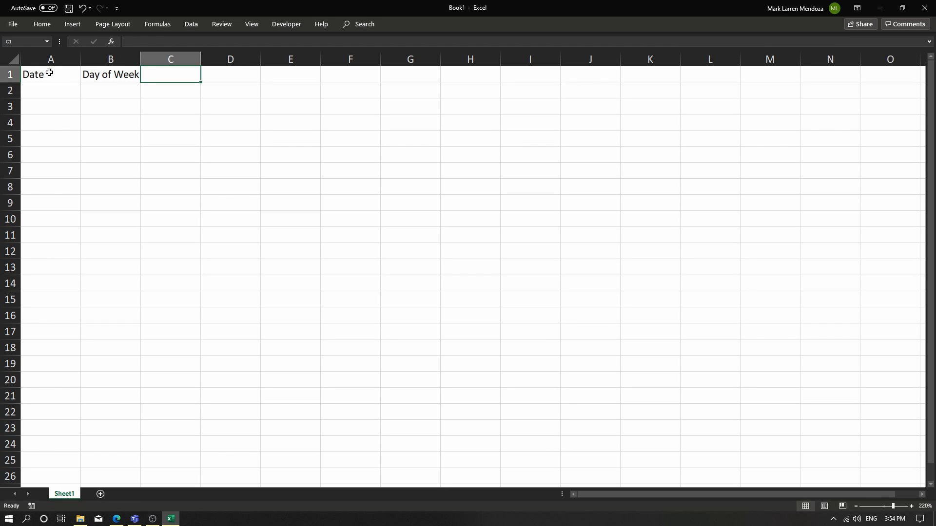
text(Time)
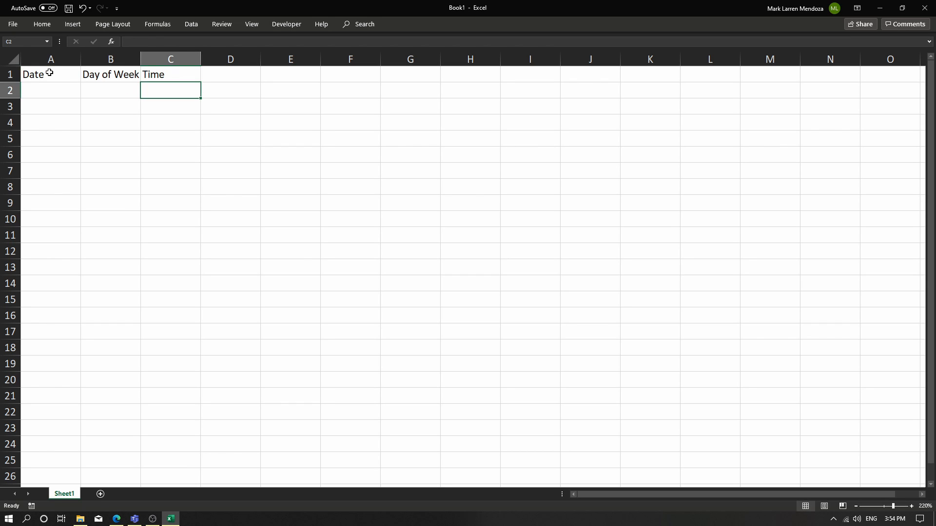
click(110, 74)
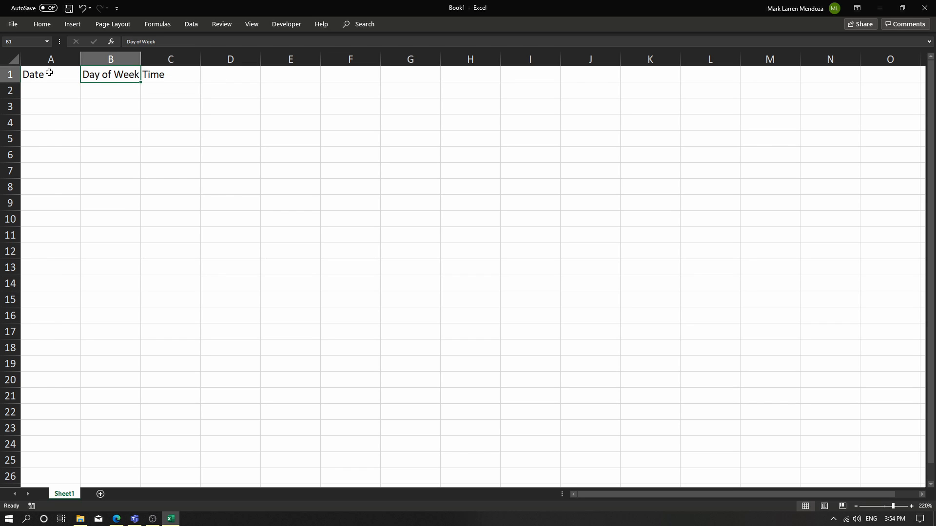
click(350, 74)
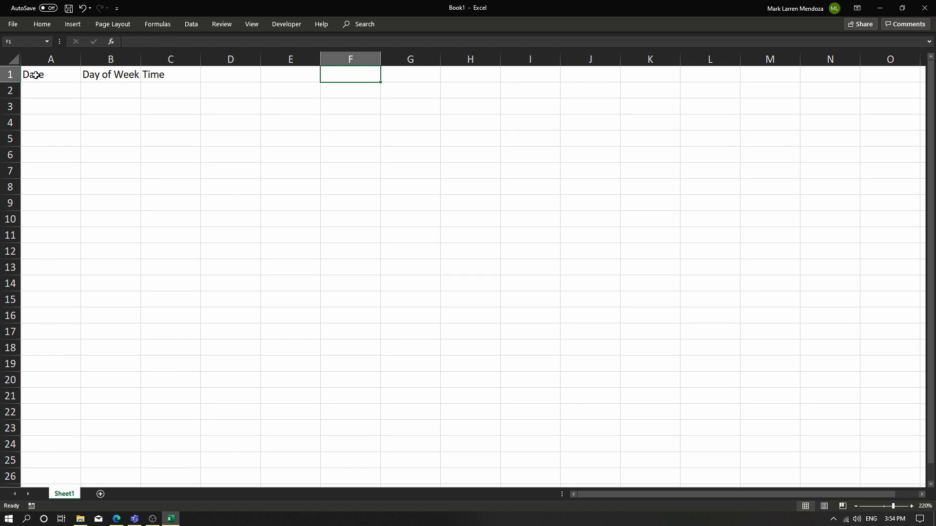
- With 1/1/2020 in A2, enter =TEXT(A2,"ddd") in B2
click(50, 90)
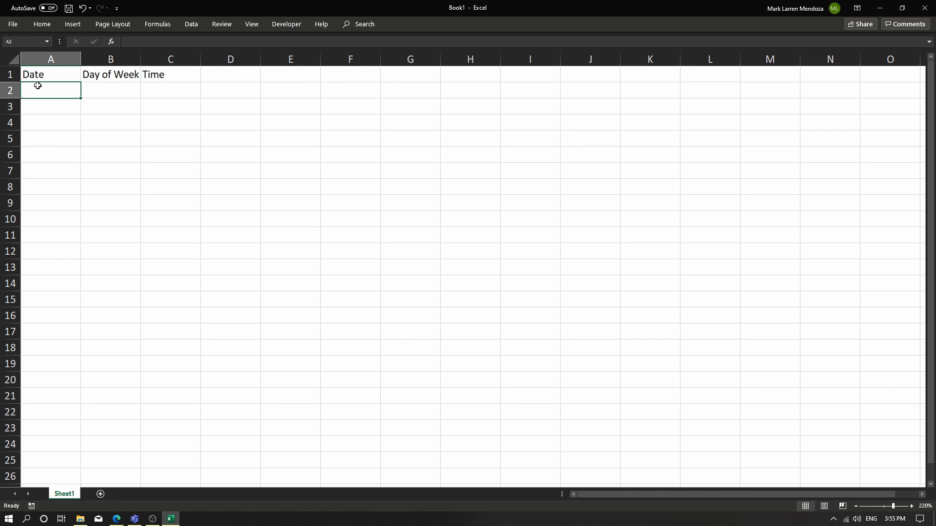
click(109, 90)
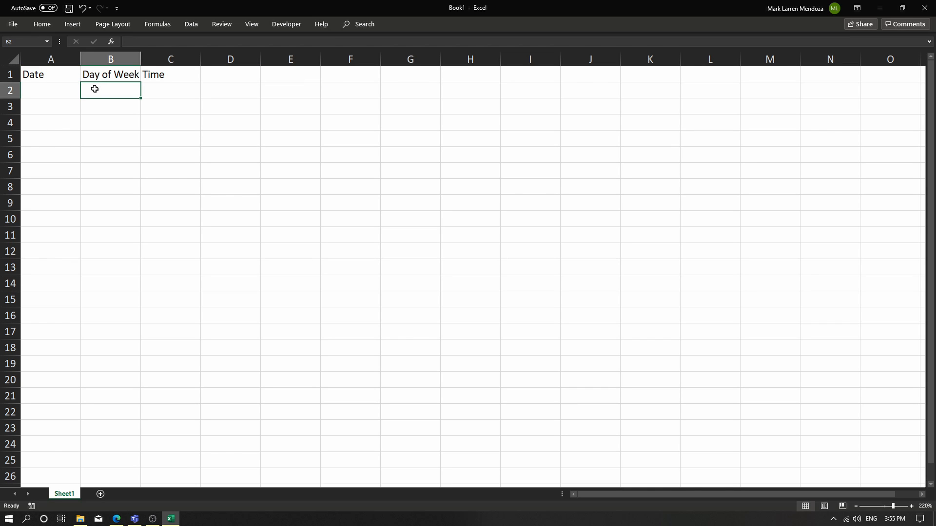
click(50, 90)
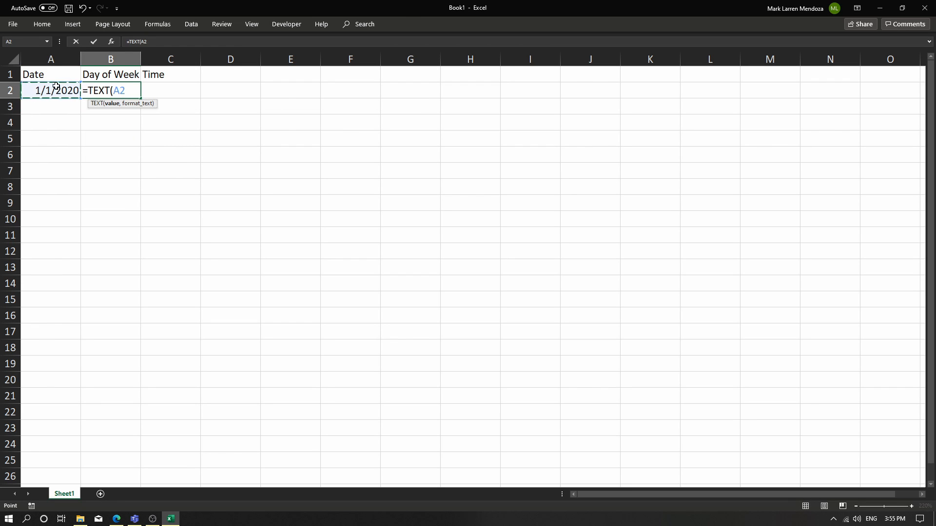
text(,"ddd)
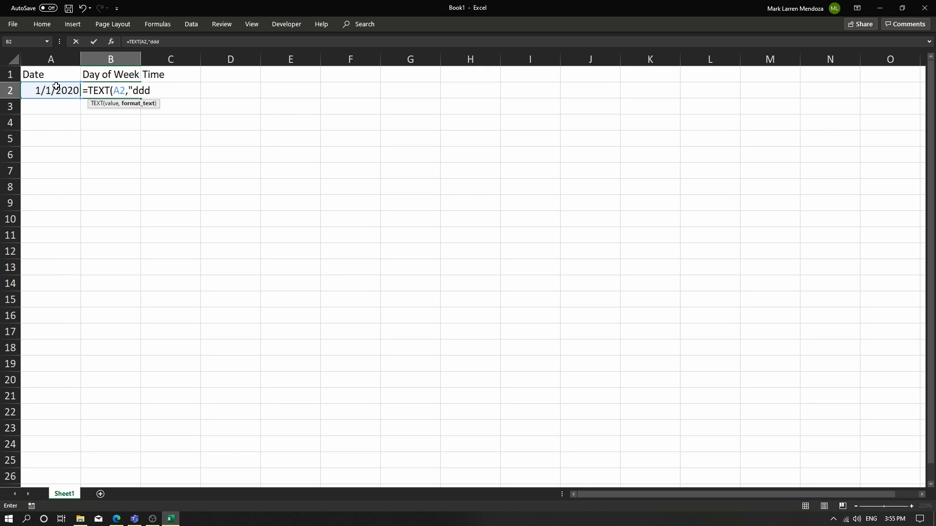
text(")
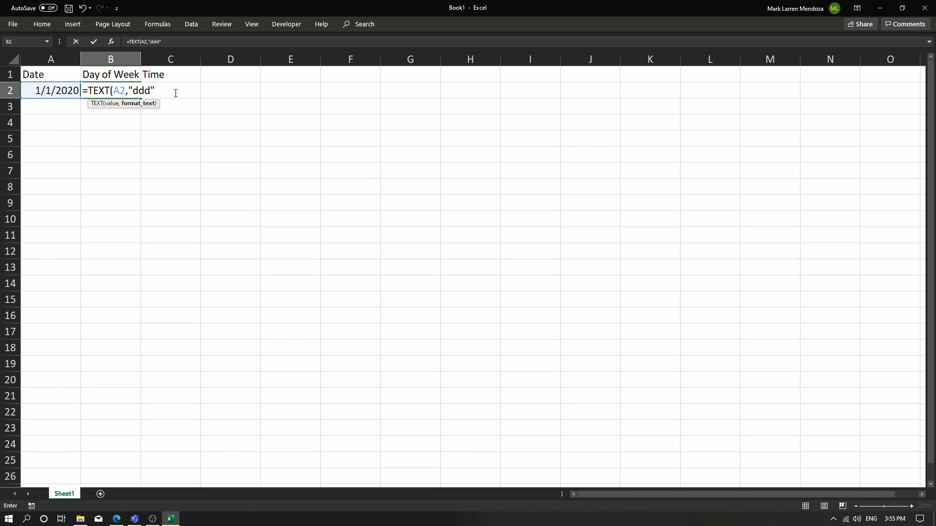
key(Enter)
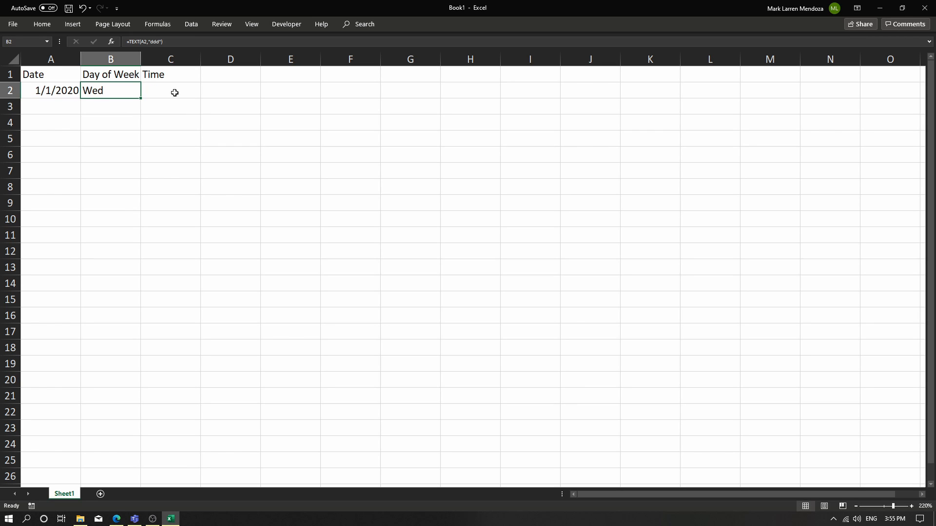
mouse_move(117, 90)
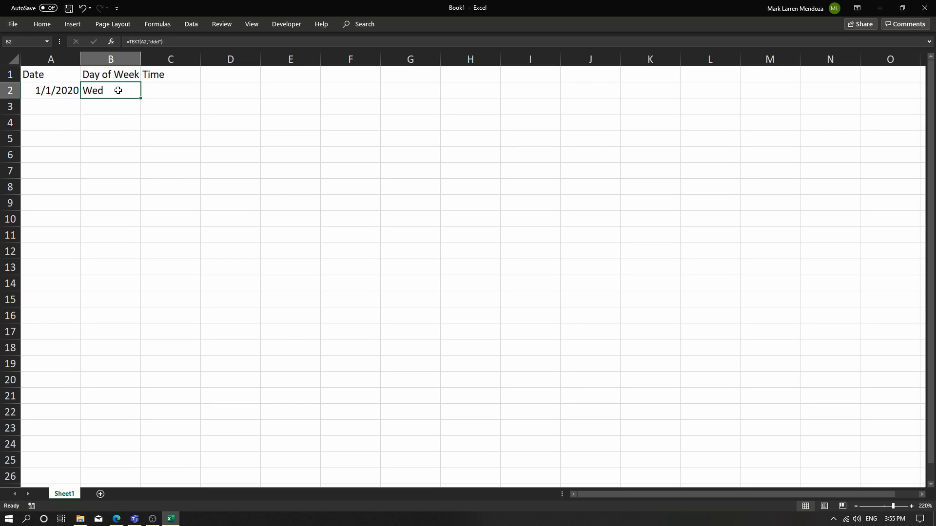
- Edit the B2 formula's format code so it shows the short weekday Wed
double_click(110, 90)
text(d)
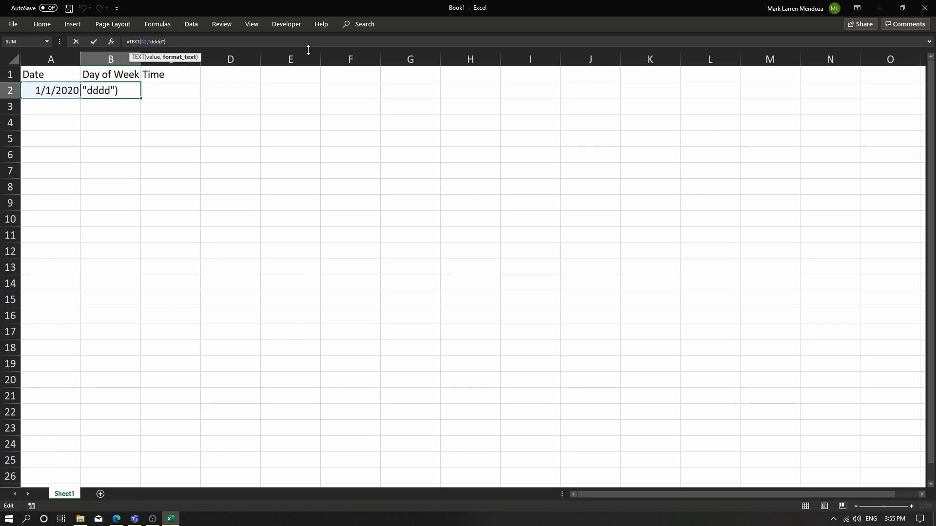
key(Backspace)
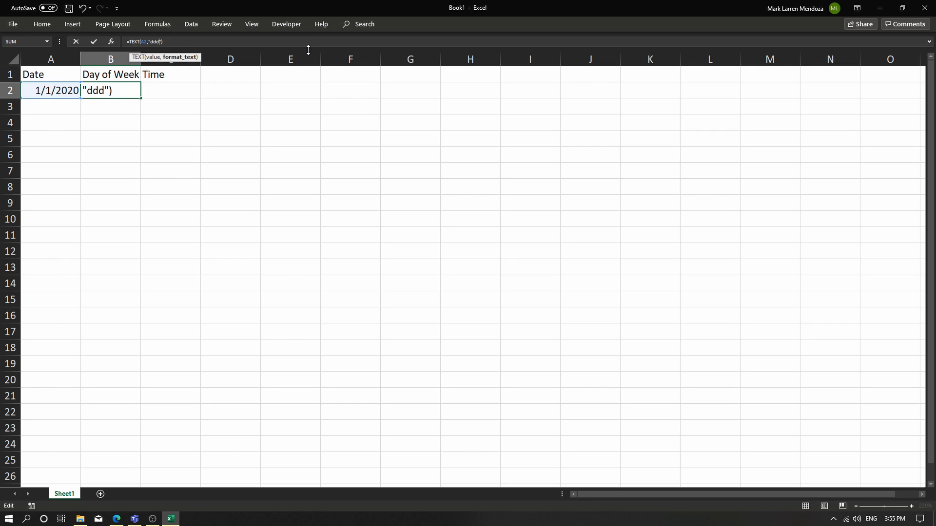
key(Backspace)
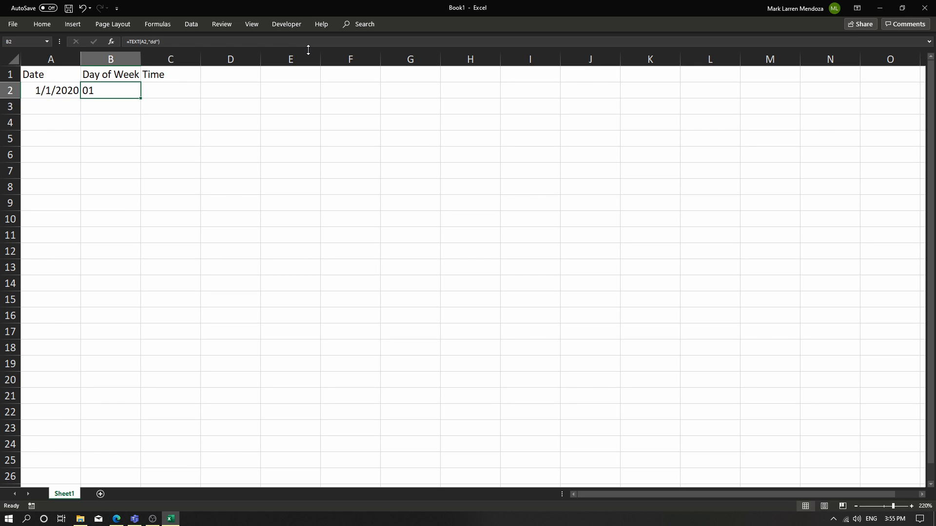
click(110, 59)
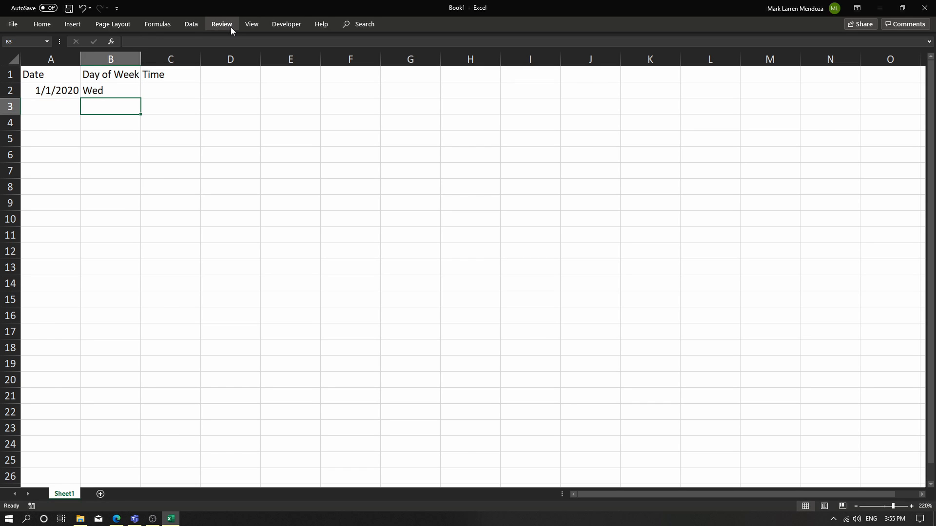
- Apply the Number format to A2 so the date shows as 43831.00
click(110, 90)
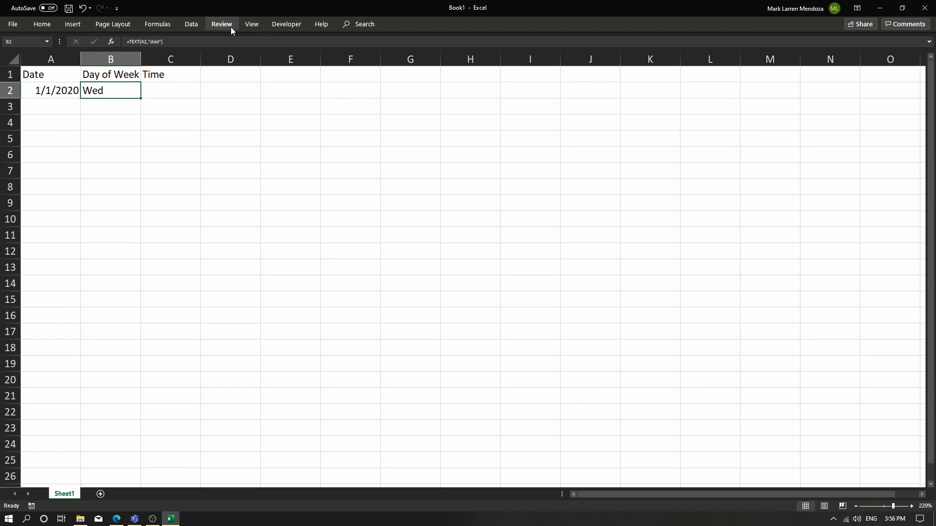
click(50, 90)
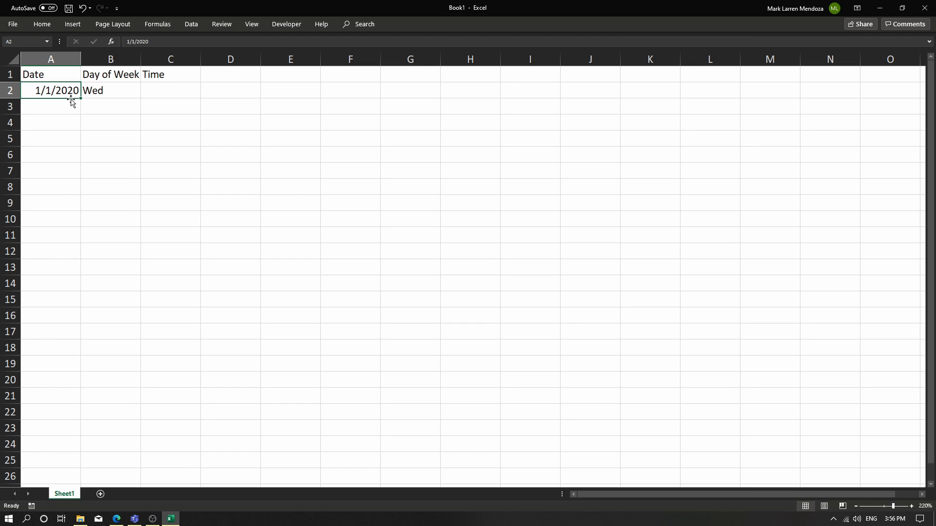
click(381, 42)
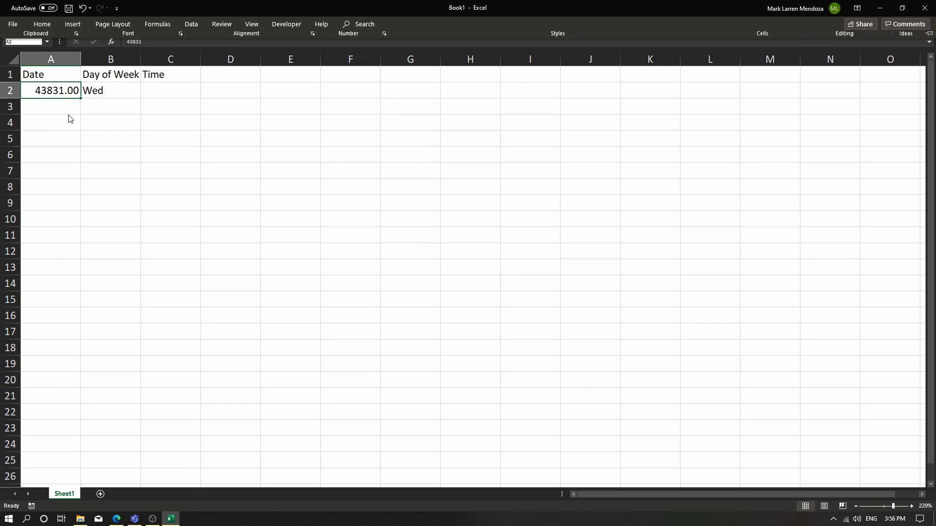
click(50, 106)
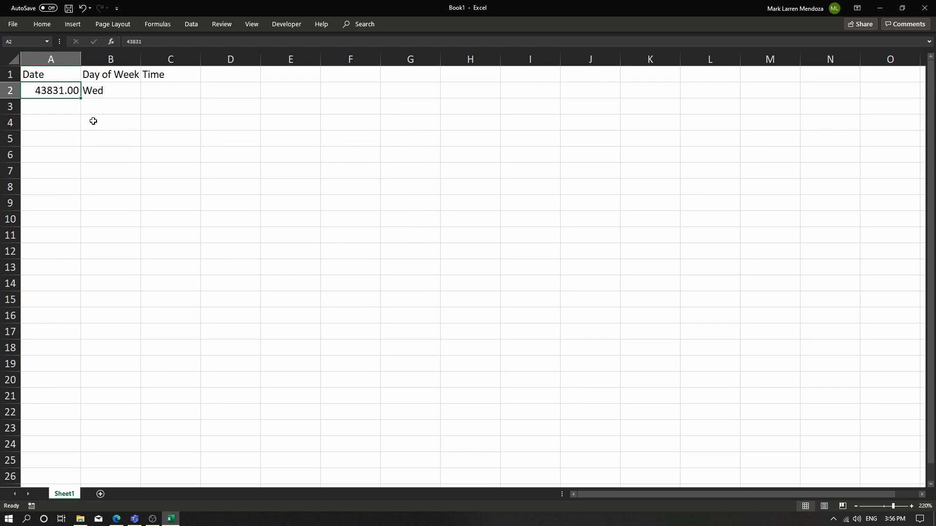
mouse_move(62, 94)
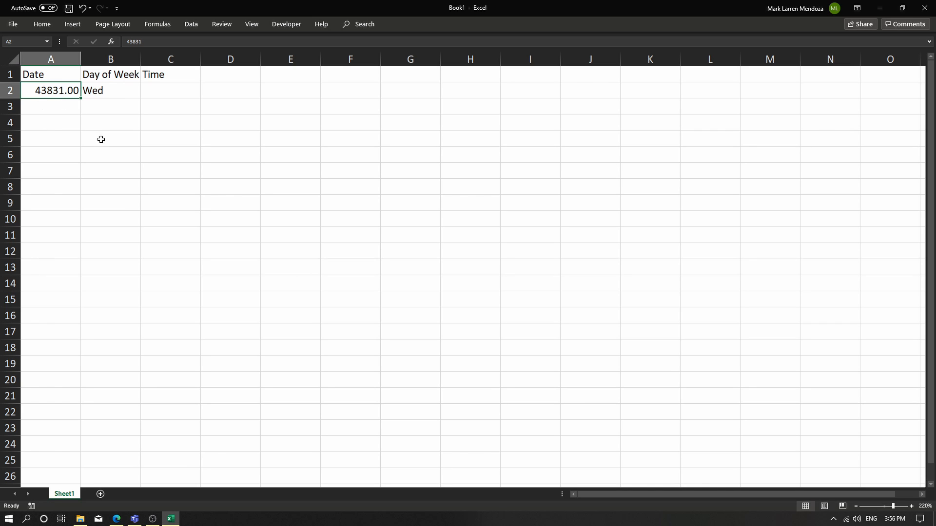
mouse_move(217, 170)
text(43831.5)
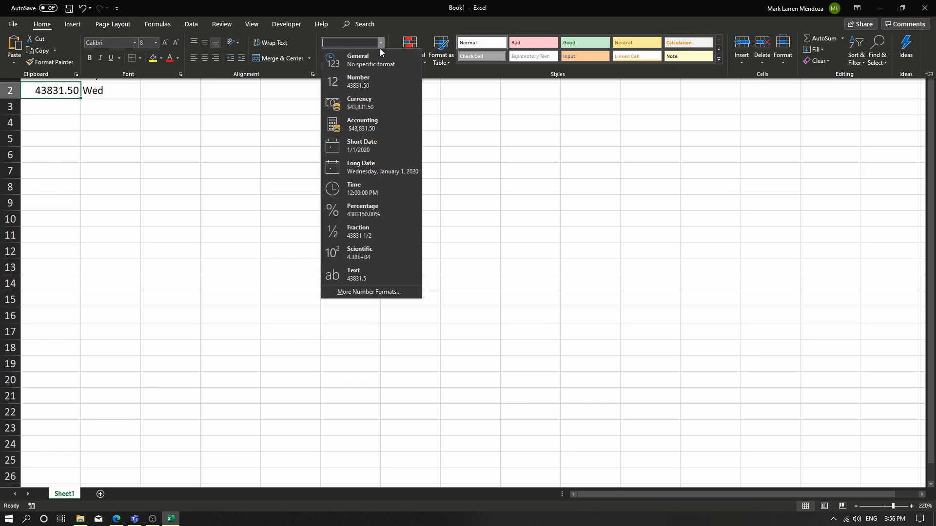
mouse_move(402, 187)
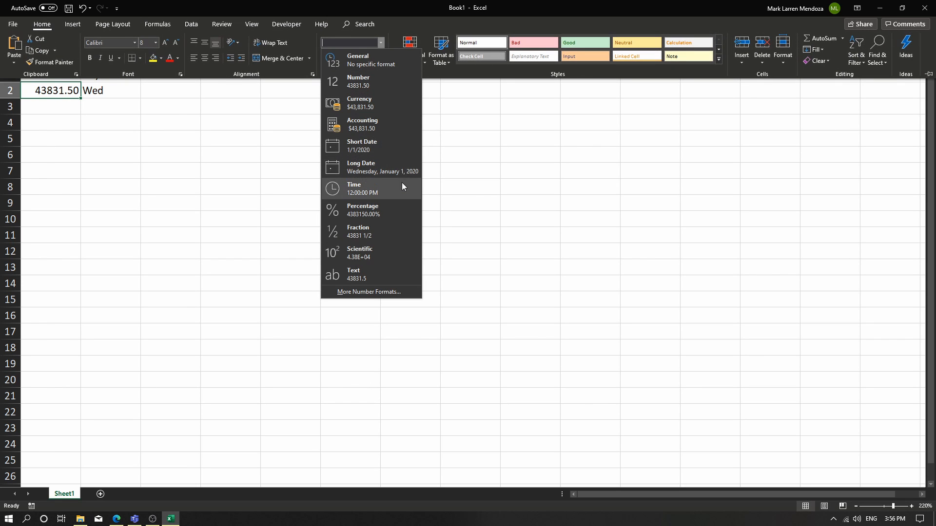
mouse_move(396, 206)
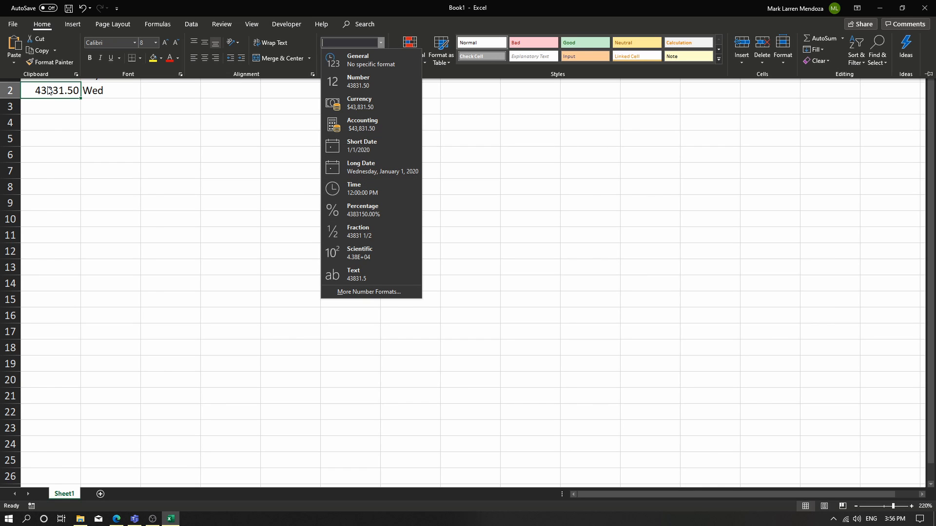
- Give A2 the custom format m/d/yyyy h:mm:ss AM/PM, then revert it to 1/1/2020
click(368, 293)
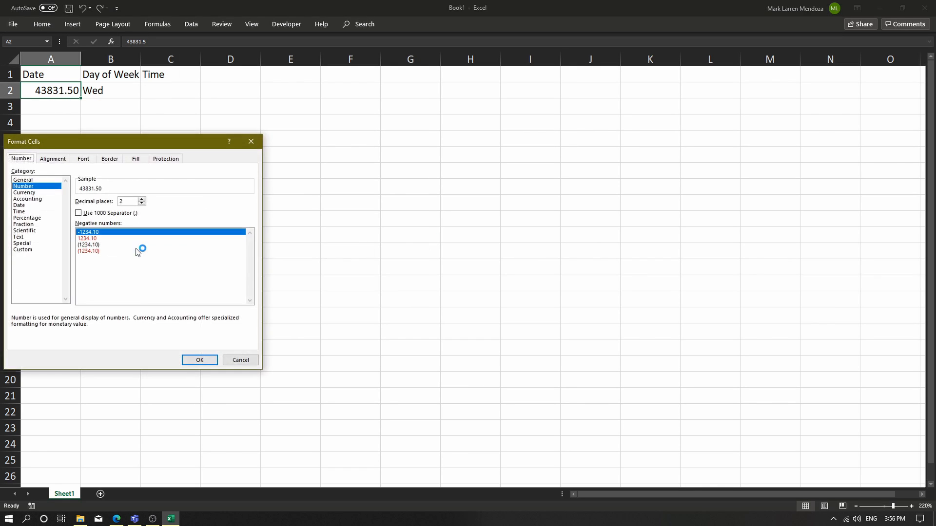
click(22, 250)
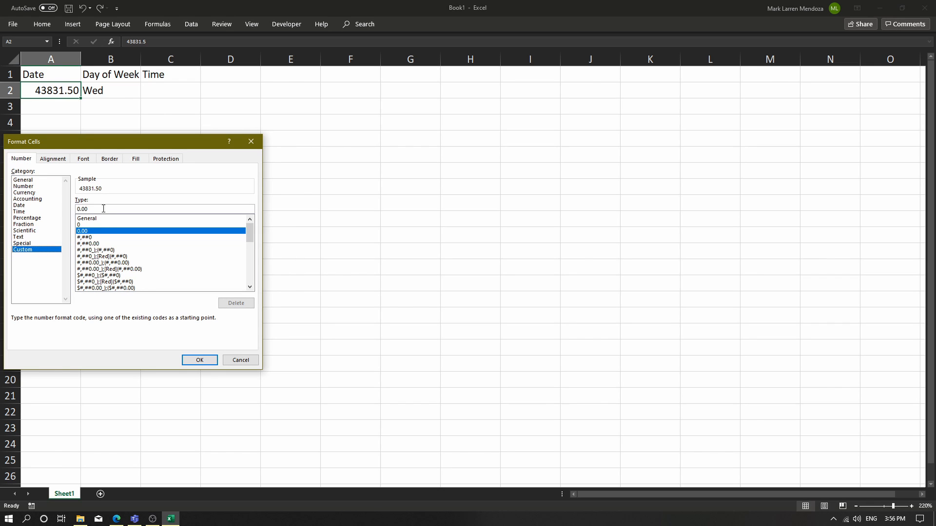
click(19, 205)
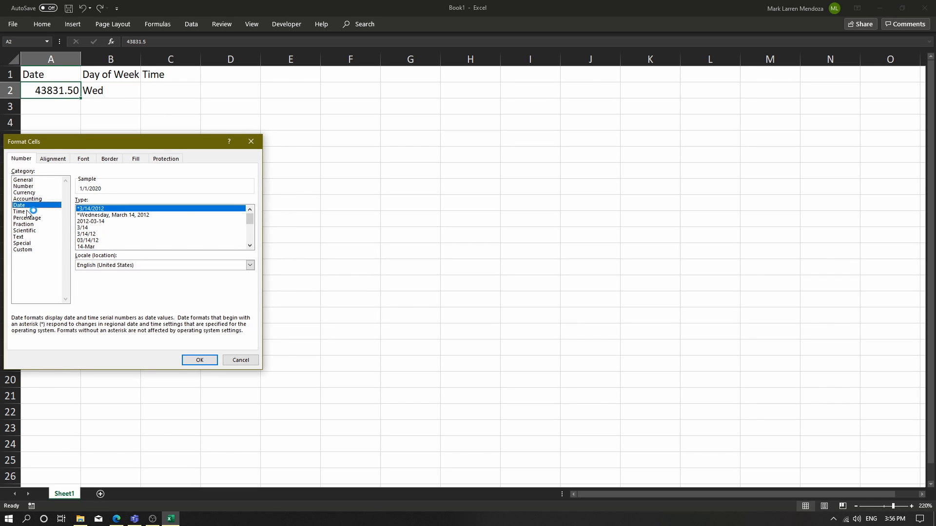
click(19, 211)
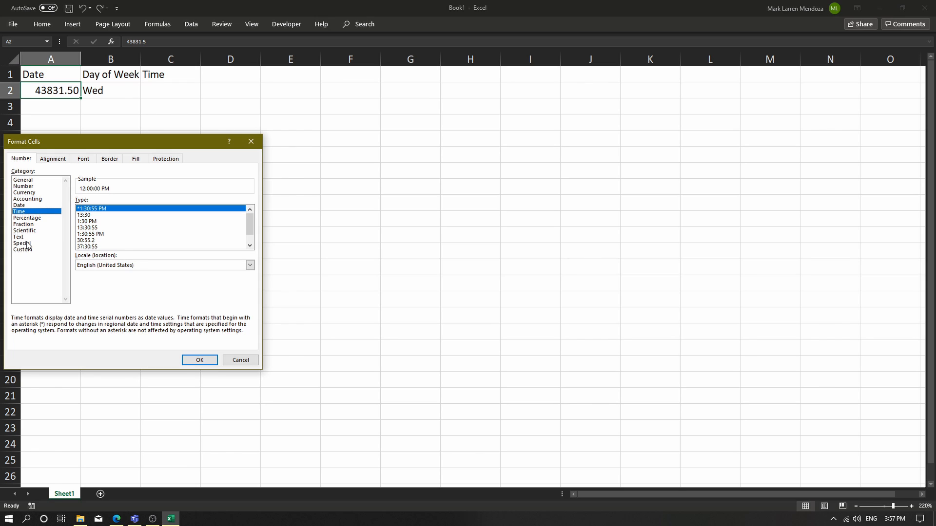
click(23, 249)
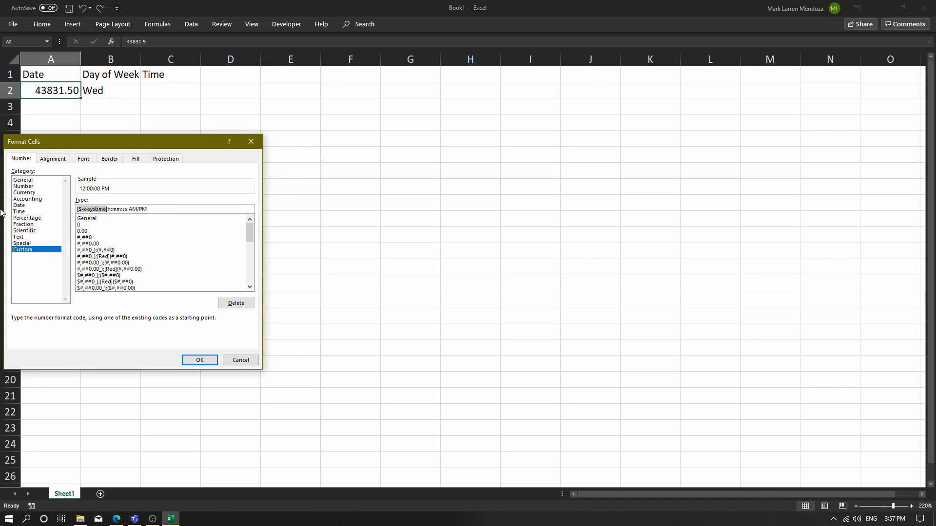
text(m/d/yyyy h:mm:ss AM/PM)
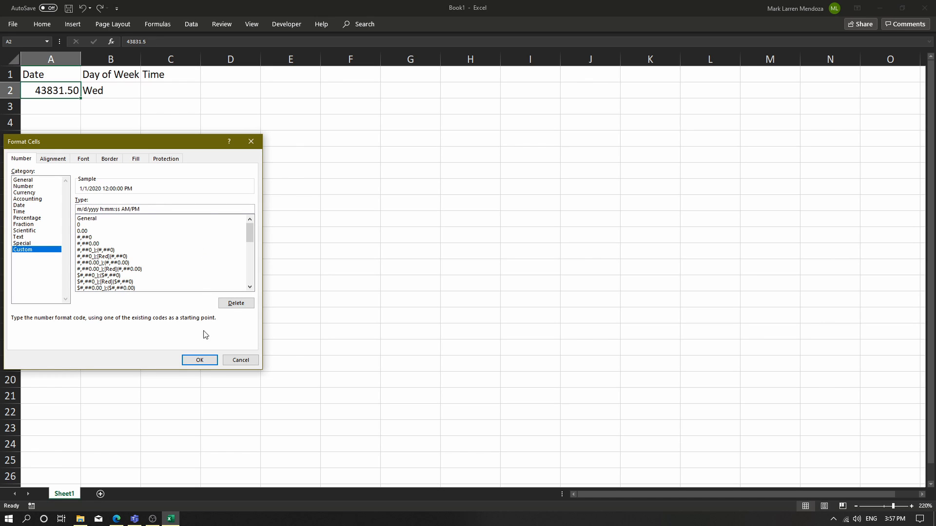
click(199, 360)
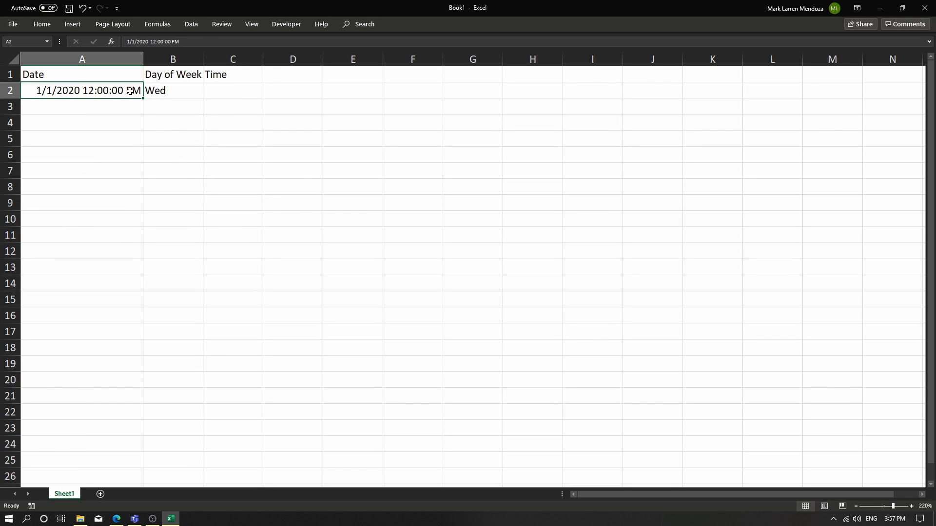
mouse_move(134, 235)
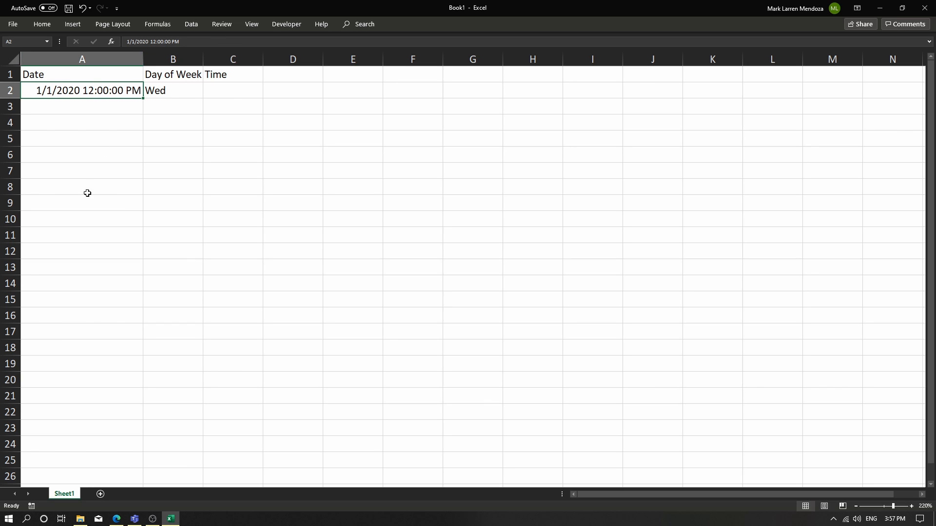
click(41, 24)
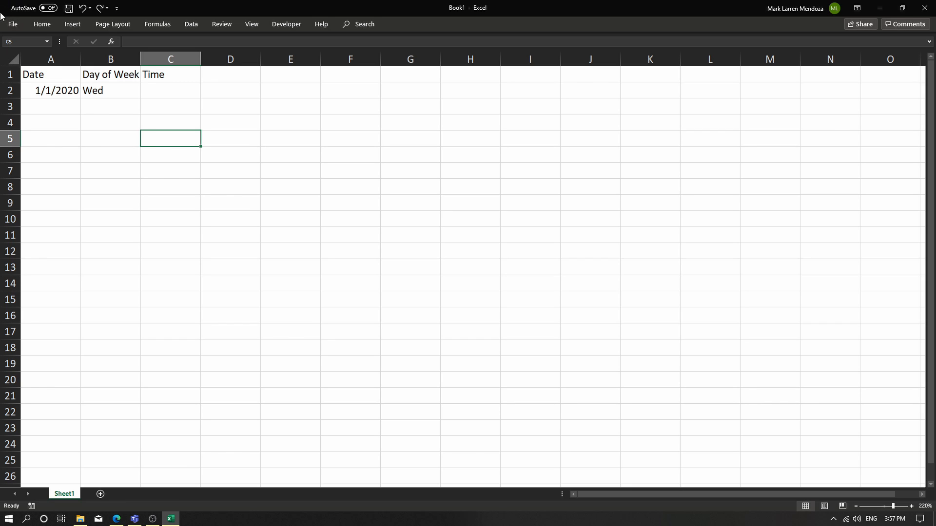
- Enter =TODAY() in A3 to get today's date, 7/14/2020
click(51, 90)
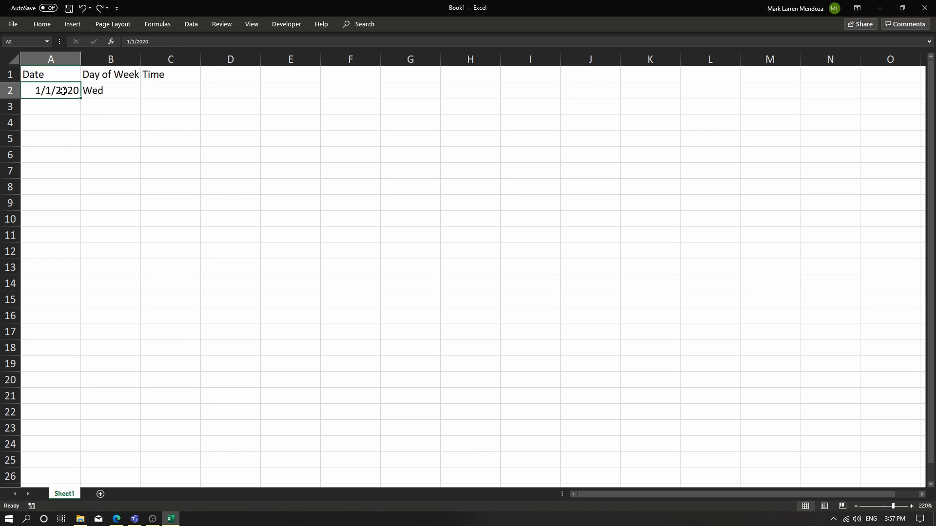
click(51, 107)
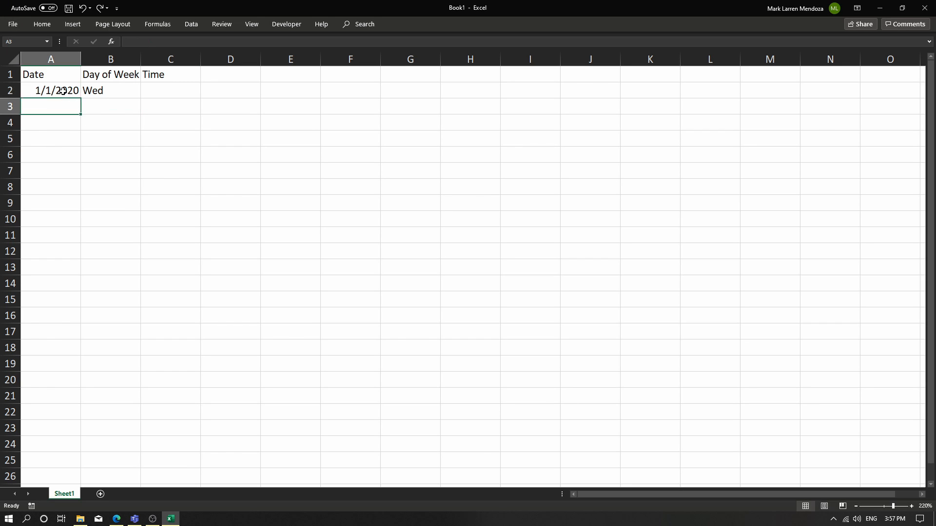
text(=today)
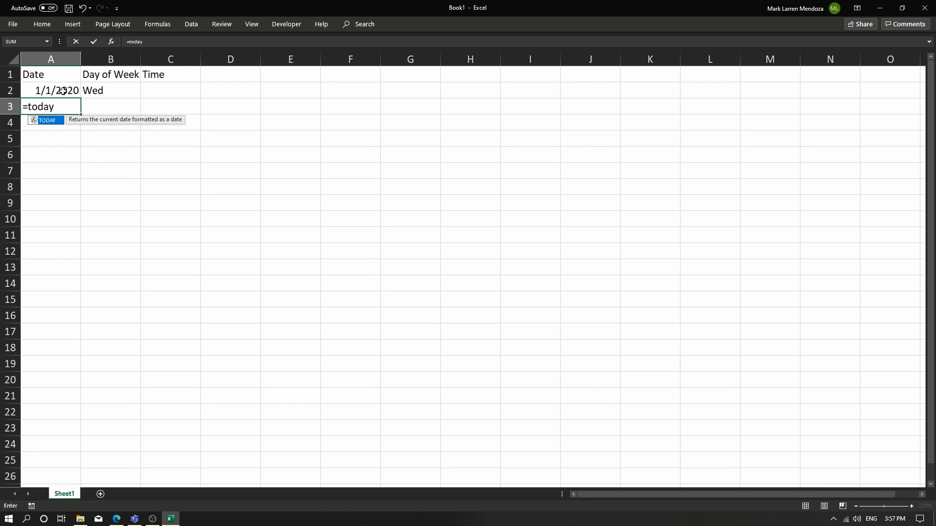
text(()
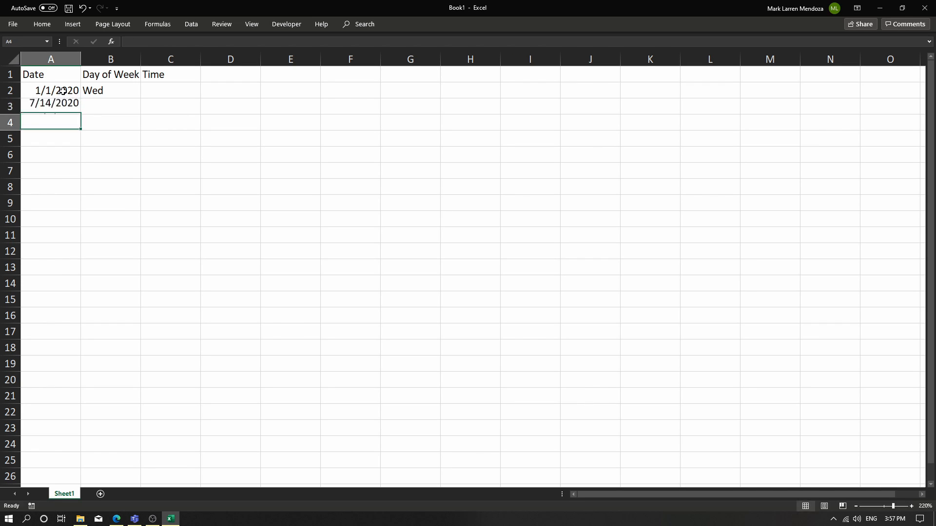
- Enter =RANDBETWEEN(A2,A3) in C2 for a random date serial between both dates
click(110, 106)
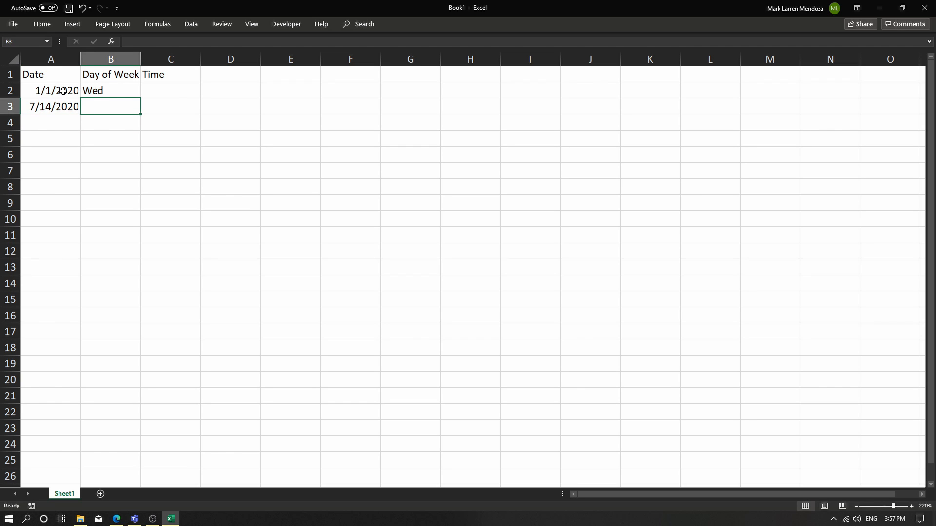
text(=rand)
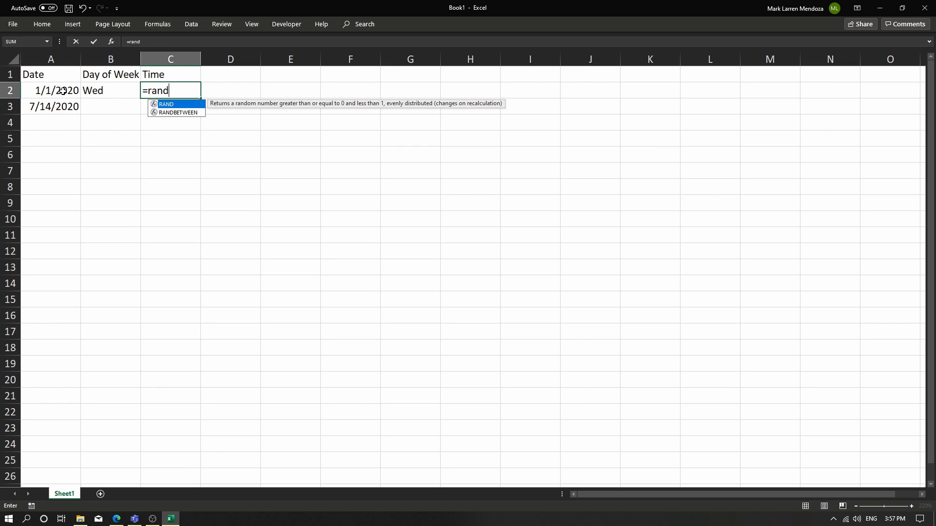
text(RAND)
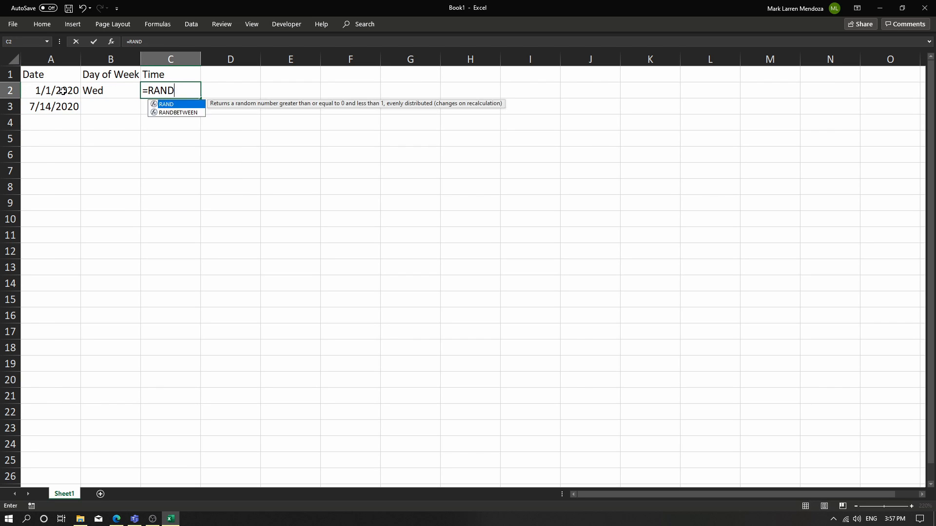
text(be)
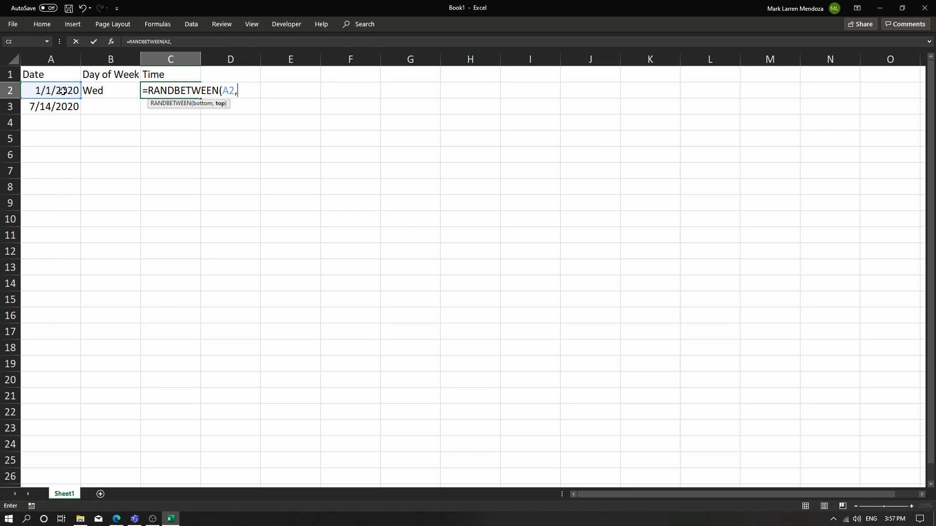
click(51, 106)
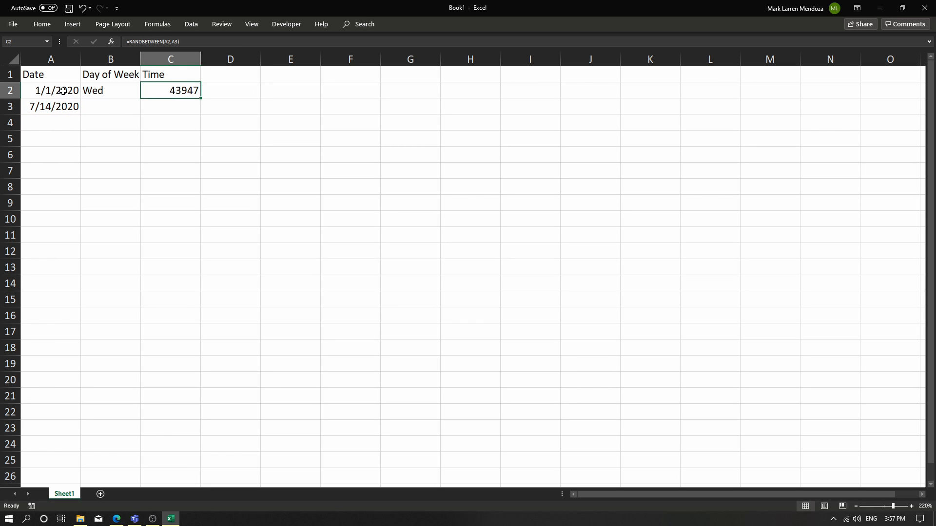
- Enter =RANDBETWEEN($A$2,$A$3) in C2 and fill it down the column
scroll(down, 3)
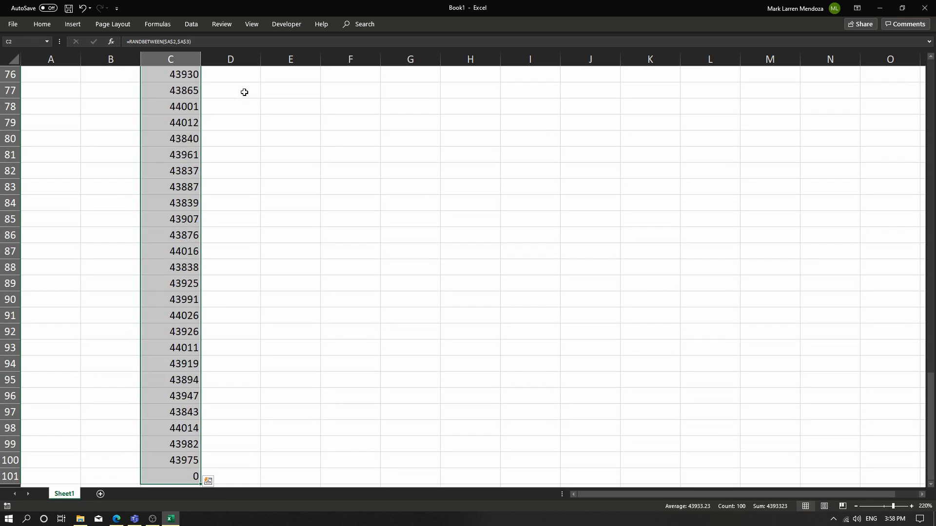
scroll(up, 3)
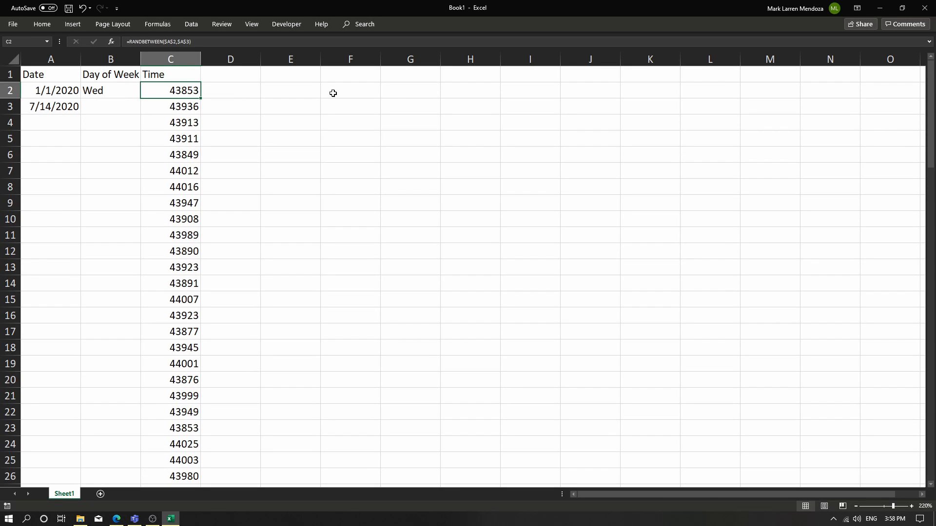
double_click(169, 91)
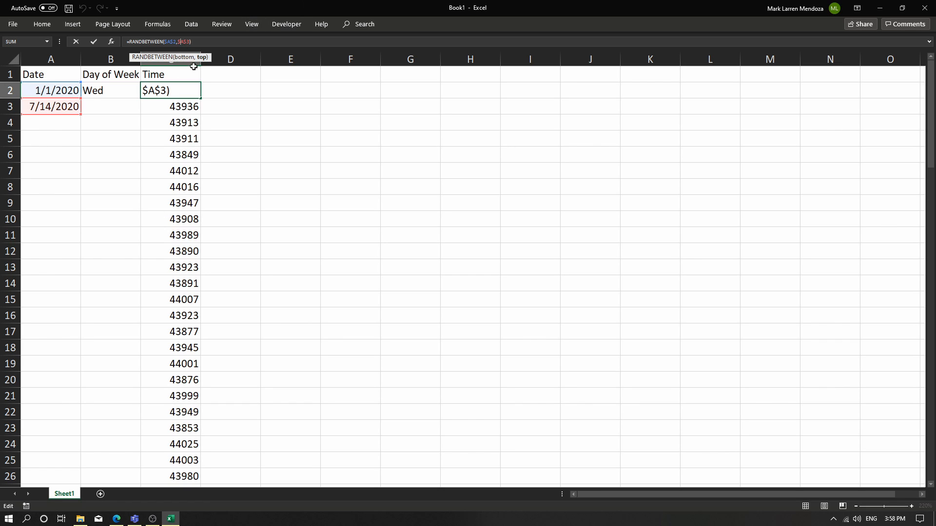
key(Enter)
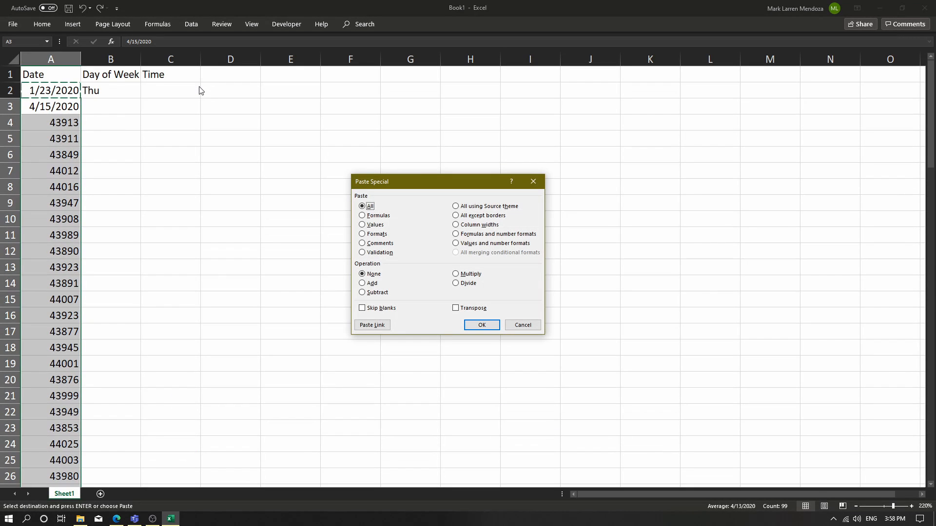
- Paste the random dates into column A as values and sort them oldest to newest
click(481, 324)
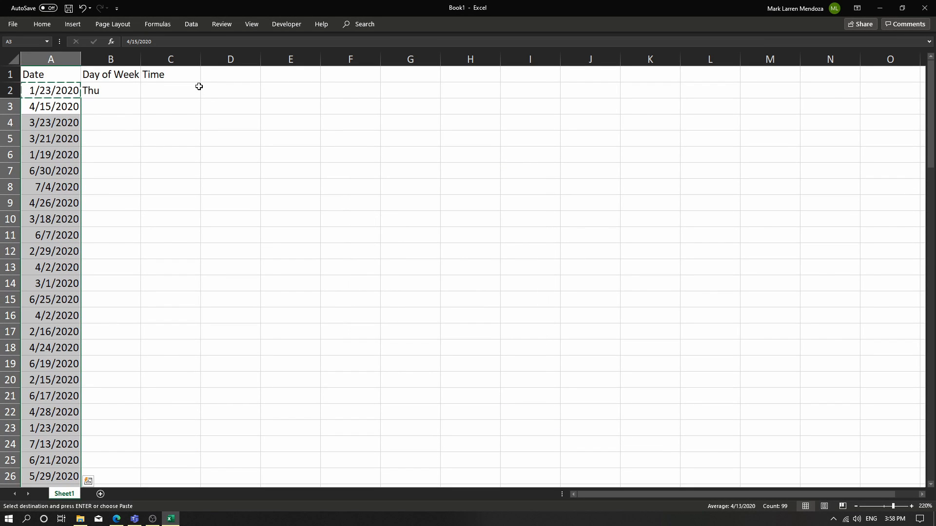
click(51, 74)
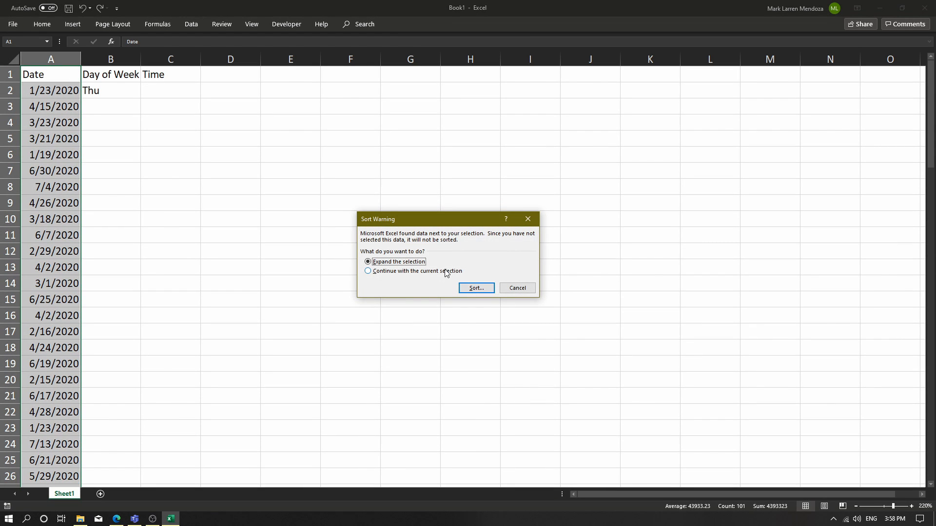
click(476, 288)
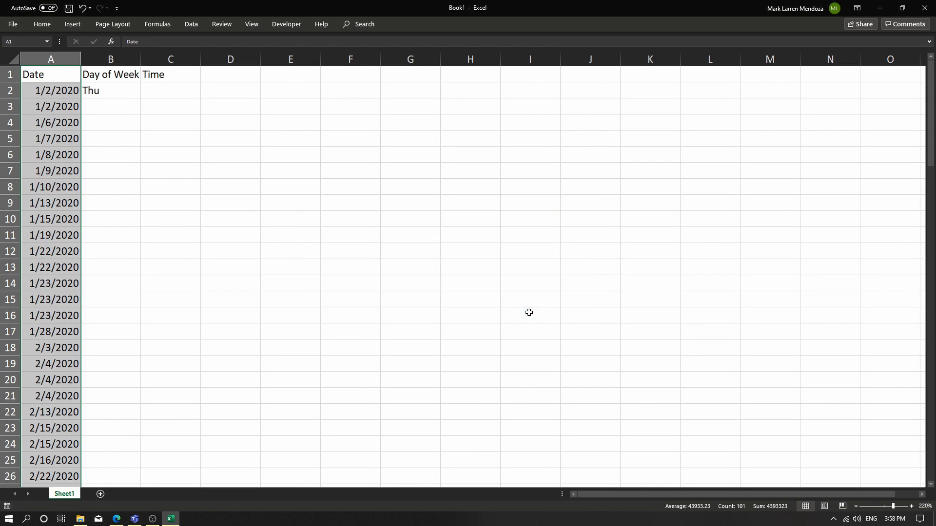
- Fill the TEXT weekday formula from B2 down the Day of Week column
click(110, 90)
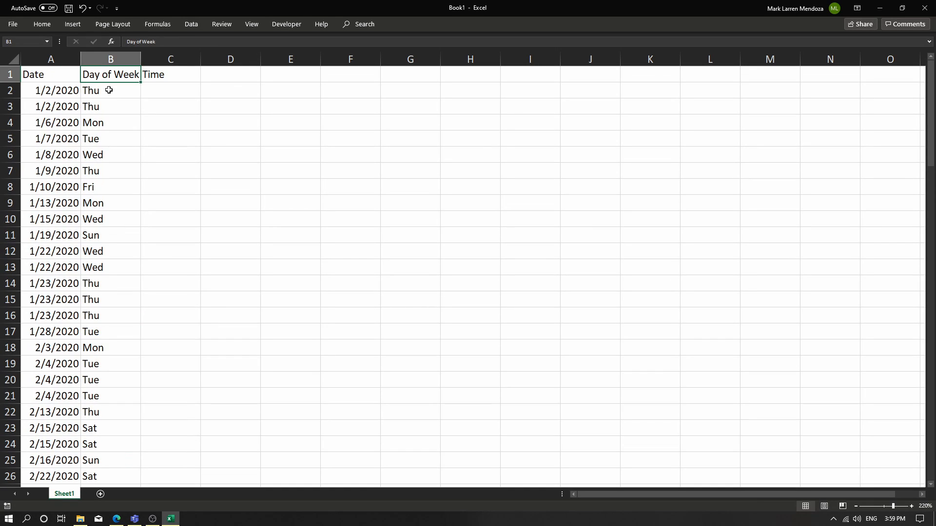
click(109, 91)
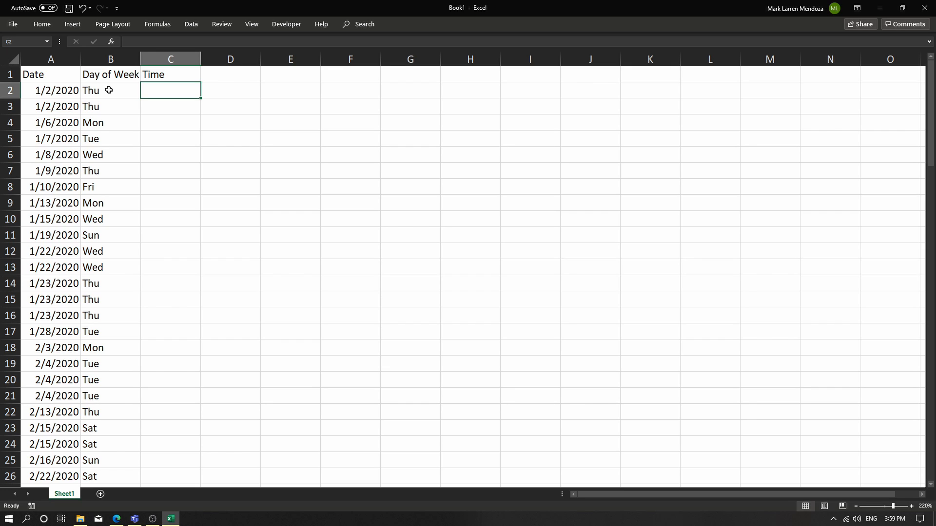
- Enter ="."&RANDBETWEEN(0,999999999) in C2 and fill it down the Time column
text(=)
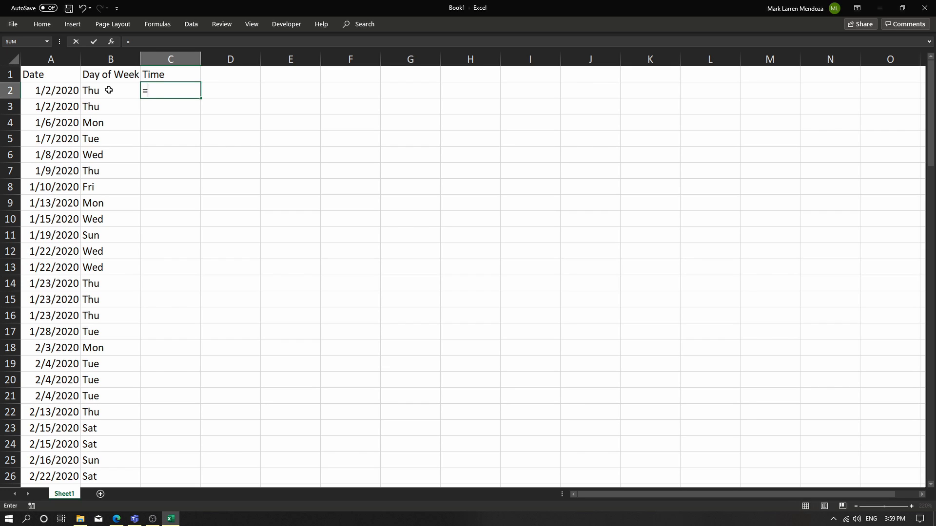
text(".")
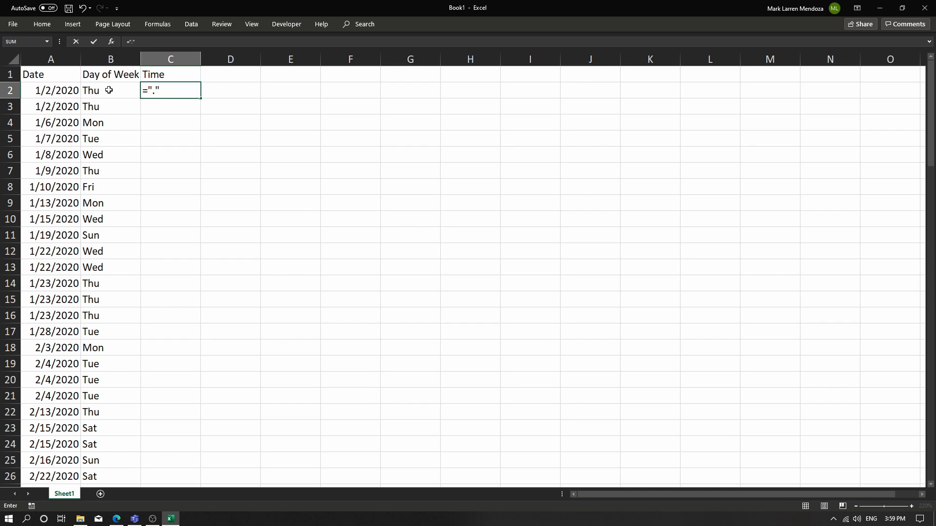
text(&ra)
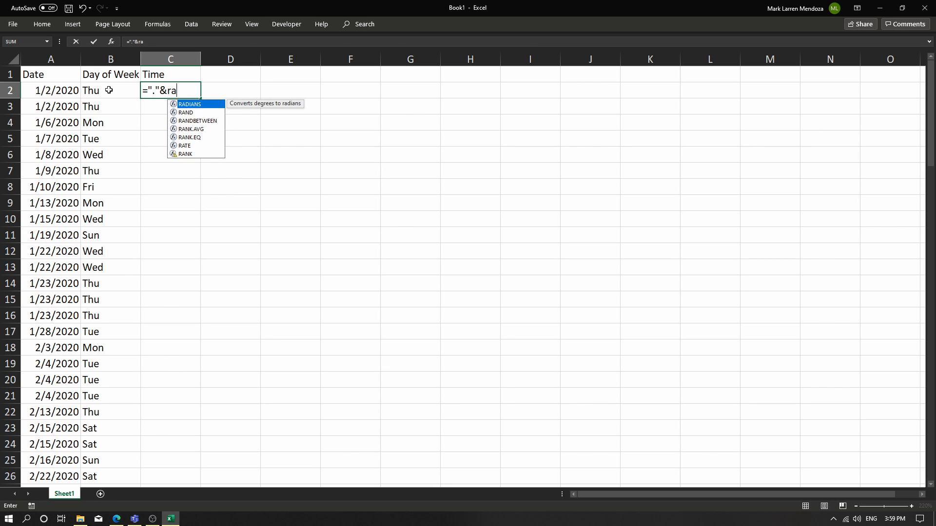
text(nd)
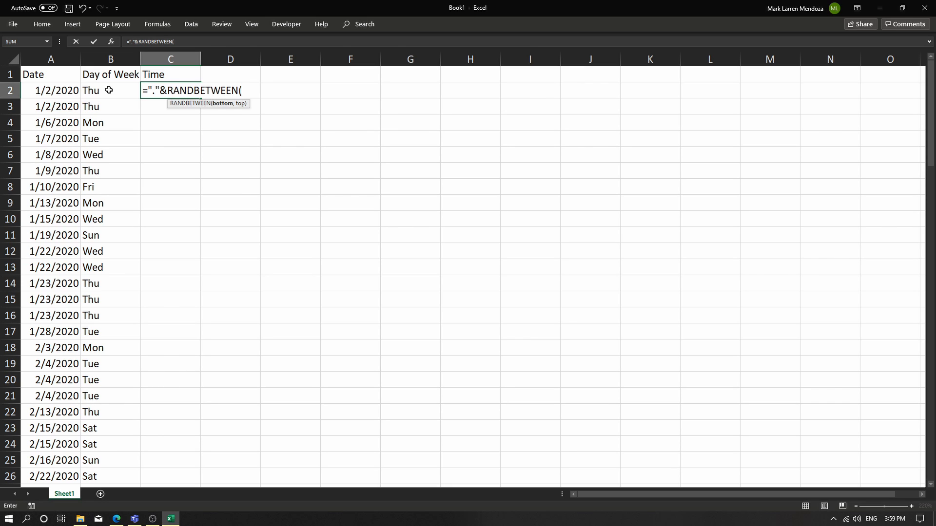
text(0,)
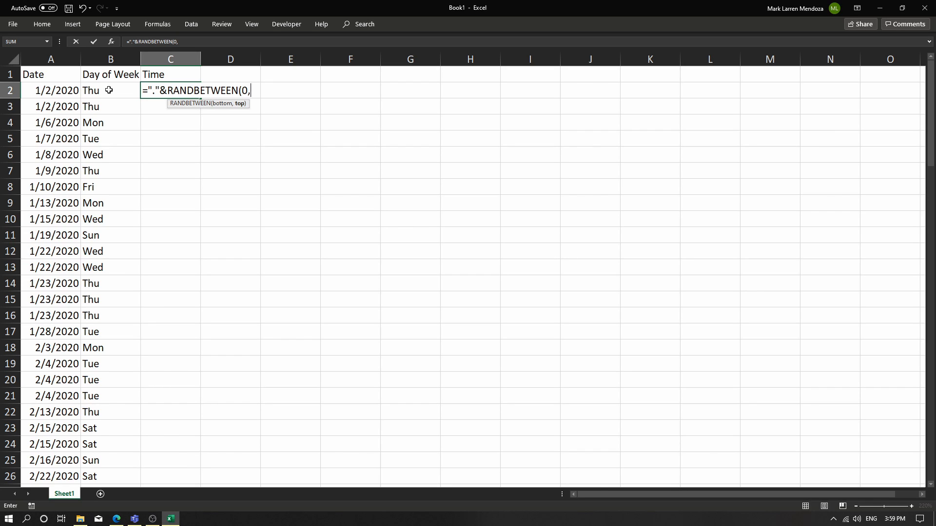
text(999999)
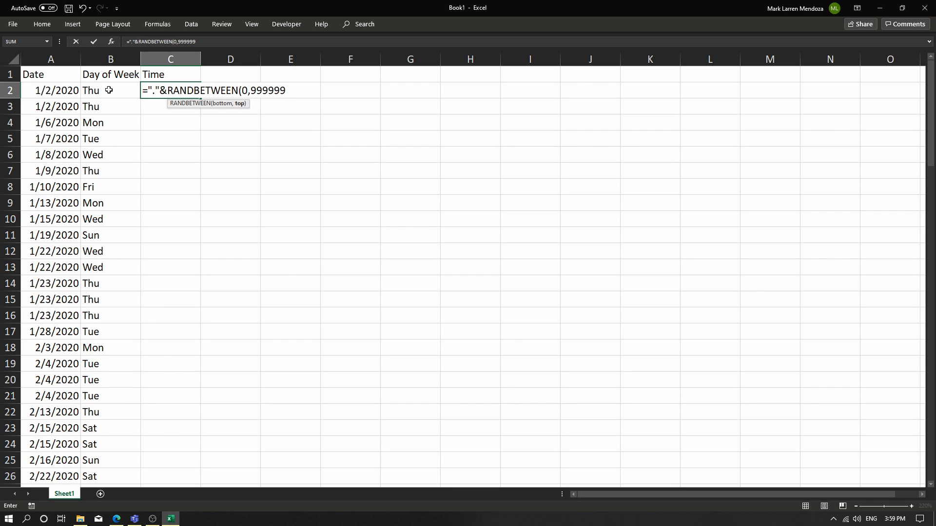
key(Backspace)
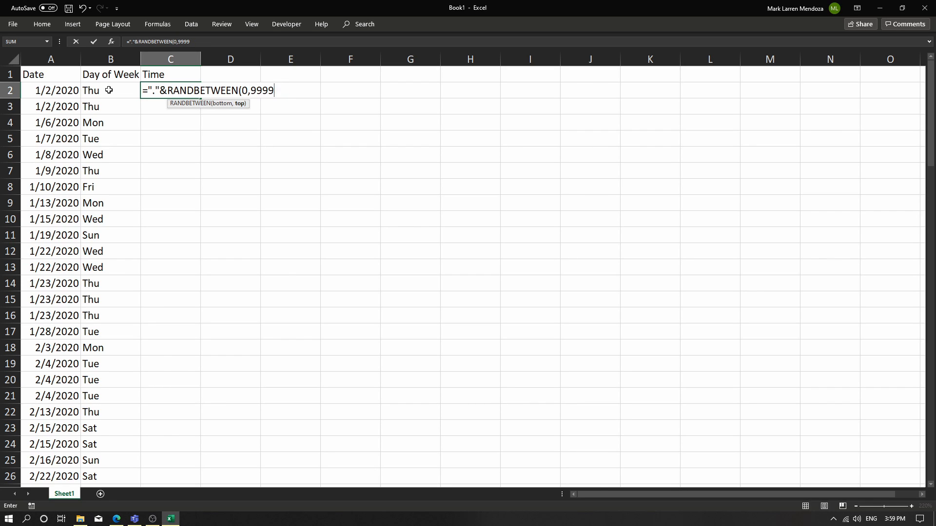
text(999)
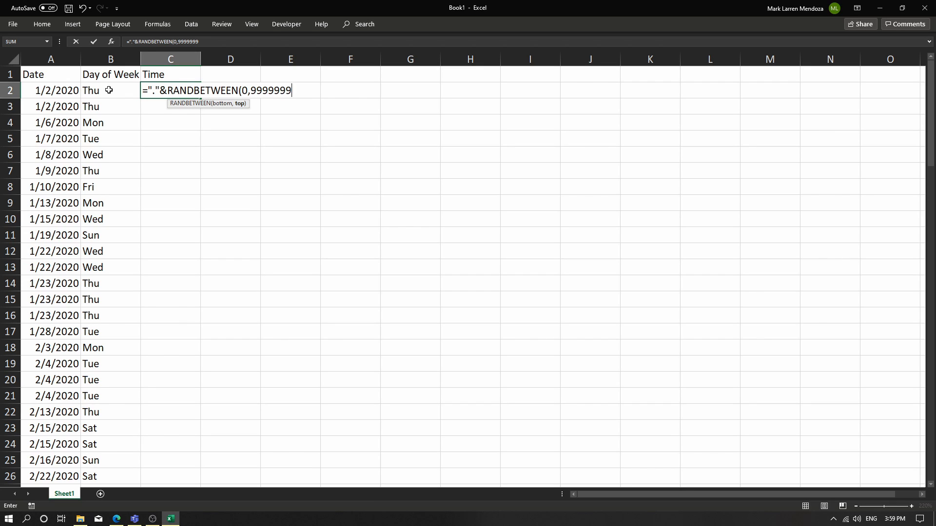
text(99)
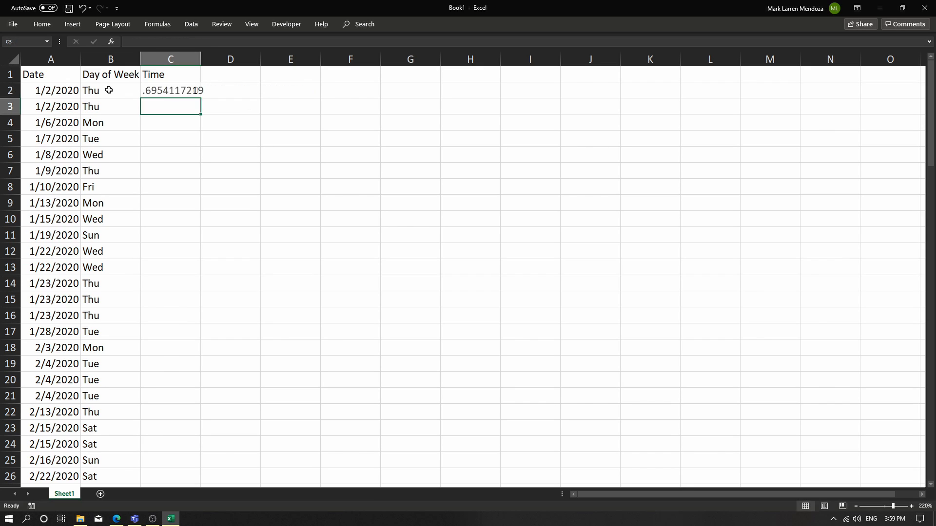
click(109, 90)
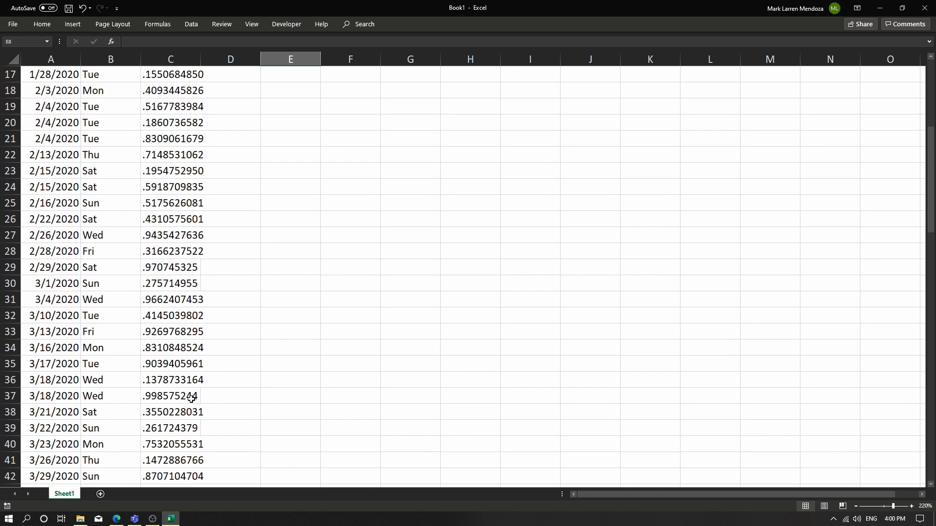
click(171, 395)
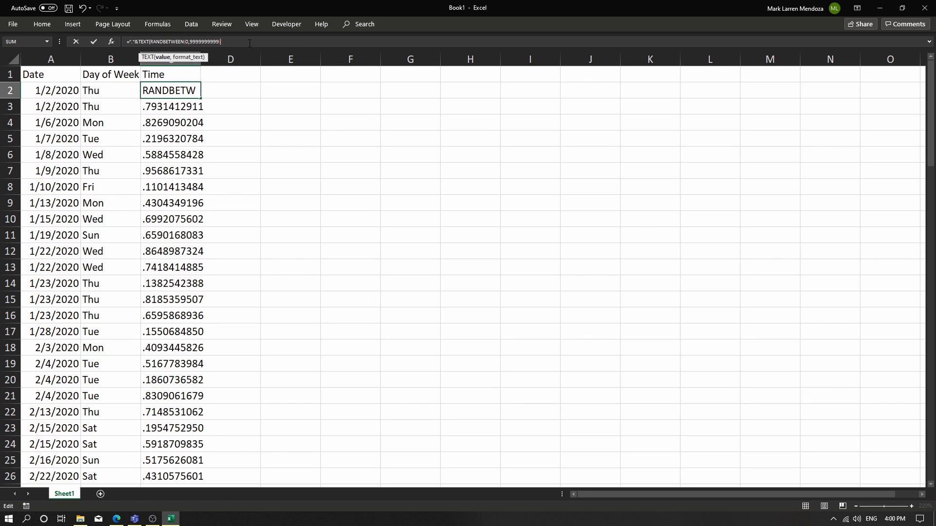
text(9),)
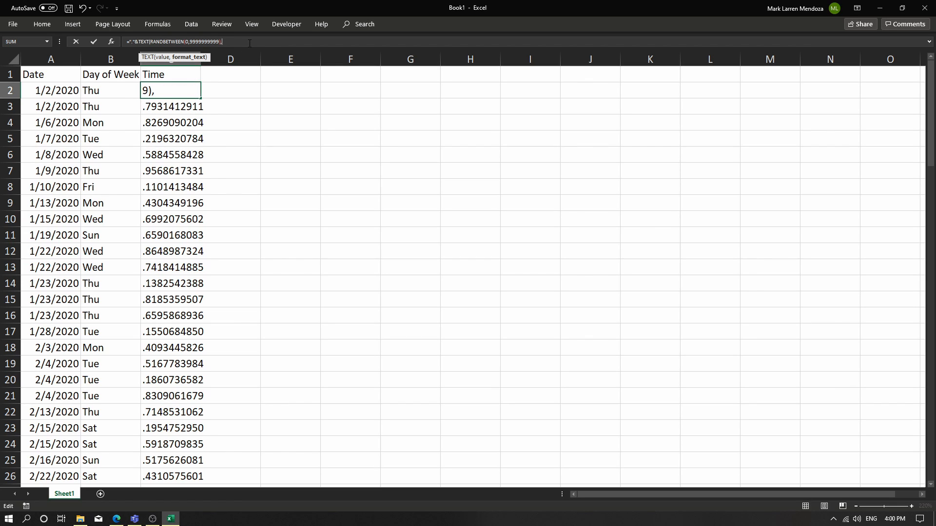
text(")
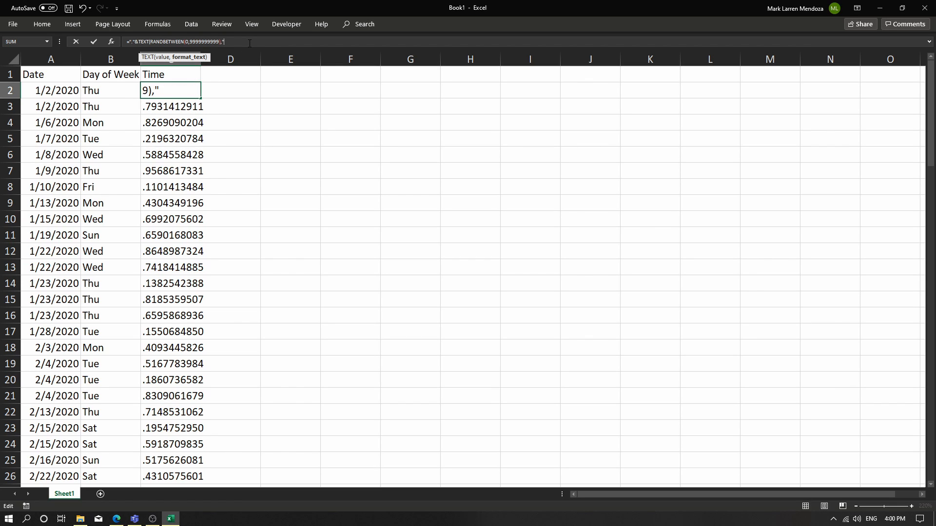
text(000)
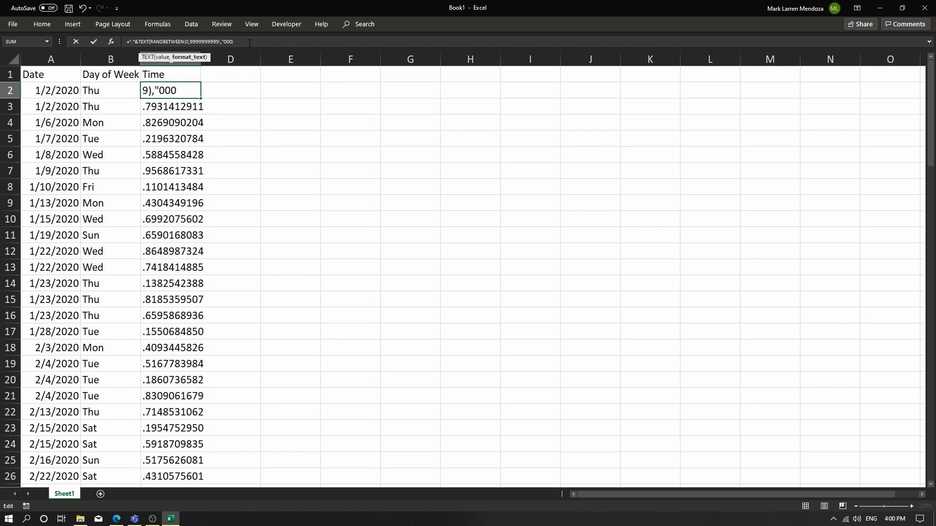
text(0000000"))
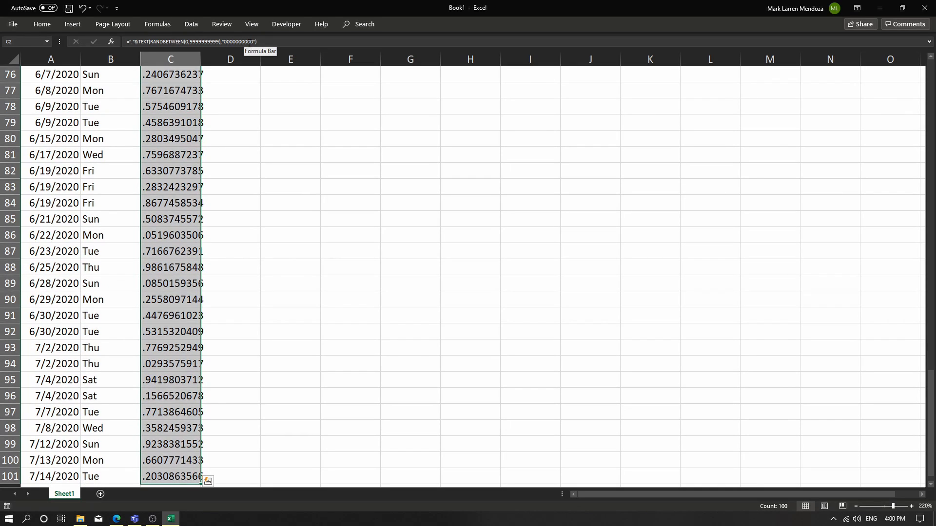
mouse_move(145, 238)
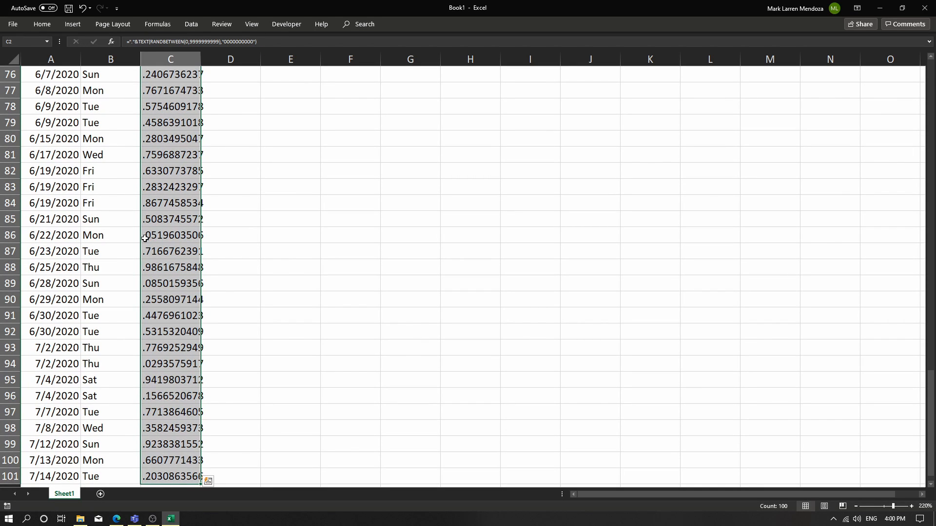
mouse_move(169, 244)
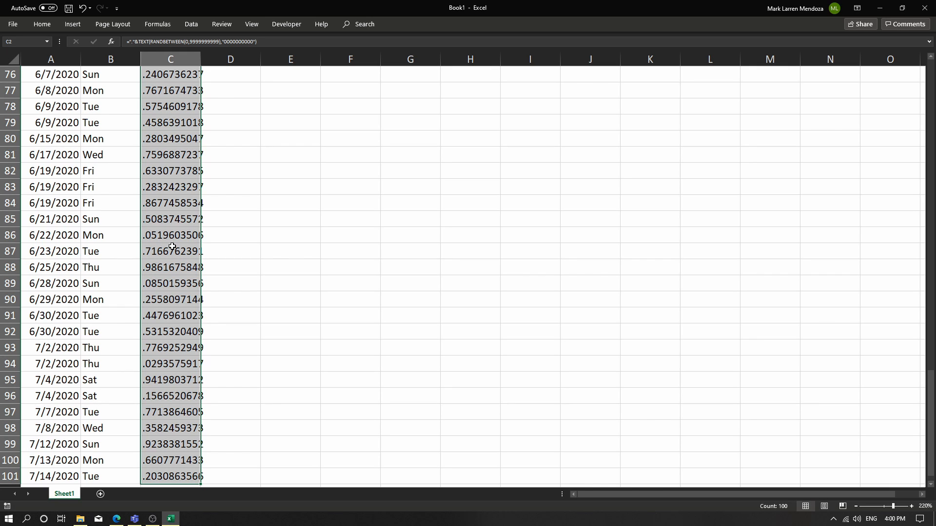
- Browse the ribbon tabs, then dismiss C2's number-stored-as-text error without converting
scroll(up, 3)
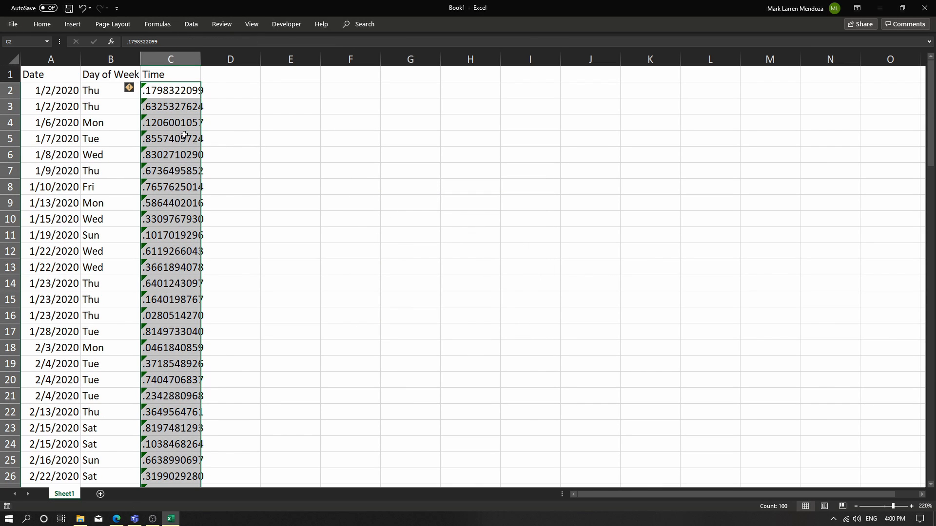
mouse_move(181, 96)
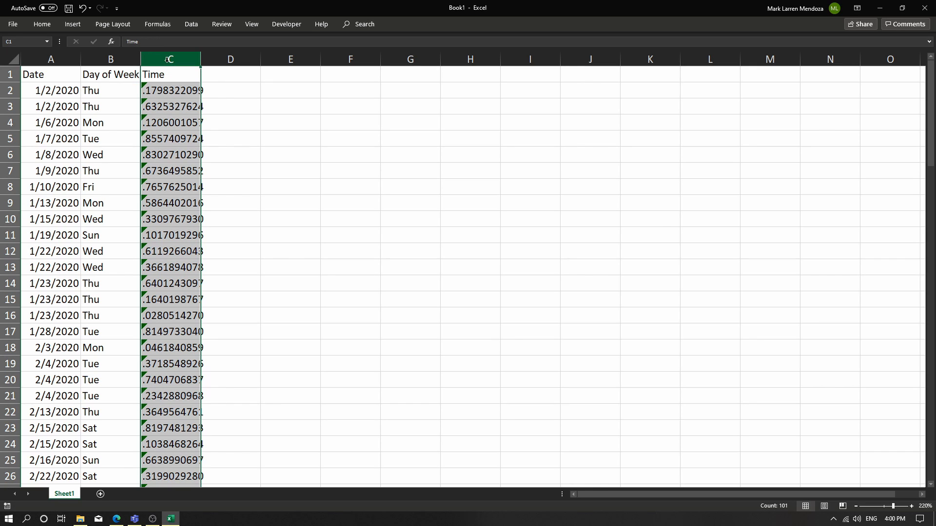
click(251, 24)
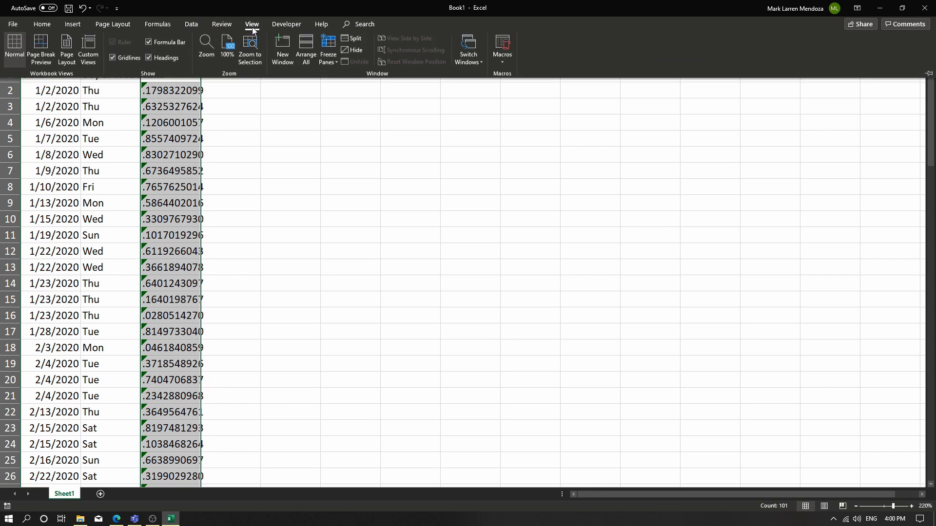
click(221, 24)
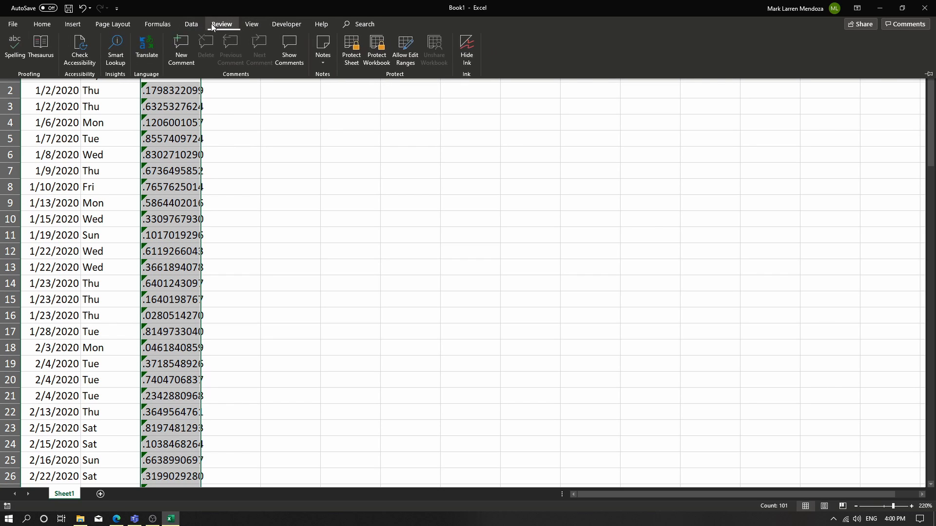
click(191, 24)
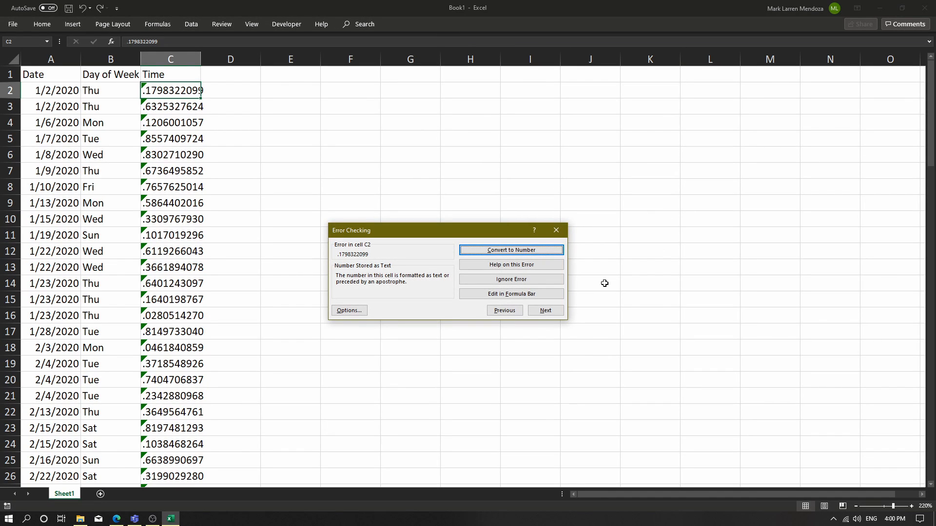
mouse_move(482, 261)
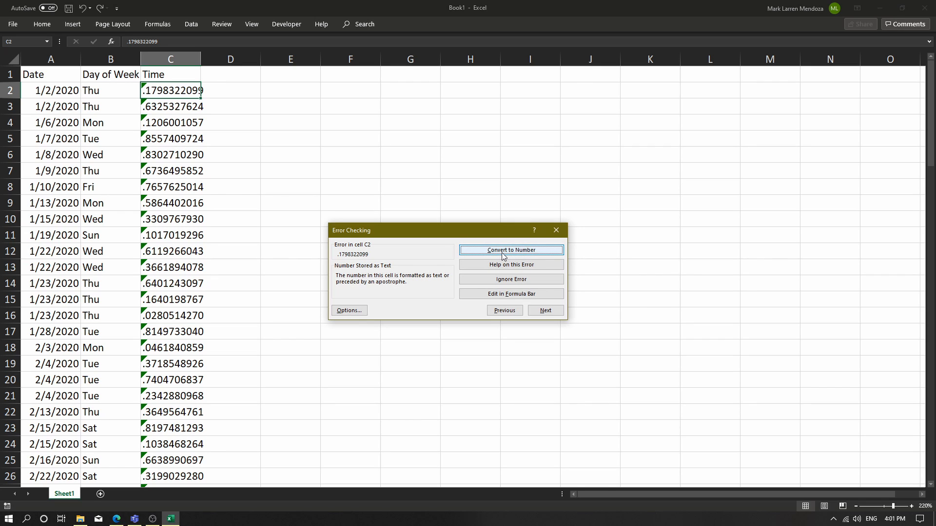
mouse_move(510, 279)
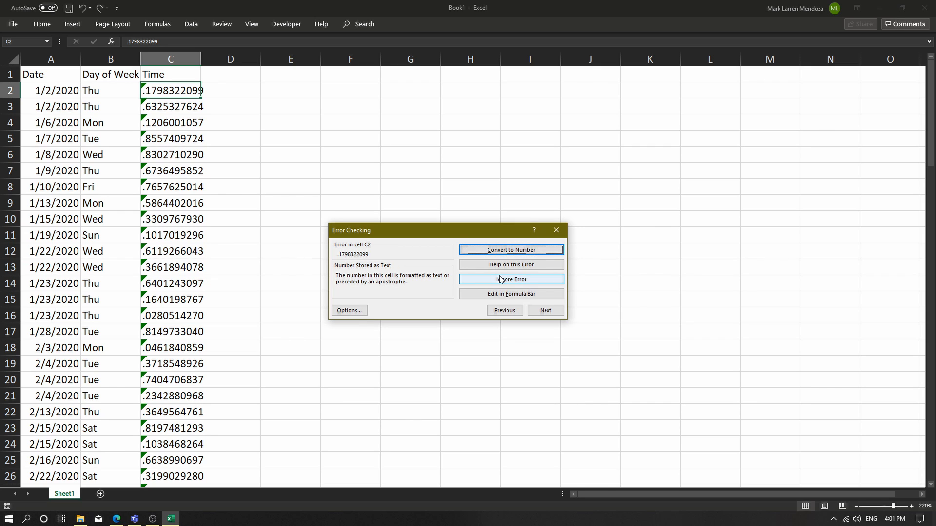
mouse_move(501, 267)
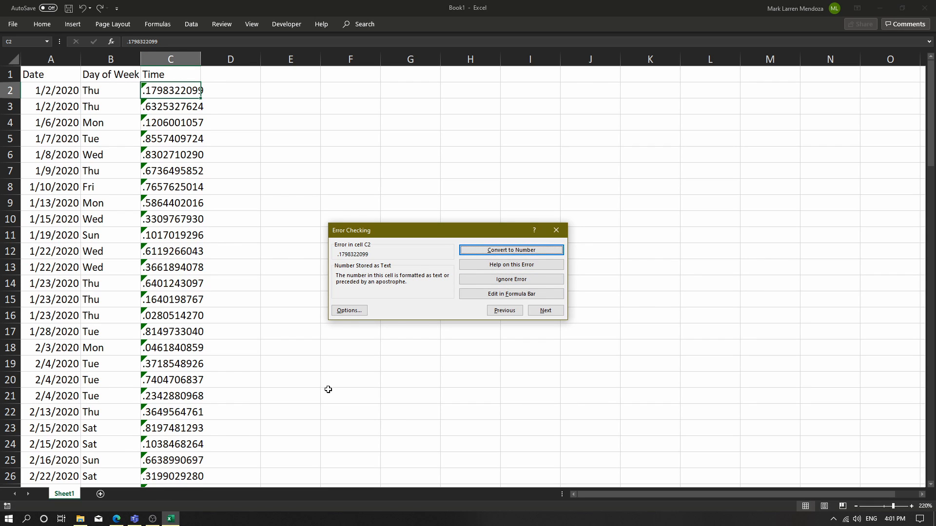
mouse_move(555, 230)
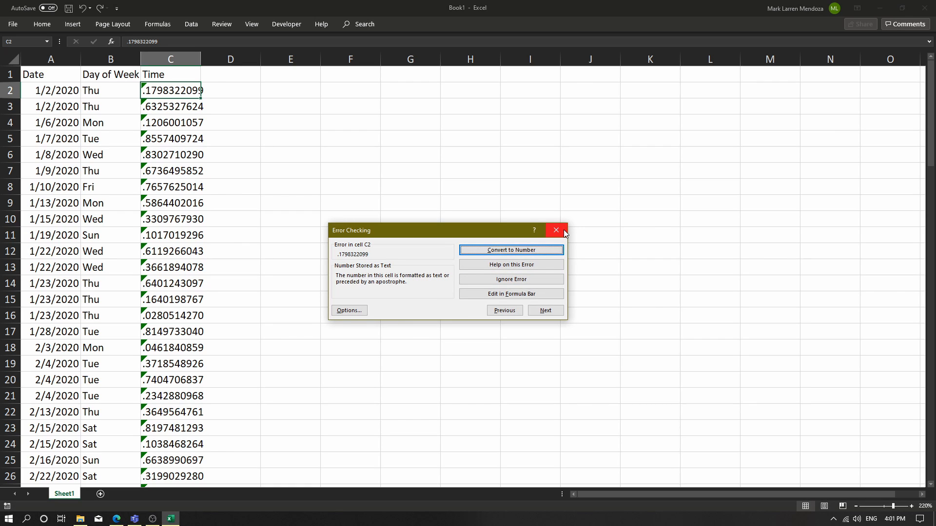
mouse_move(555, 230)
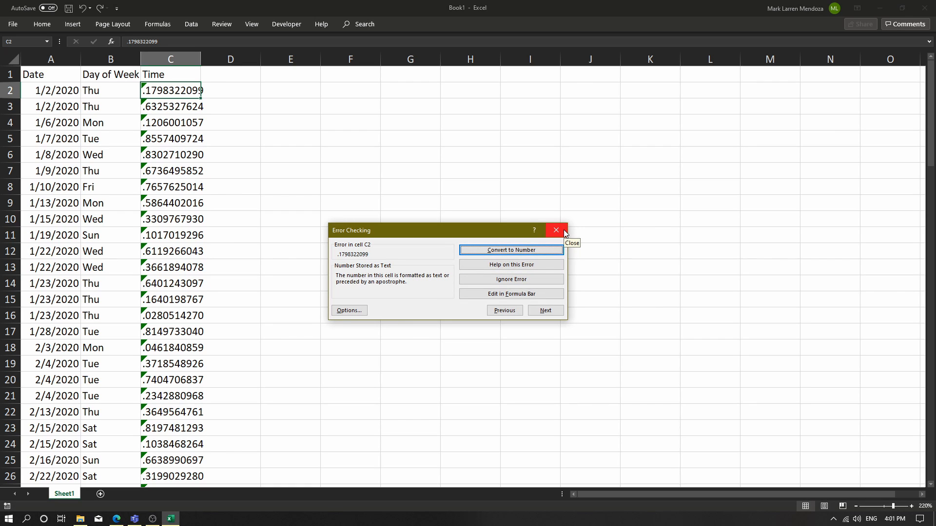
click(555, 229)
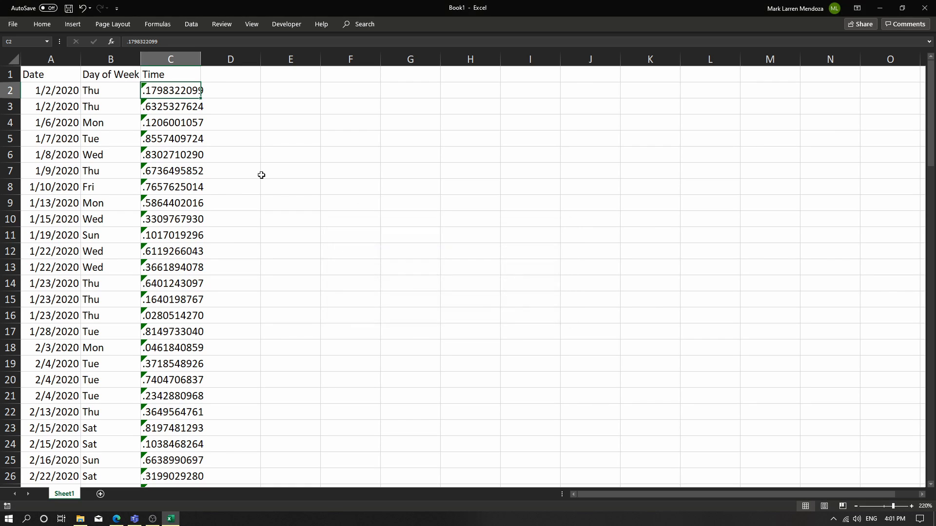
click(191, 24)
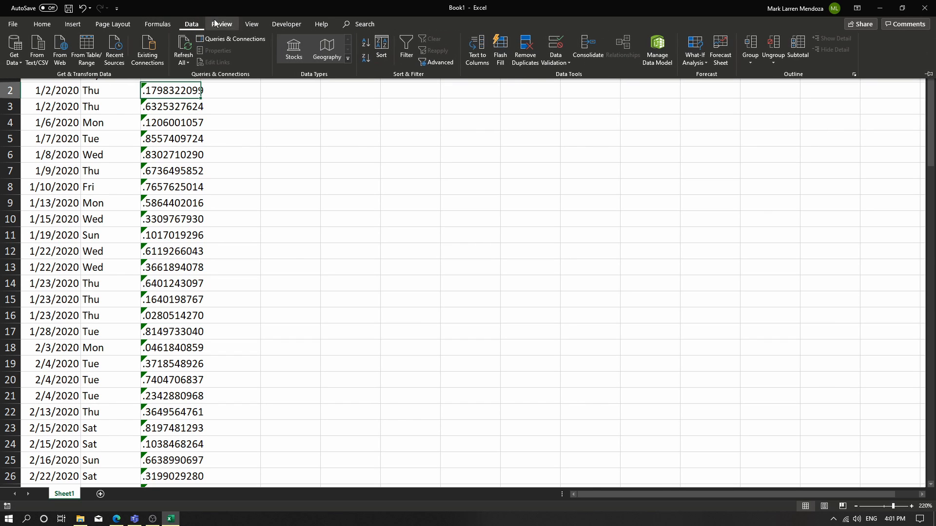
click(476, 50)
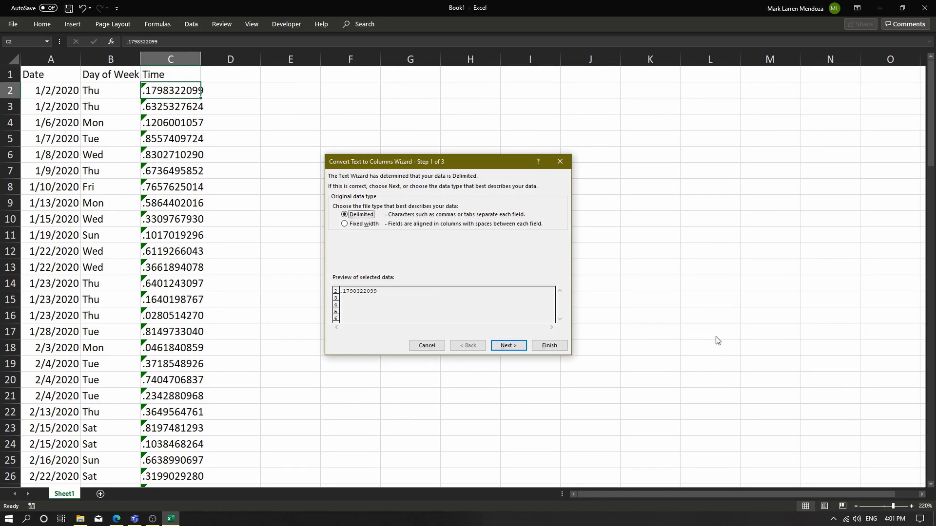
click(345, 223)
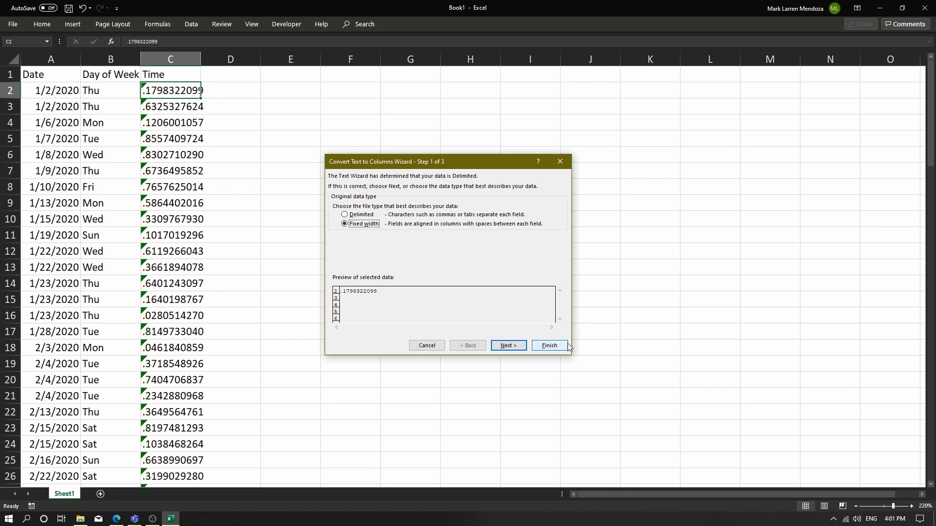
click(507, 346)
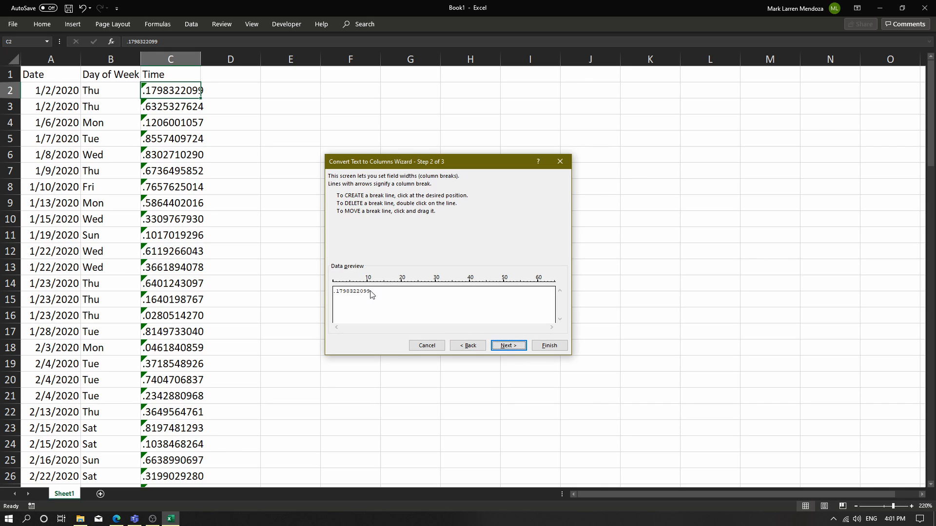
mouse_move(492, 290)
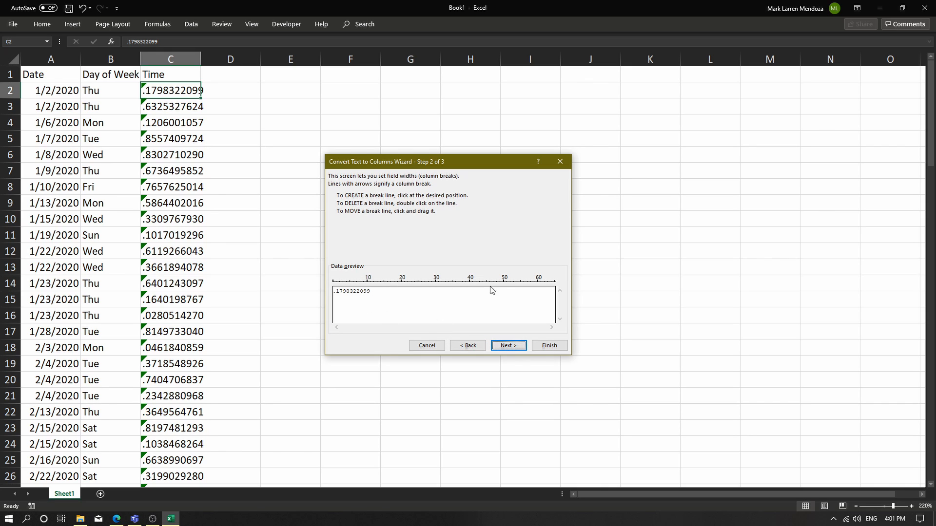
mouse_move(373, 289)
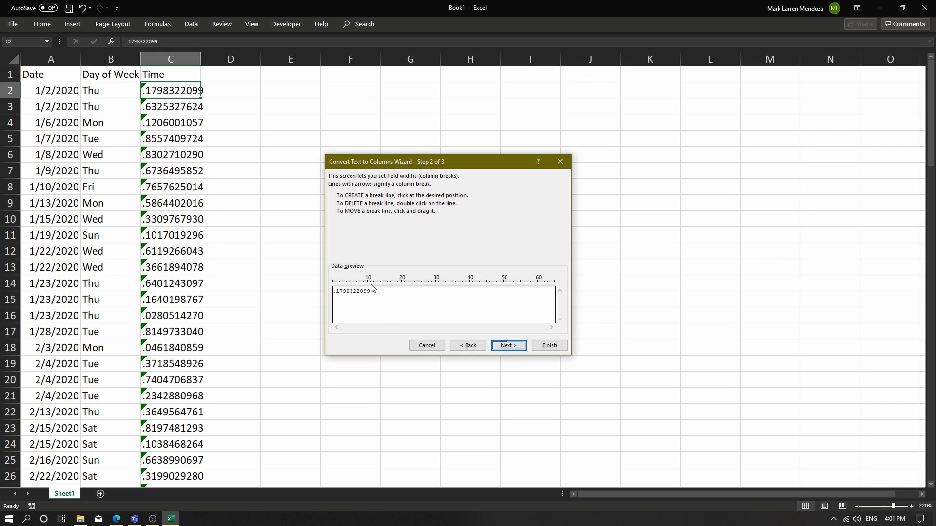
mouse_move(368, 285)
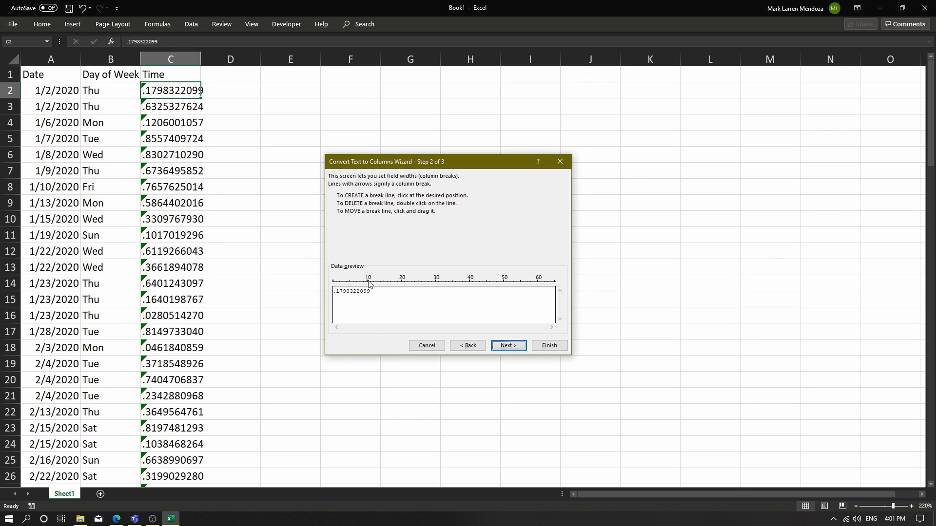
mouse_move(372, 289)
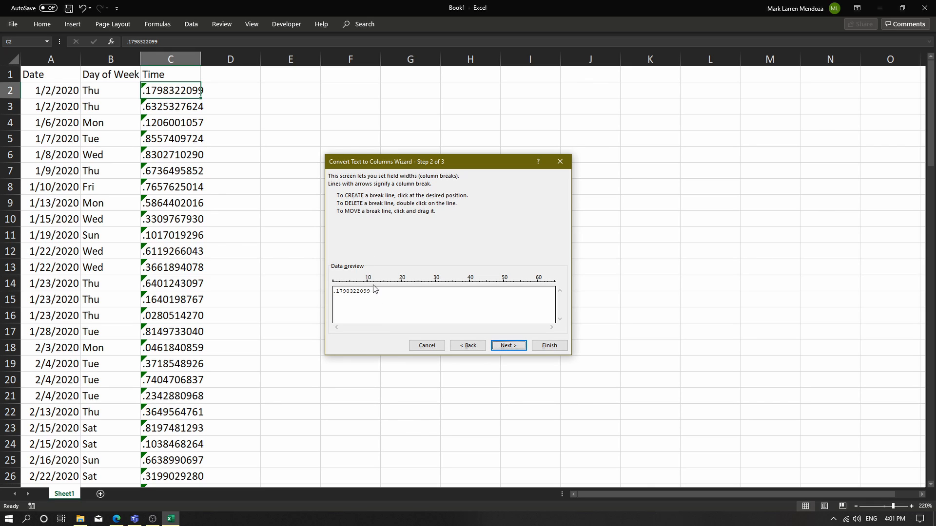
mouse_move(370, 327)
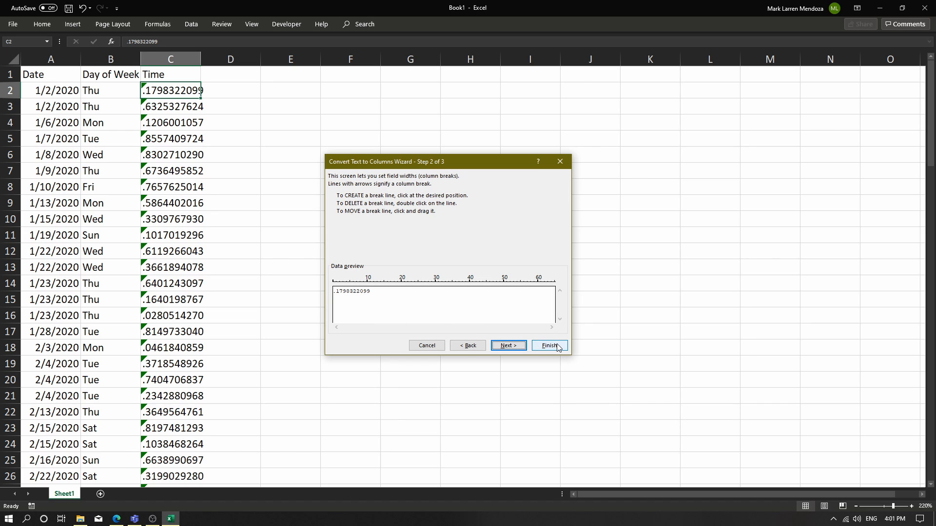
click(468, 345)
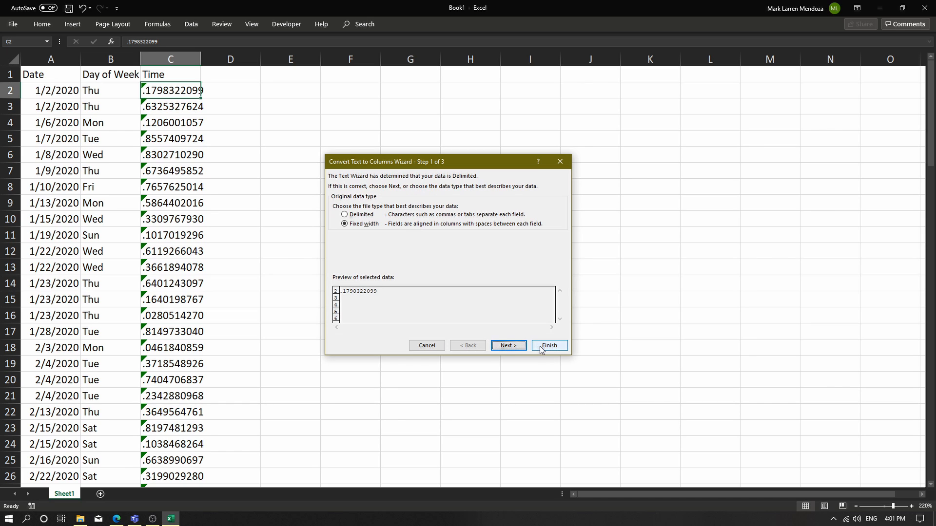
click(548, 346)
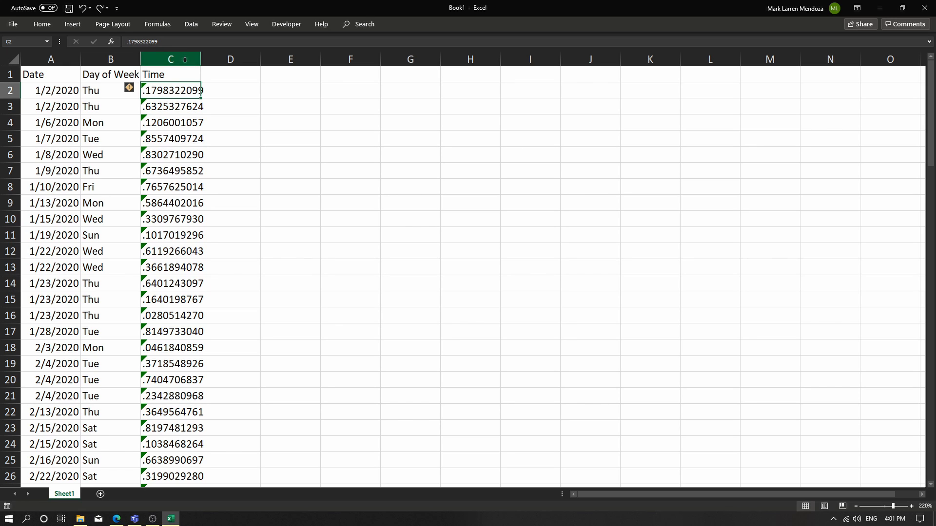
- Convert column C's text fractions to numbers with Data > Text to Columns
click(191, 24)
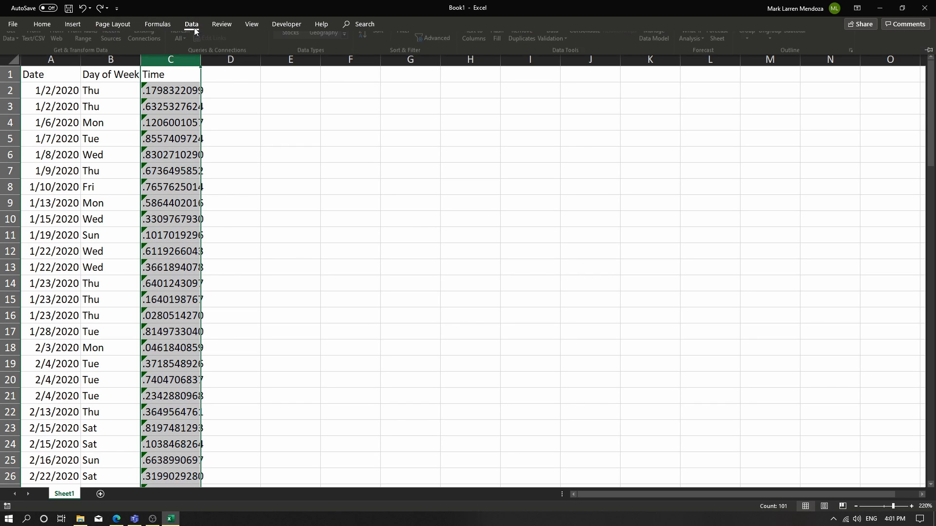
click(191, 24)
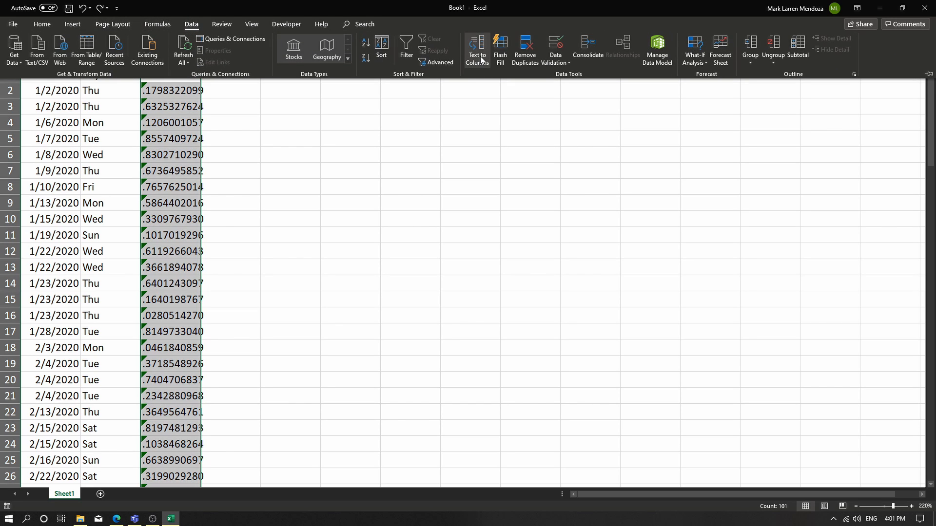
click(476, 49)
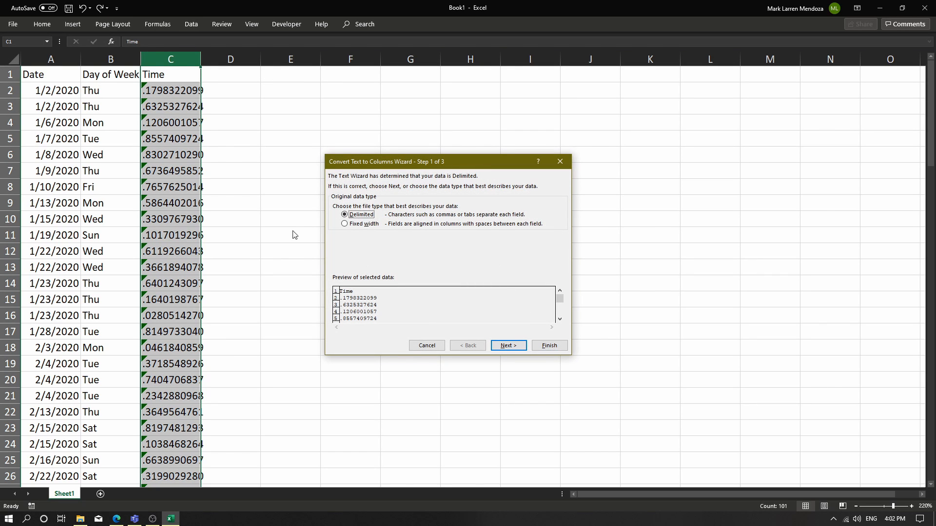
click(547, 346)
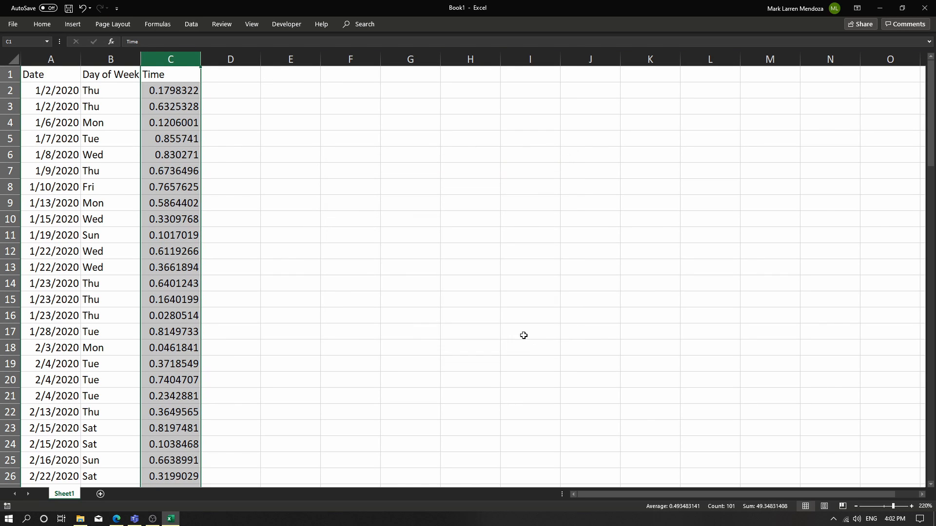
scroll(down, 3)
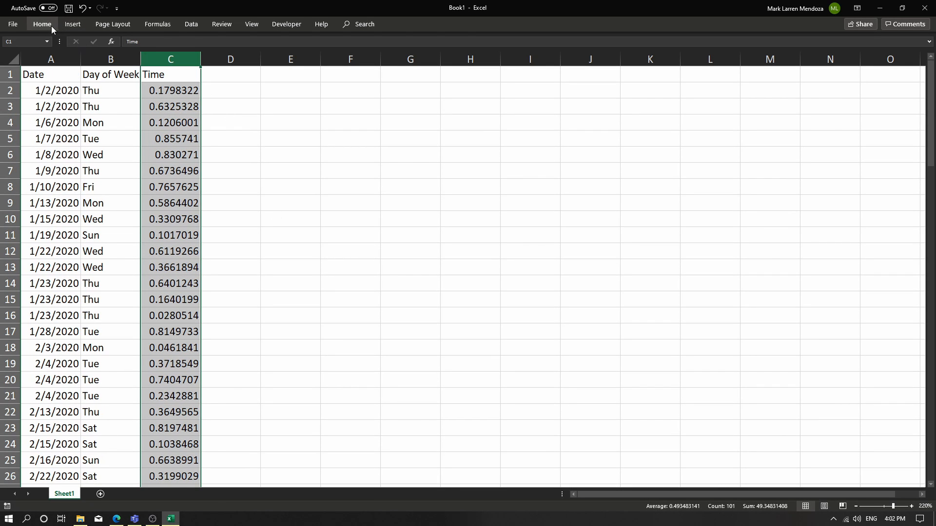
- Format the Time column with the Time number format, e.g. 4:18:58 AM
click(42, 24)
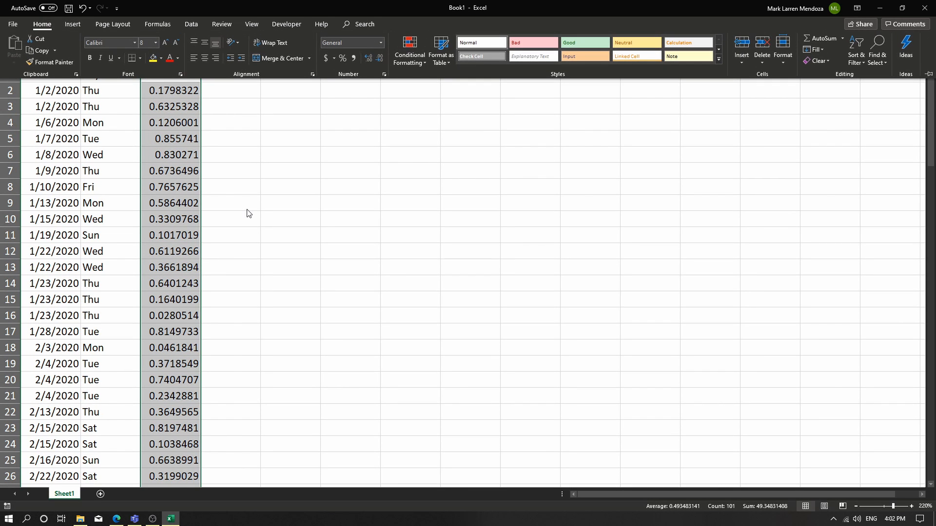
click(380, 43)
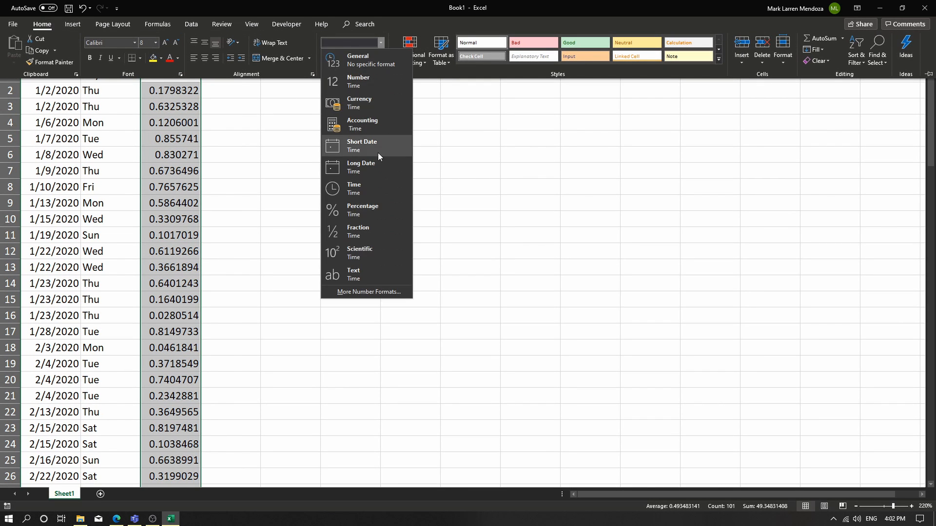
mouse_move(365, 158)
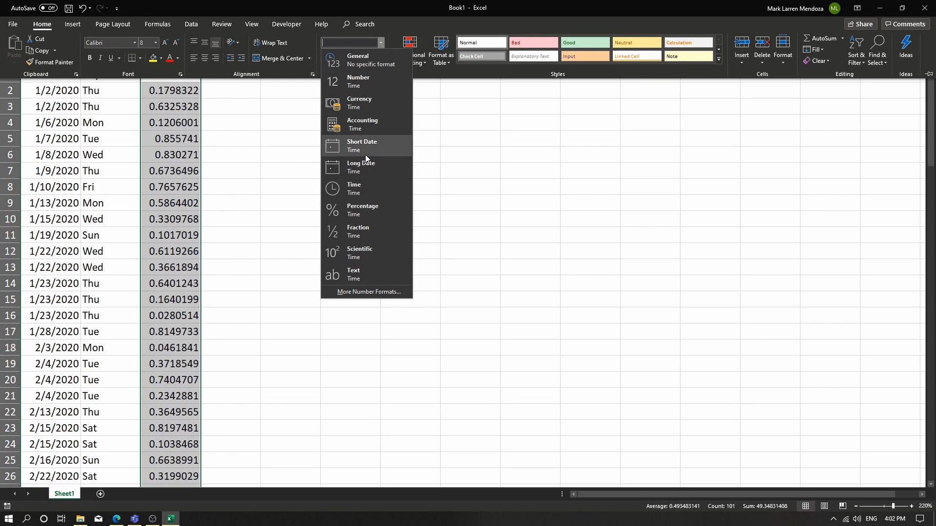
click(353, 184)
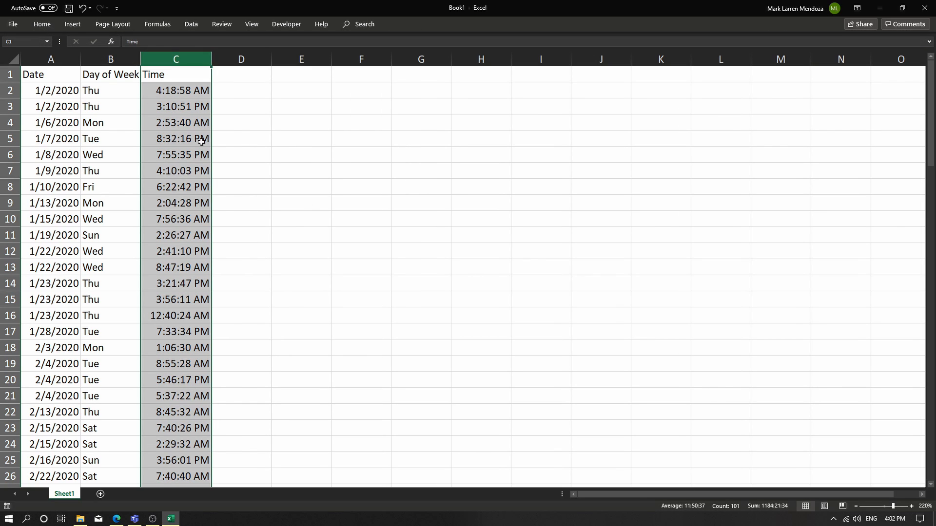
click(176, 138)
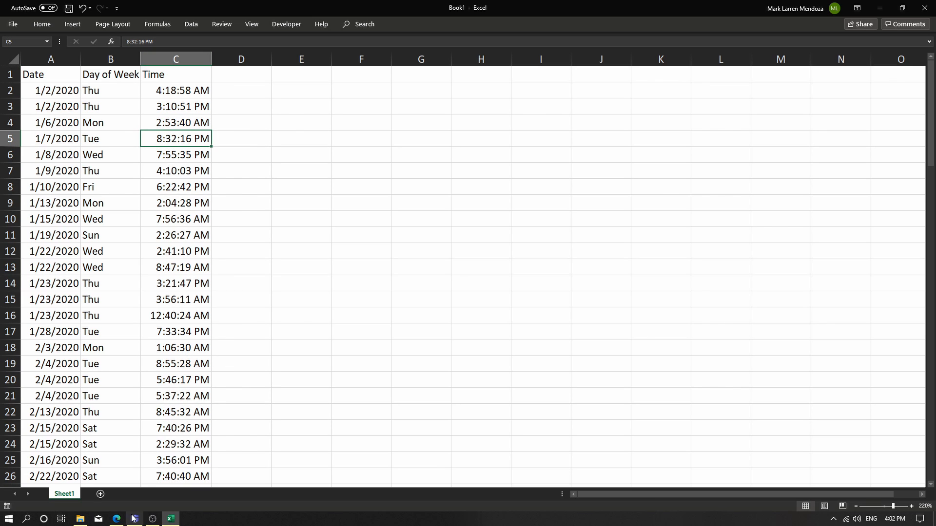
- Check YouTube Studio's 'When your viewers are on YouTube' heatmap, then return to Excel
click(117, 518)
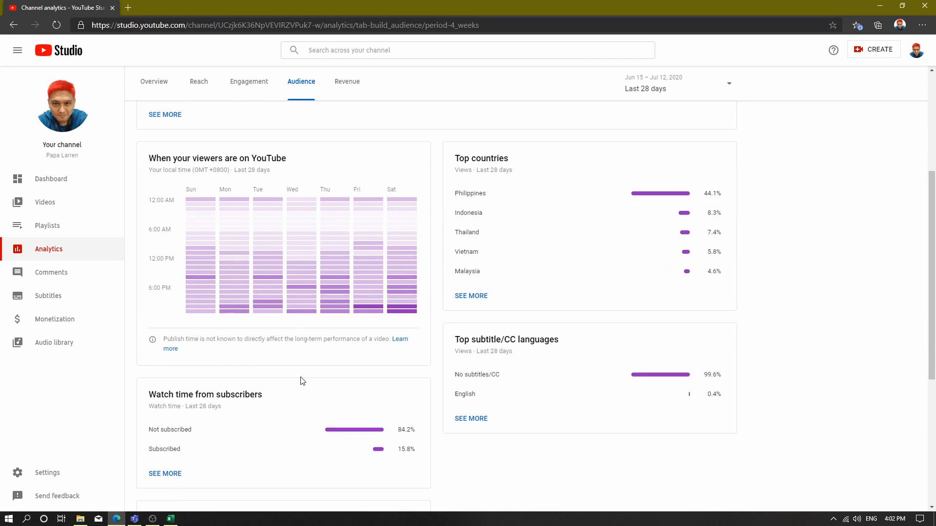
scroll(down, 3)
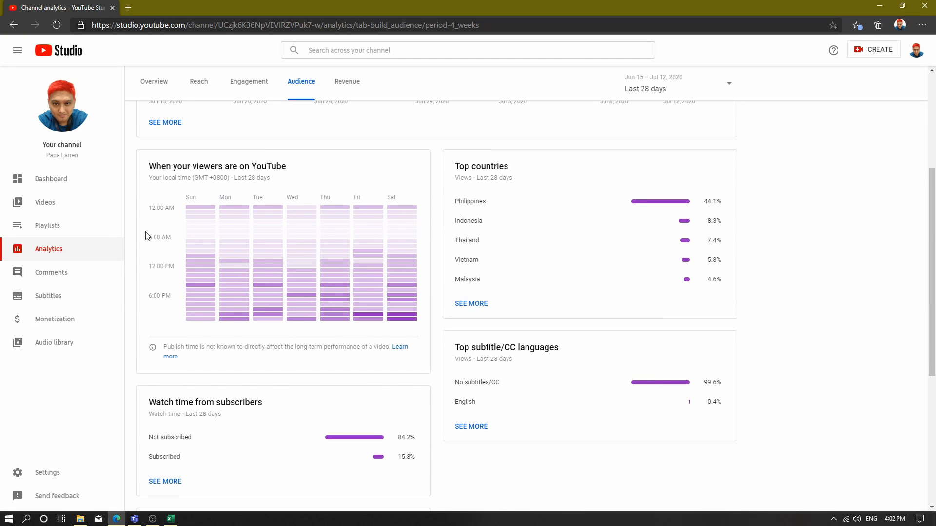
mouse_move(193, 211)
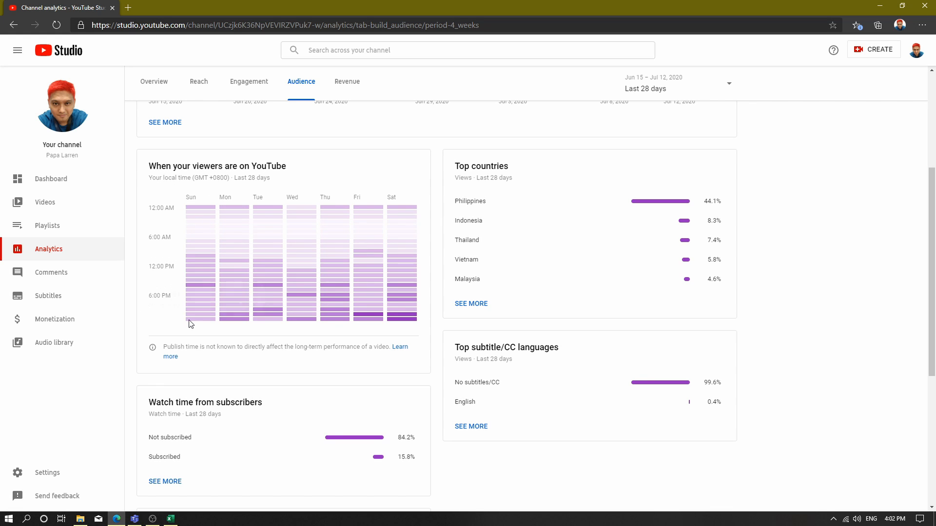
mouse_move(181, 265)
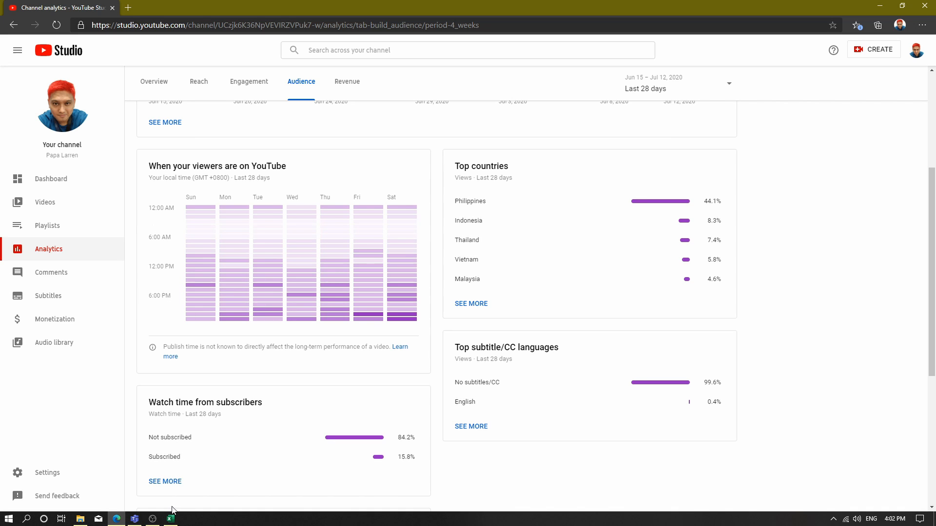
click(170, 519)
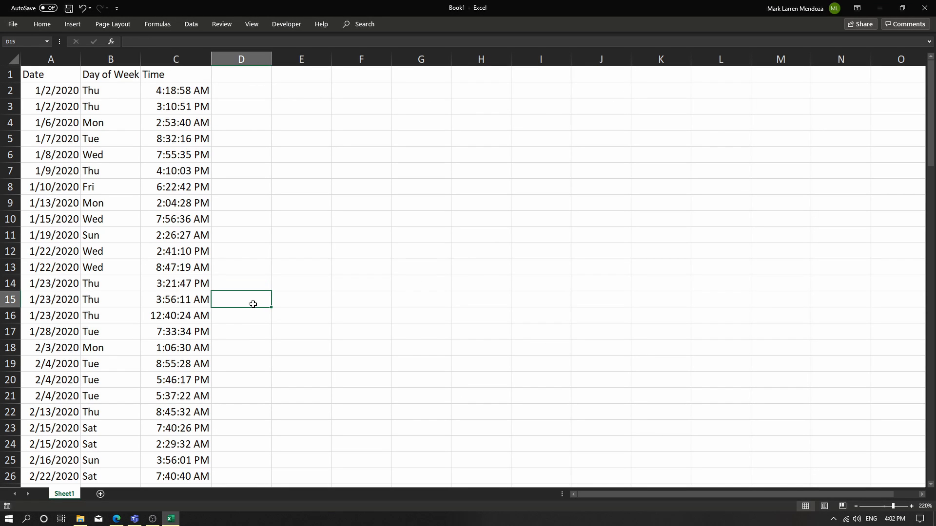
mouse_move(231, 96)
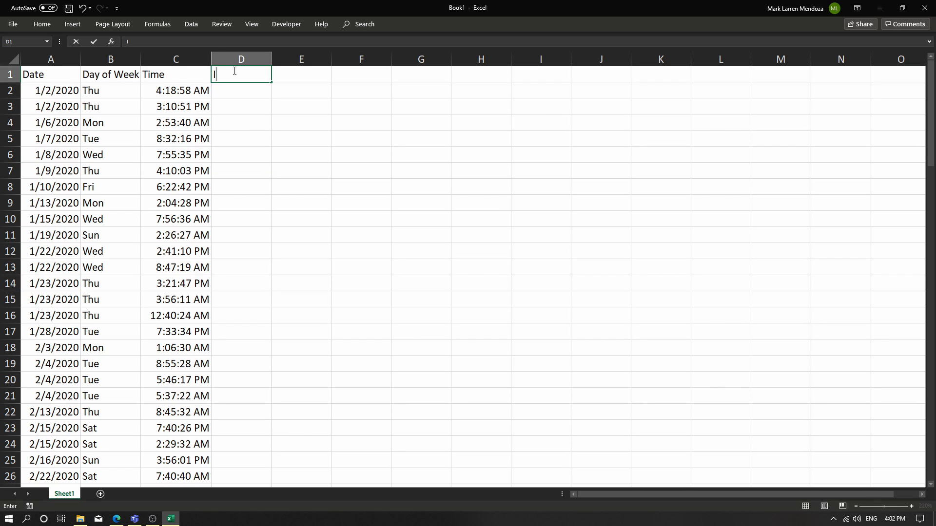
- Enter the 'Interval' header in D1 and point out cells C2, A2 and D2
text(Interval)
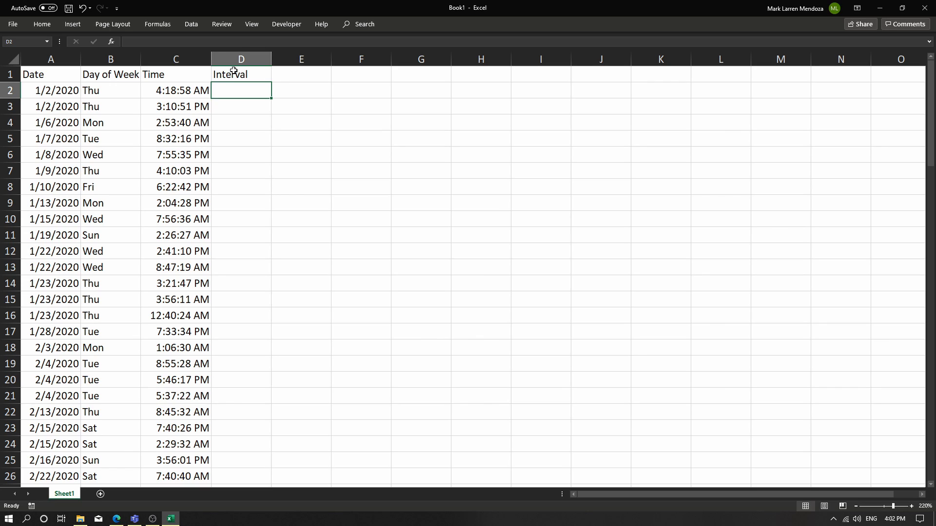
click(175, 90)
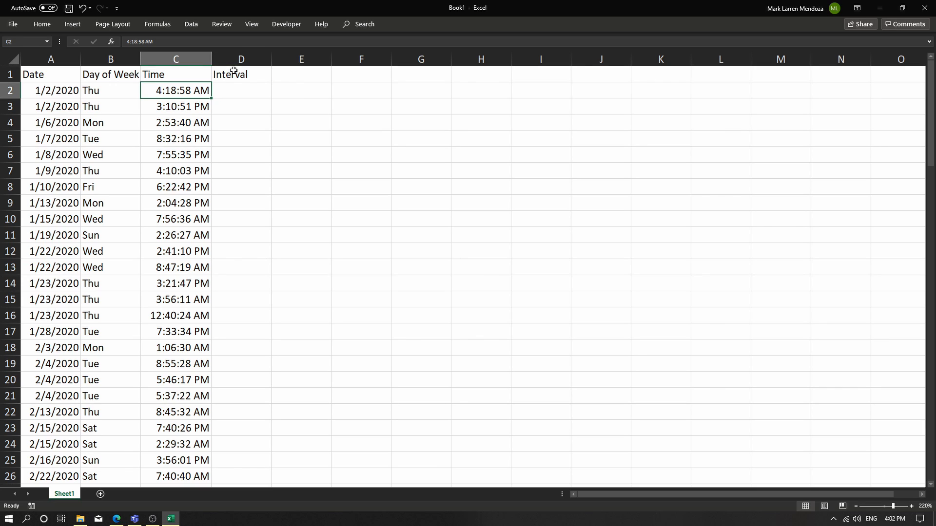
click(50, 90)
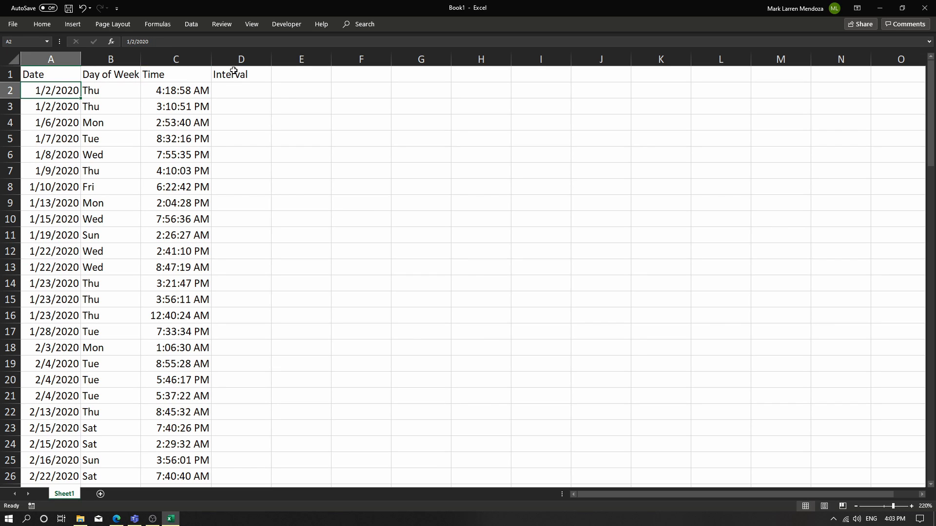
click(241, 90)
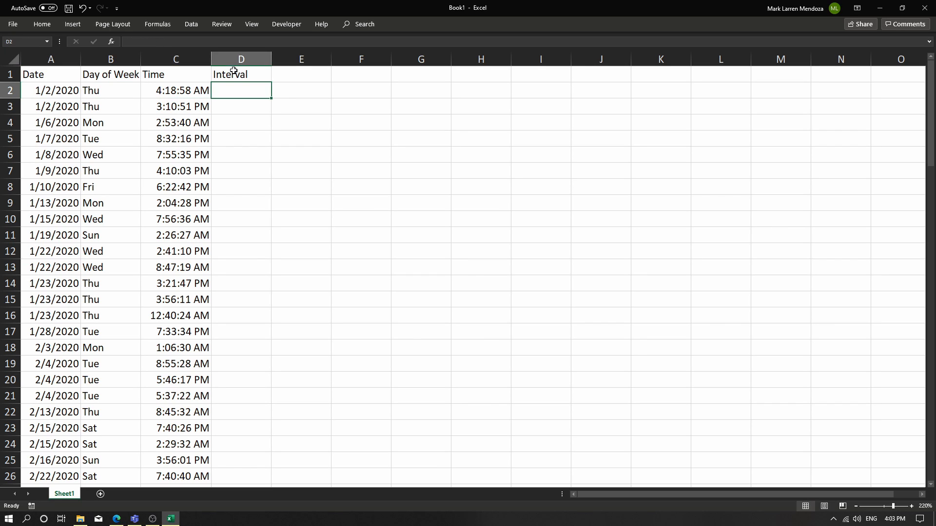
- Enter =FLOOR(C2,1/24) in D2 to round the time down to its hour
text(=)
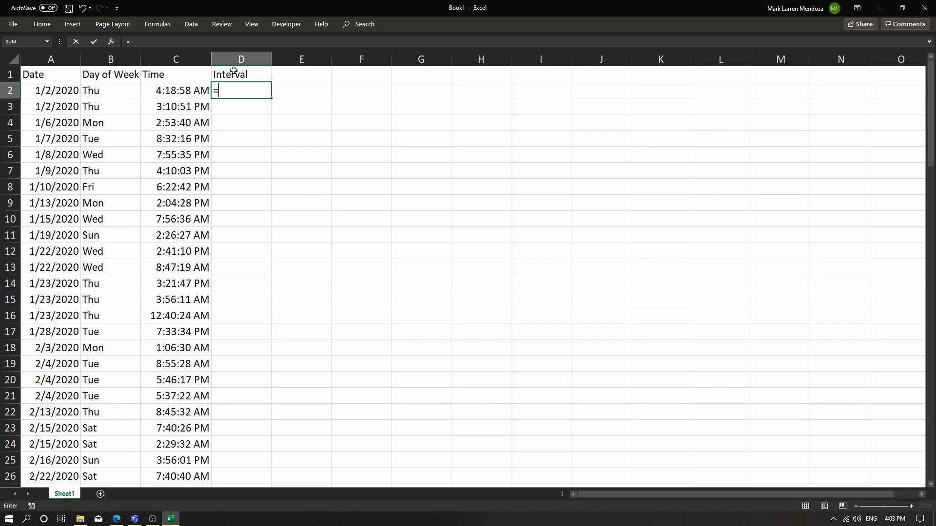
text(floor)
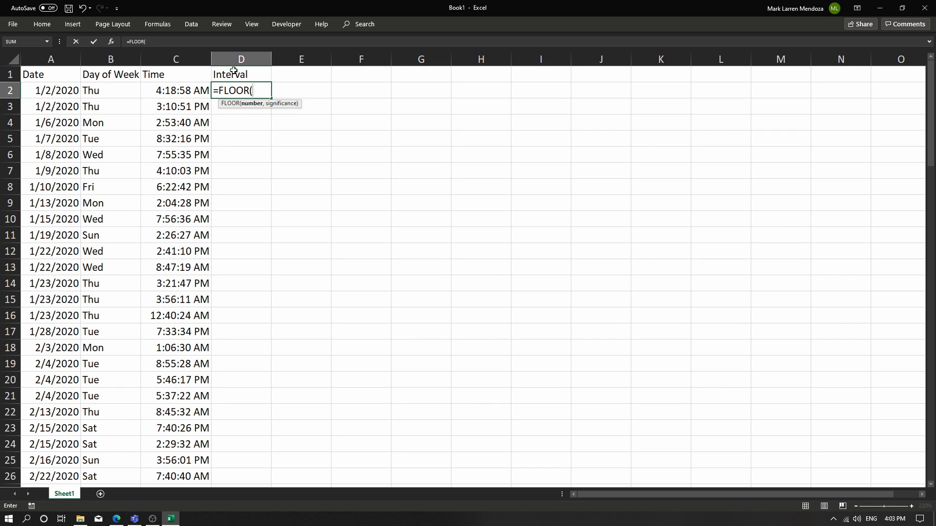
click(176, 90)
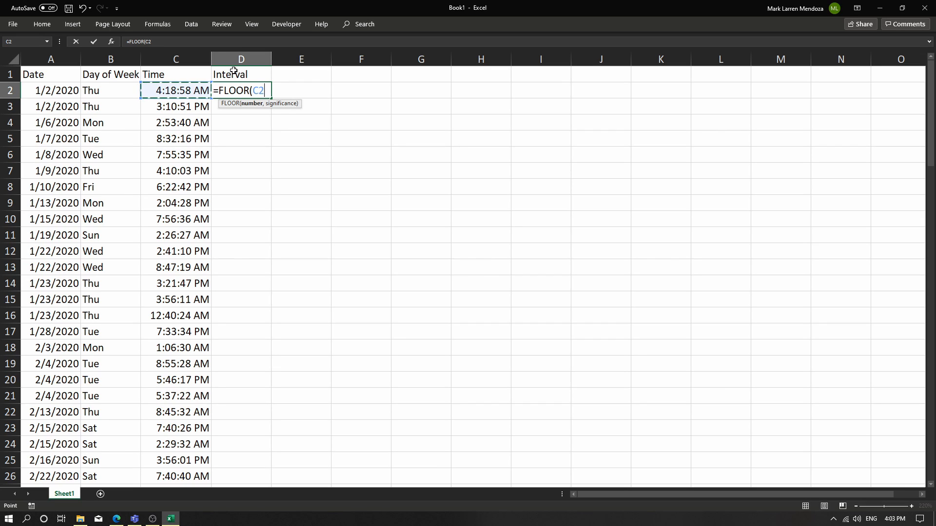
text(,)
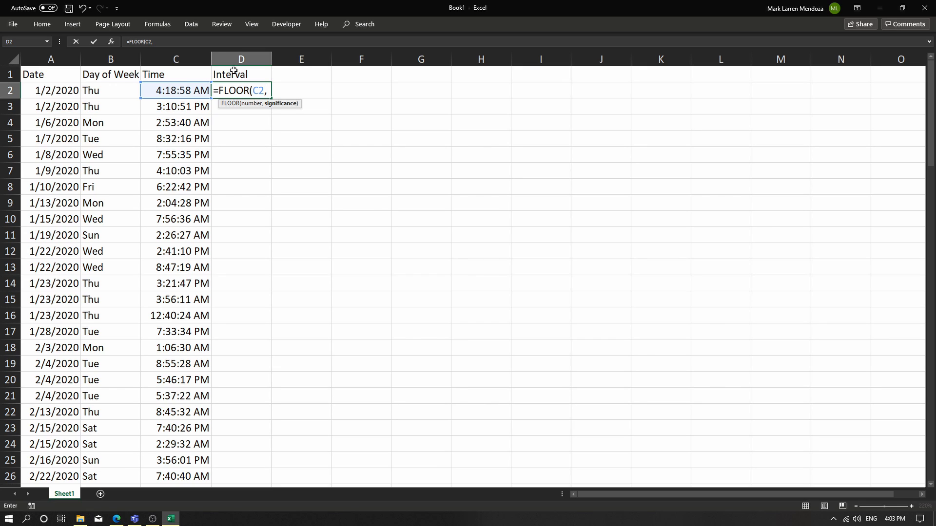
text(1/)
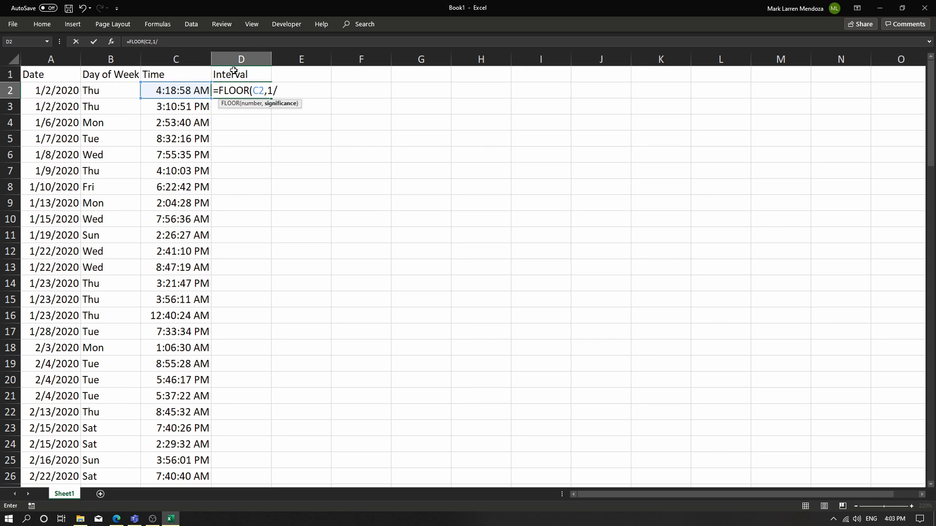
text(24))
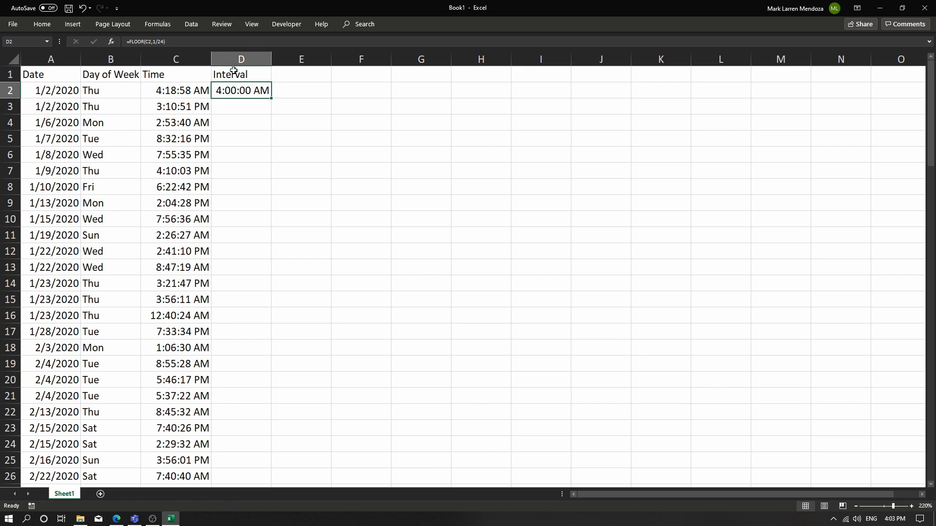
- Fill the FLOOR formula down to D101 and widen column D
drag(241, 91, 241, 106)
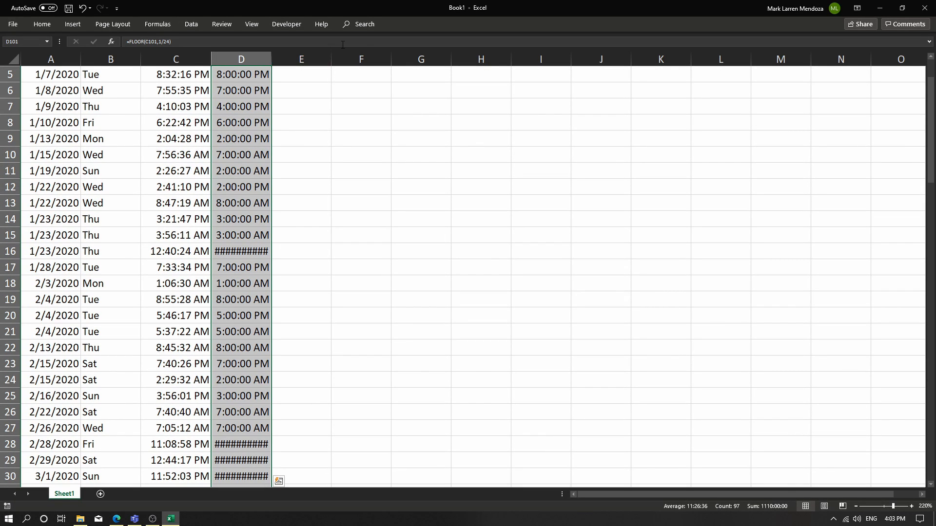
drag(273, 59, 282, 59)
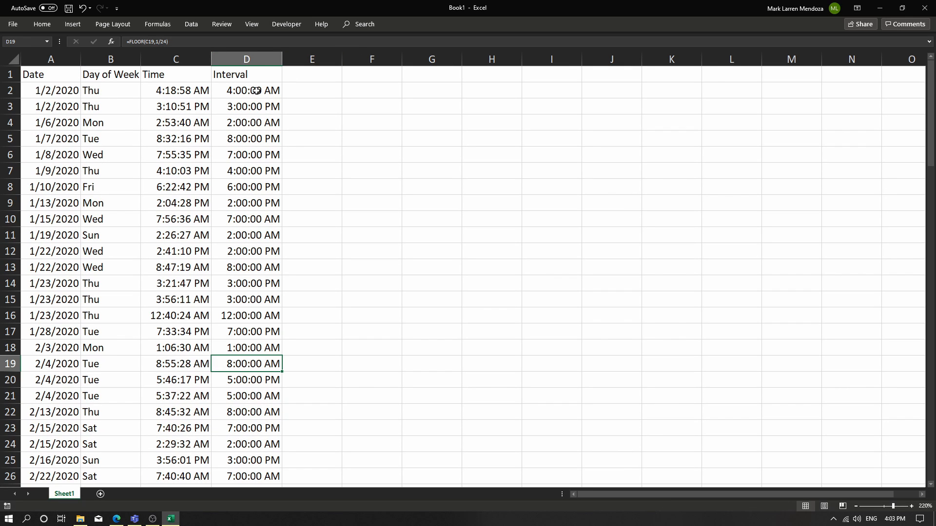
click(245, 90)
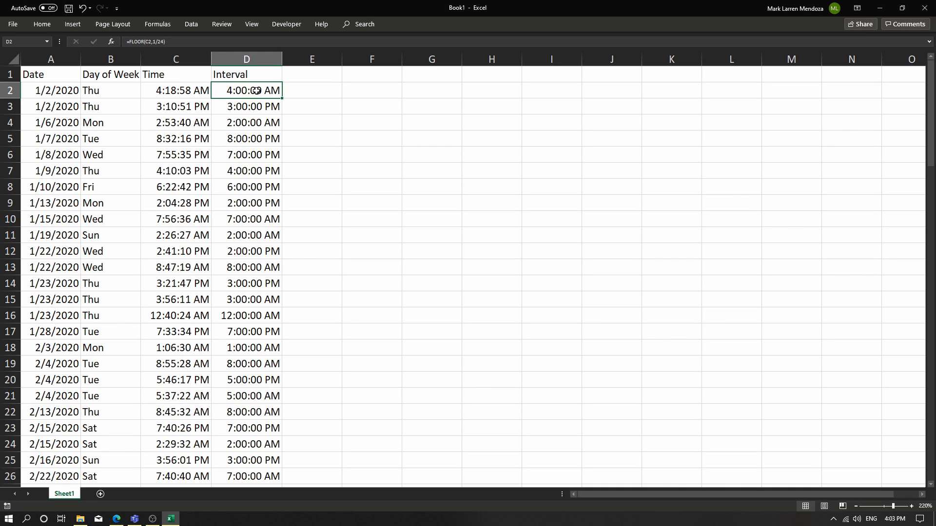
mouse_move(334, 129)
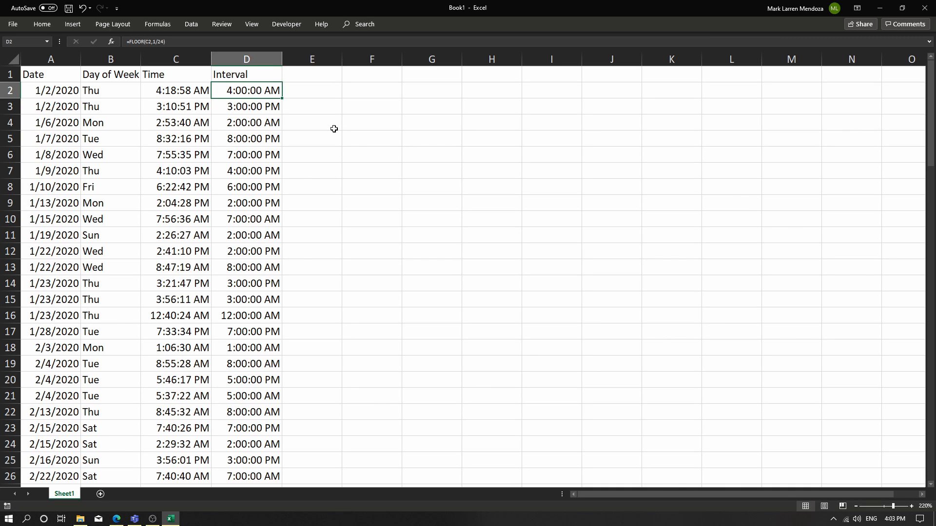
mouse_move(96, 507)
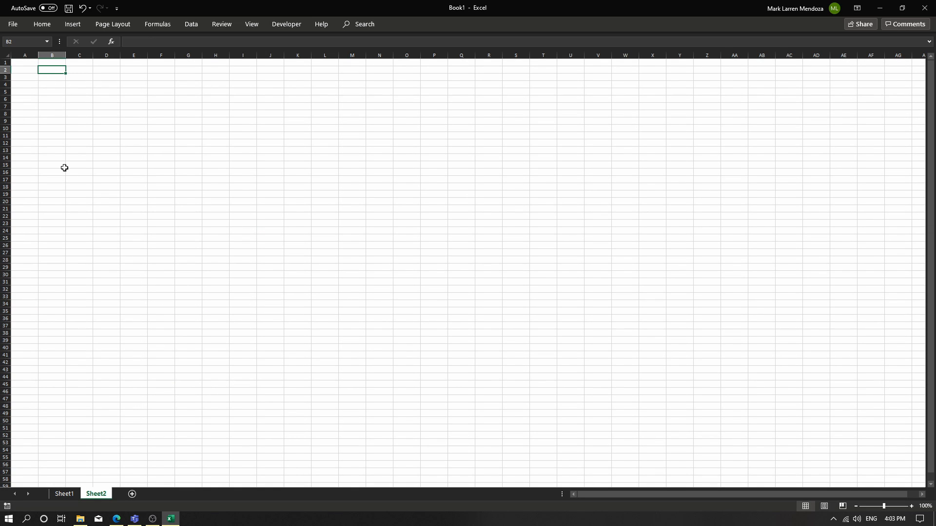
- Add 'Title' and 'Subtitle' placeholder labels in B2 and B3 on Sheet2
click(63, 494)
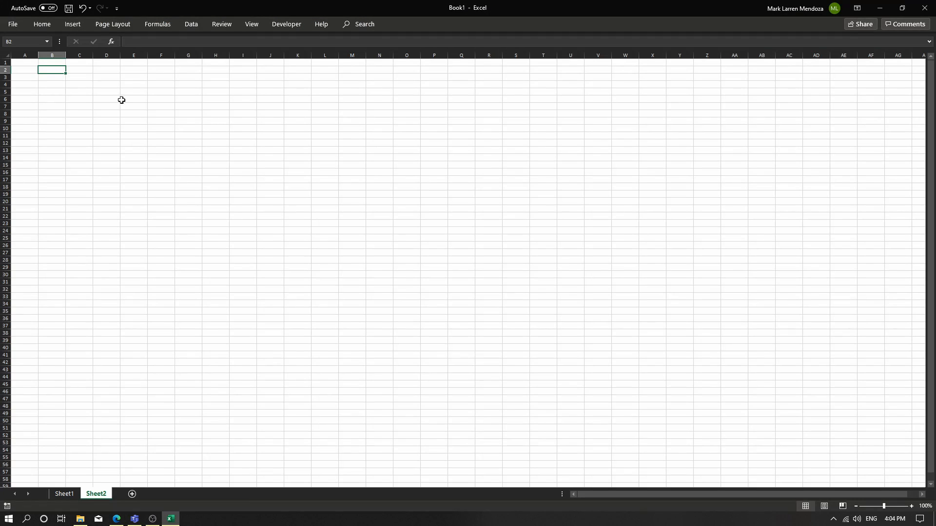
text(Title)
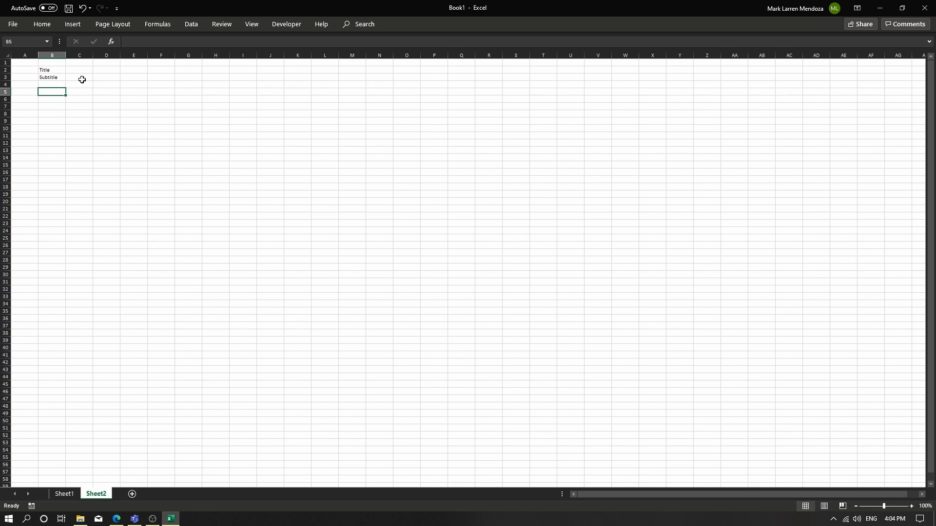
key(down)
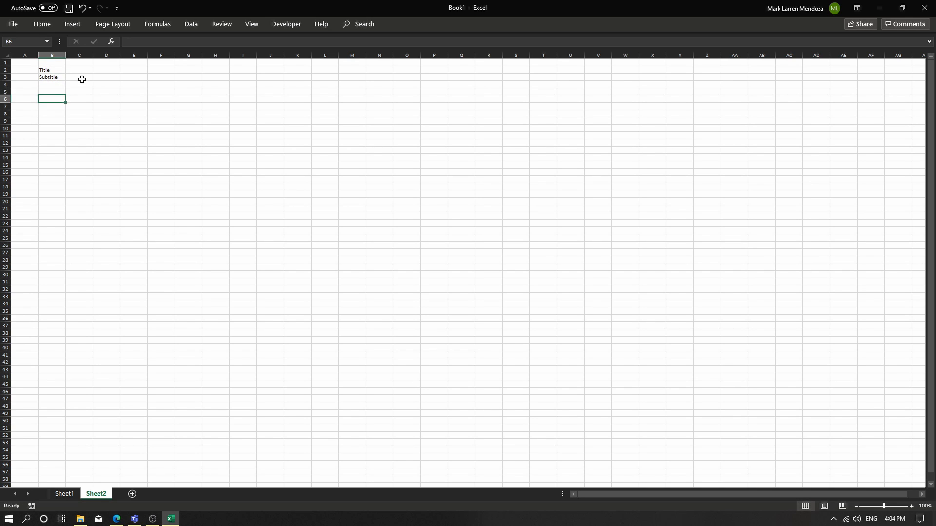
- Type Sun in C6 and fill the weekday headers right through Sat in I6
click(117, 518)
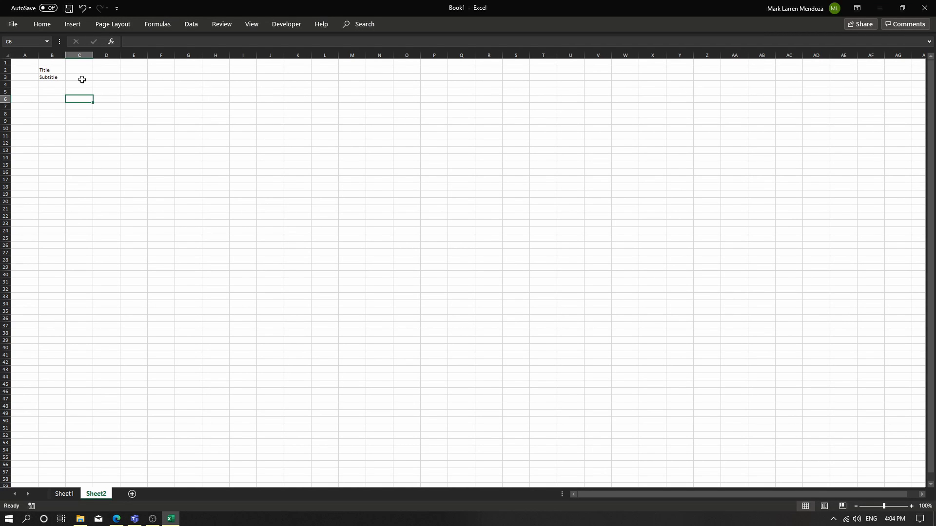
text(Sun)
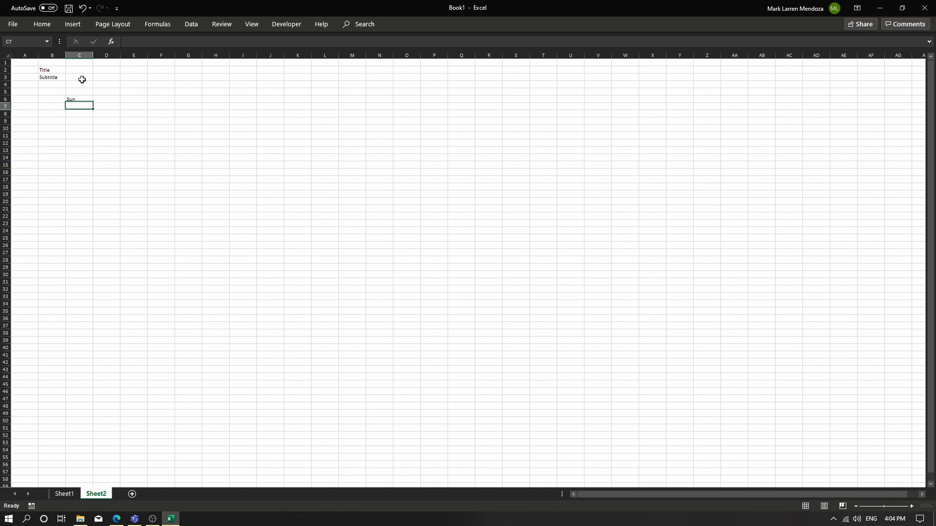
click(79, 99)
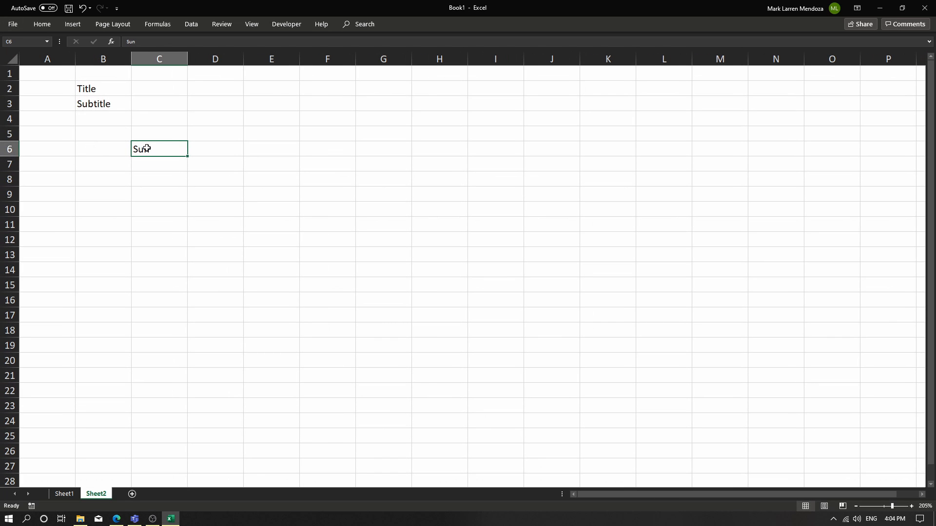
drag(186, 155, 486, 168)
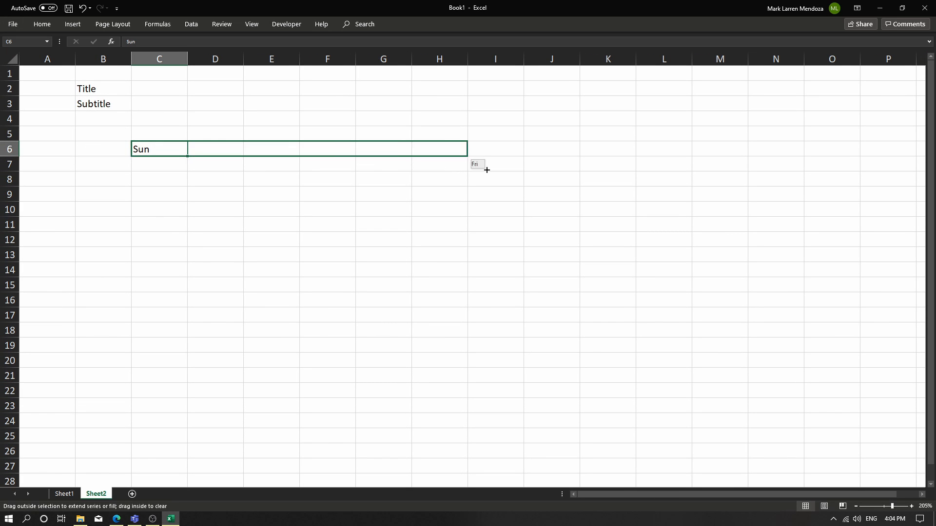
drag(159, 149, 477, 149)
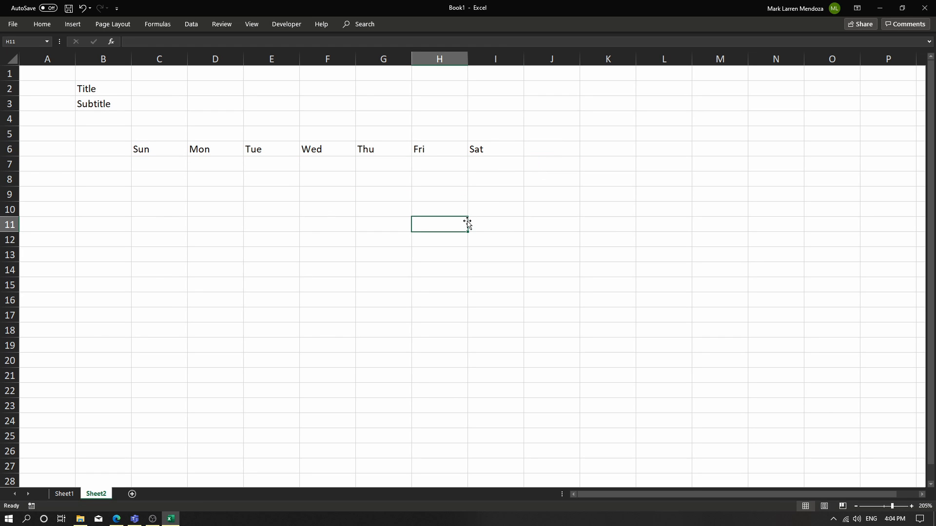
- Enter 12:00 AM as the first hour label in B7
click(103, 164)
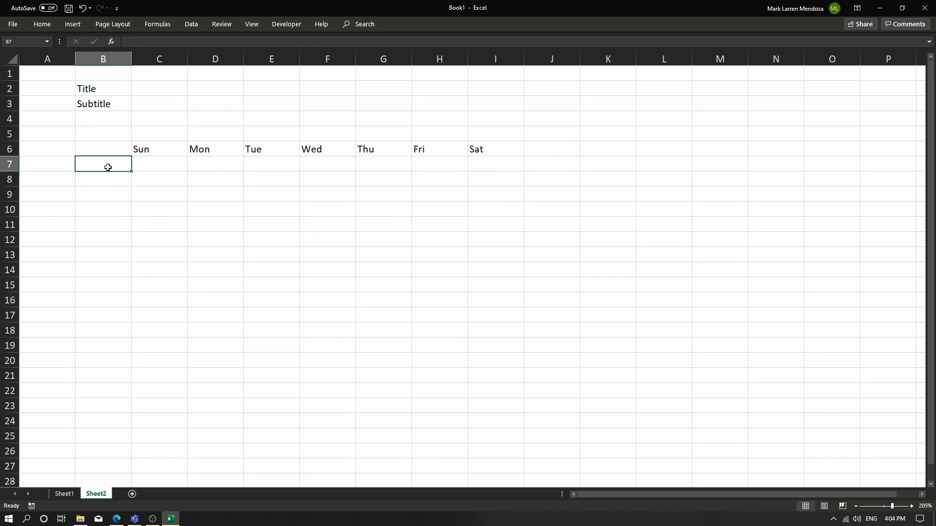
text(12:00 AM)
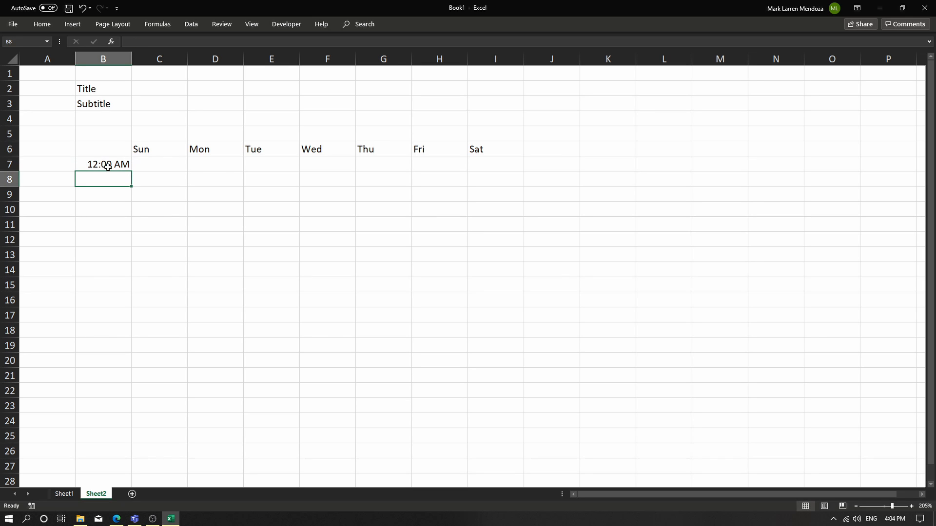
click(102, 164)
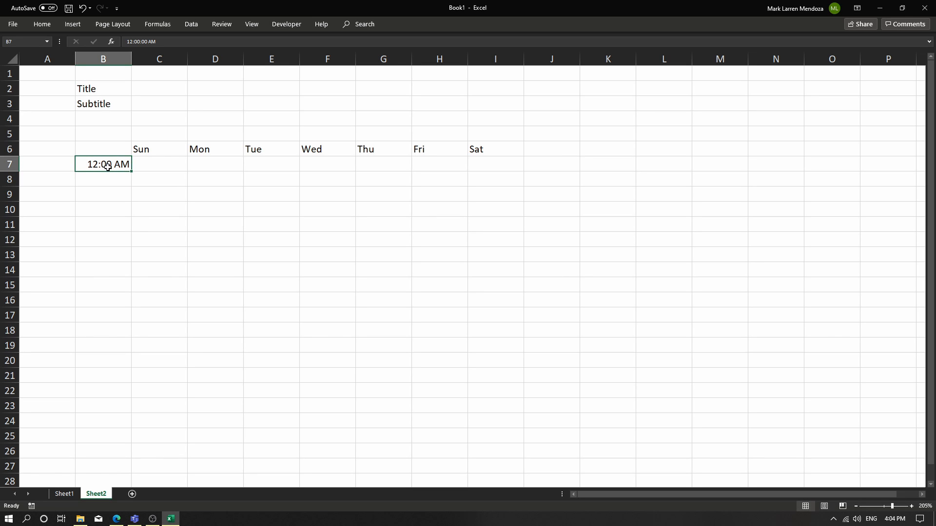
key(enter)
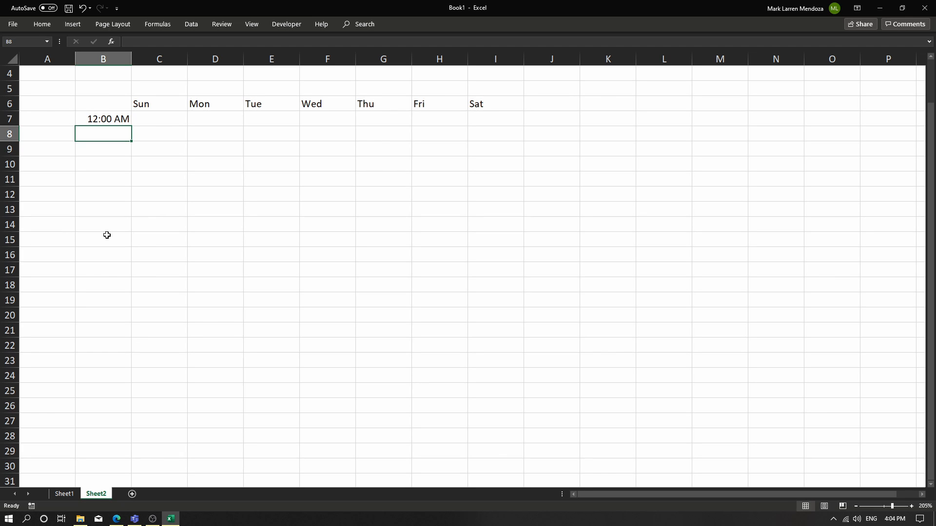
- Enter =B7+TIME(1,0,0) in B8 so the next label adds one hour
text(=B7)
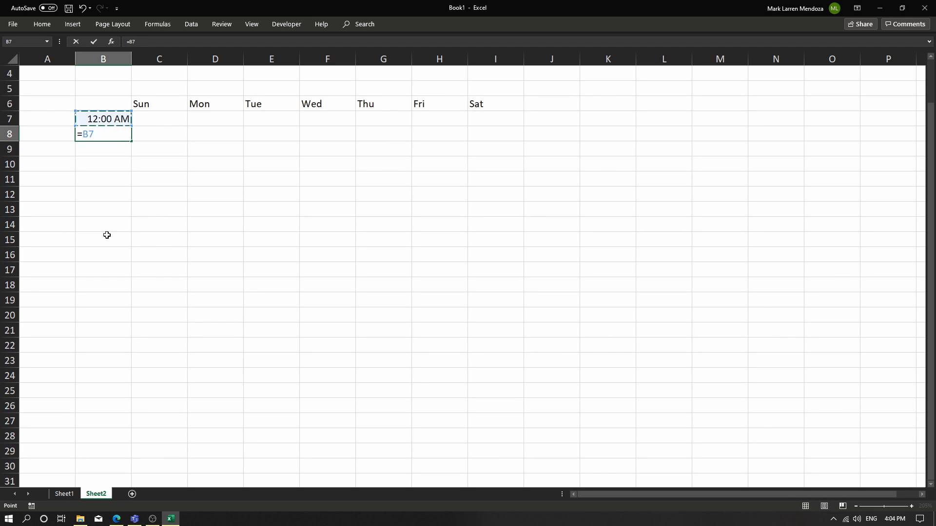
text(+)
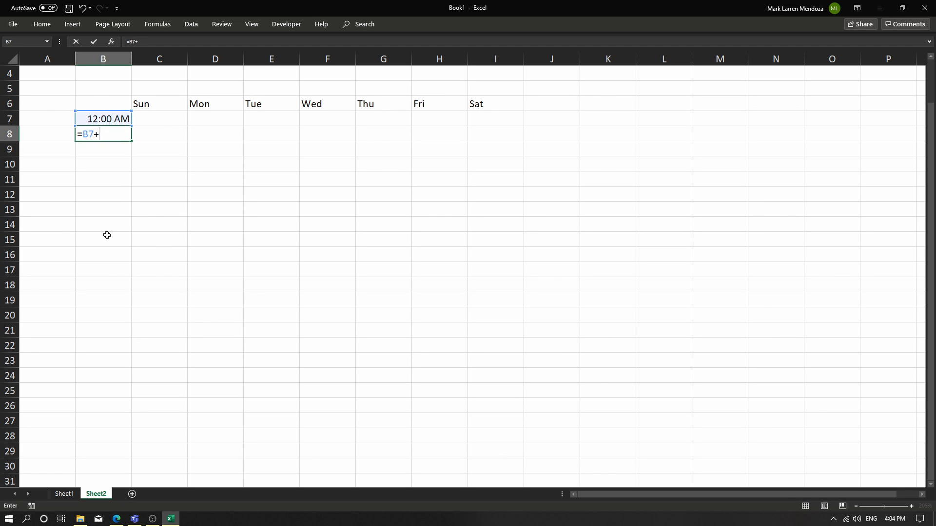
text(TIME()
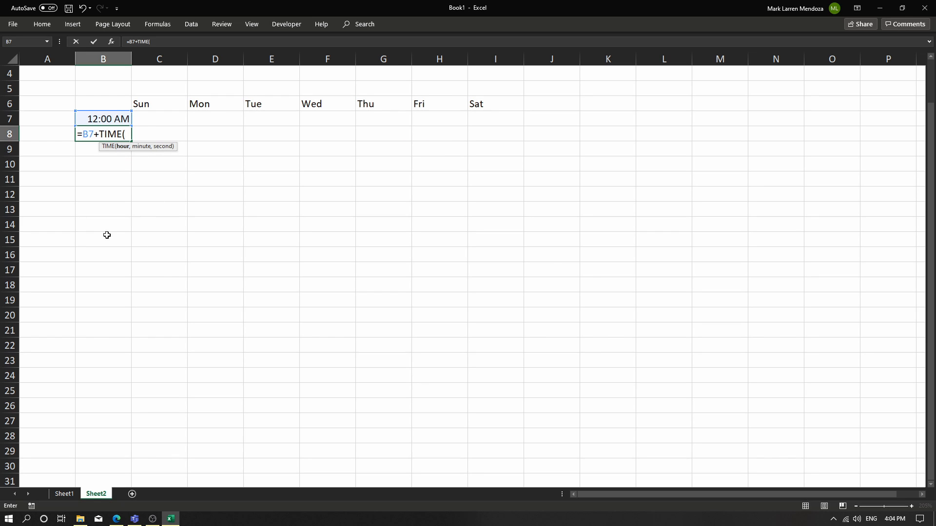
text(1,)
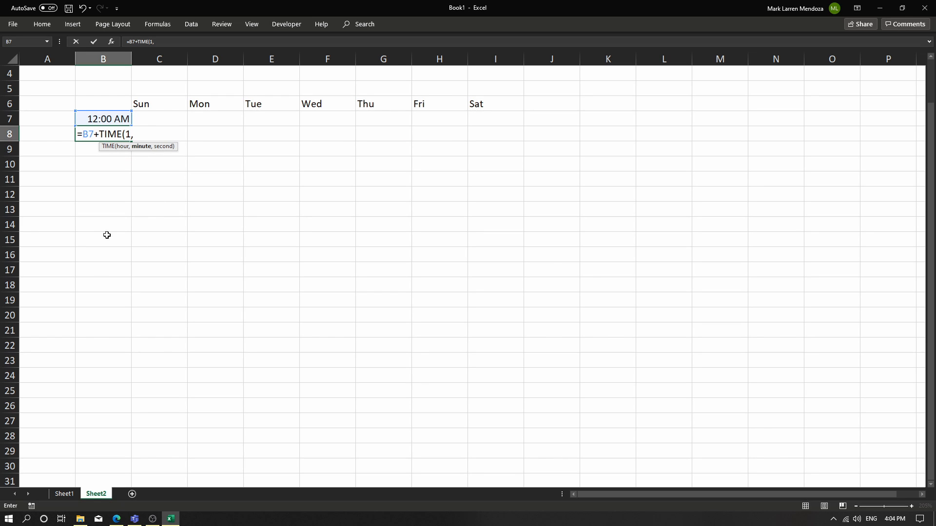
text(0,0))
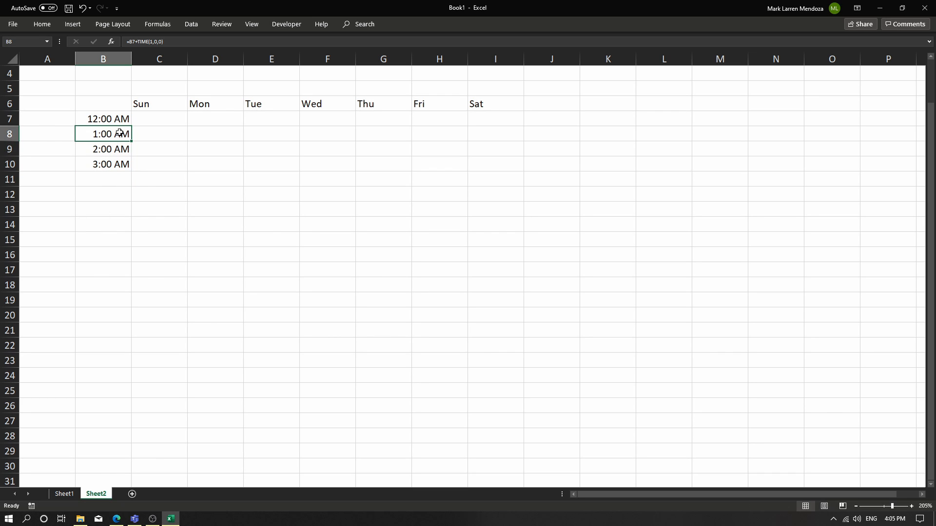
mouse_move(139, 85)
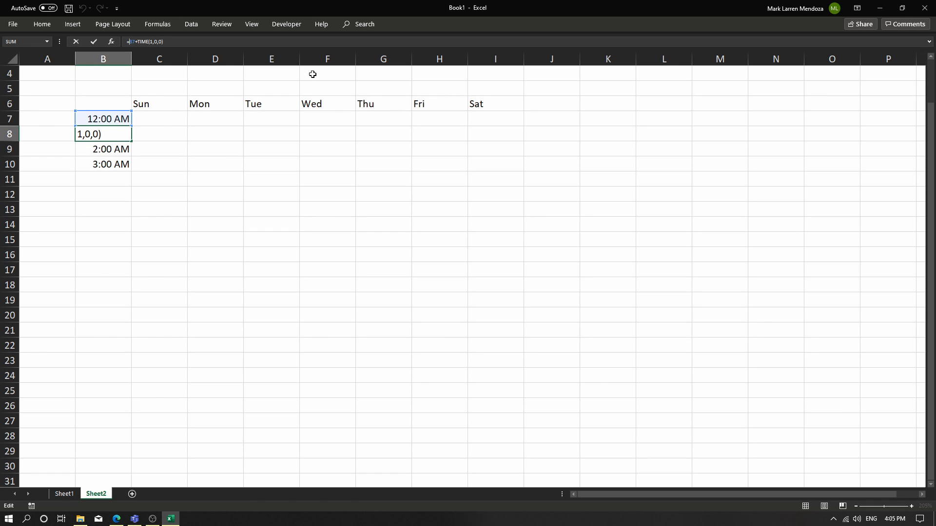
- Change B8 to =FLOOR(B7+TIME(1,0,0),1/24) to round each step to the hour
text(=floorB7+)
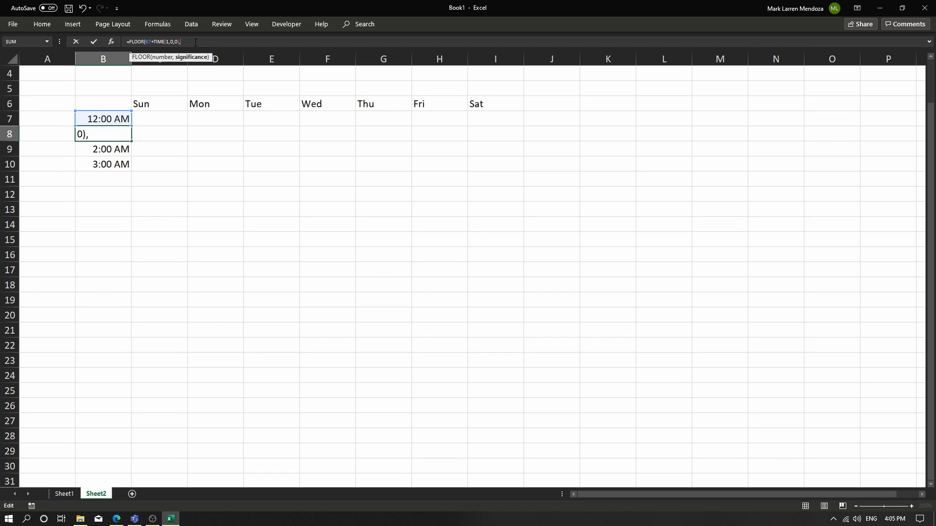
text(1/24)
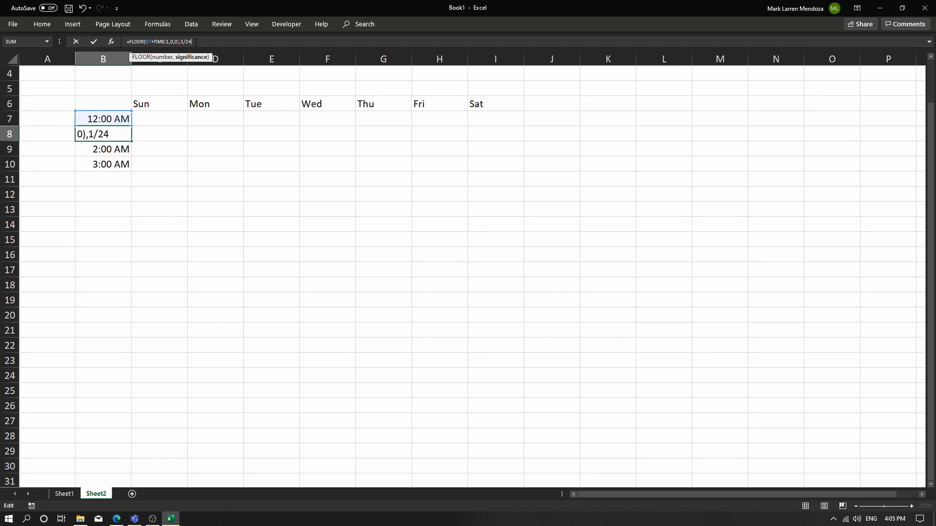
key(Enter)
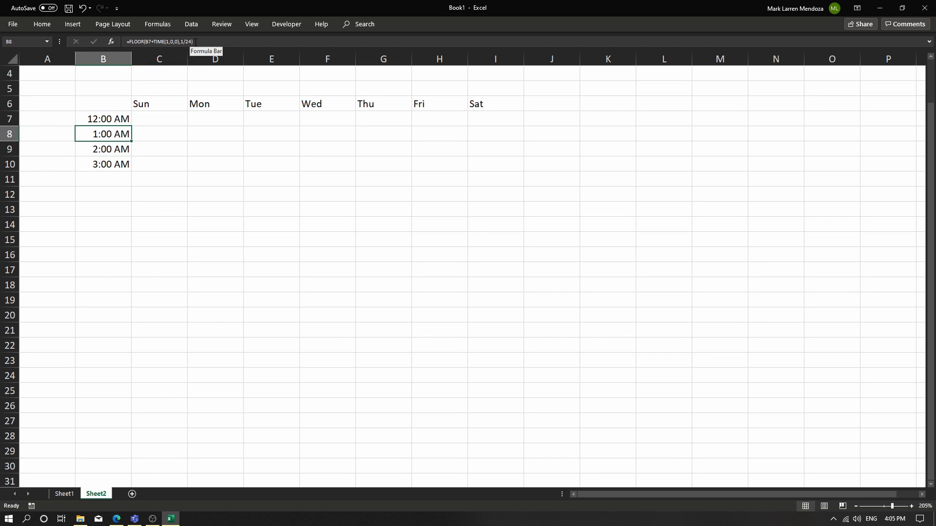
- Fill the hour formula down to 11:00 PM, delete the extra rows, and select the grid
drag(102, 134, 103, 391)
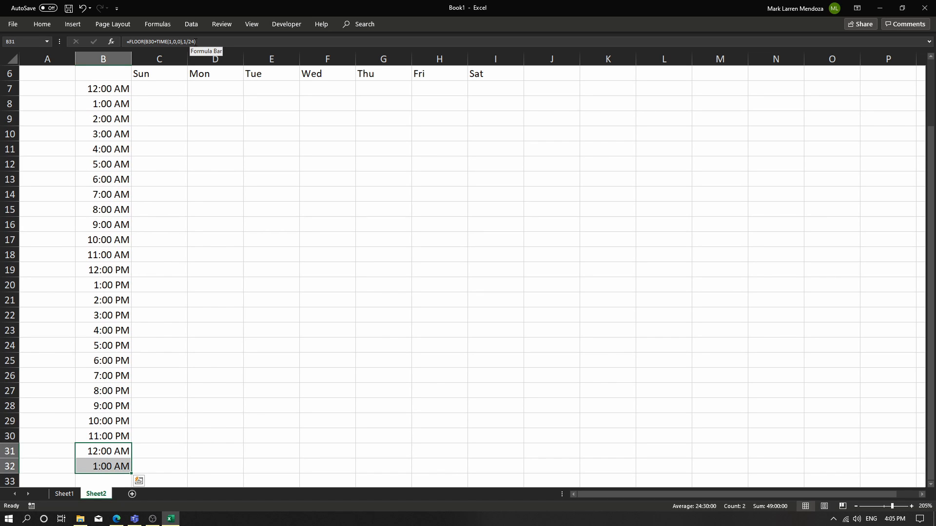
key(Delete)
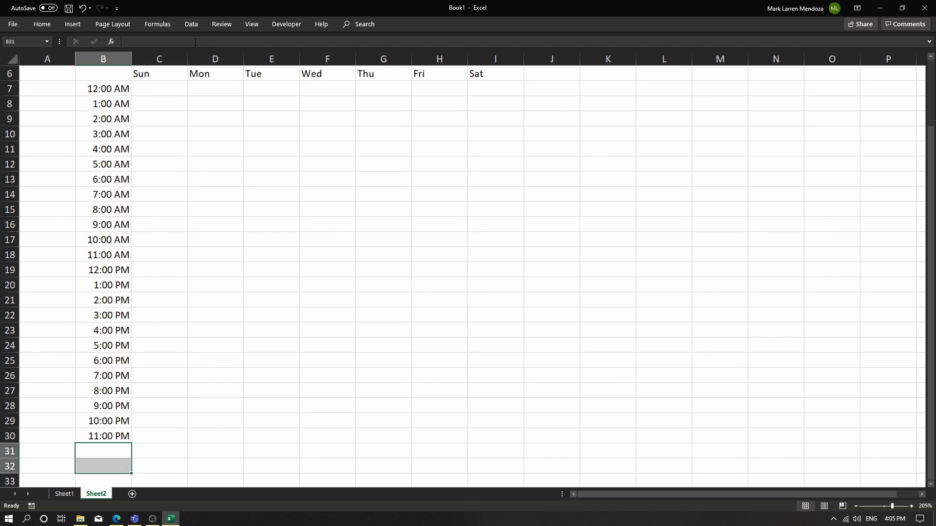
mouse_move(195, 42)
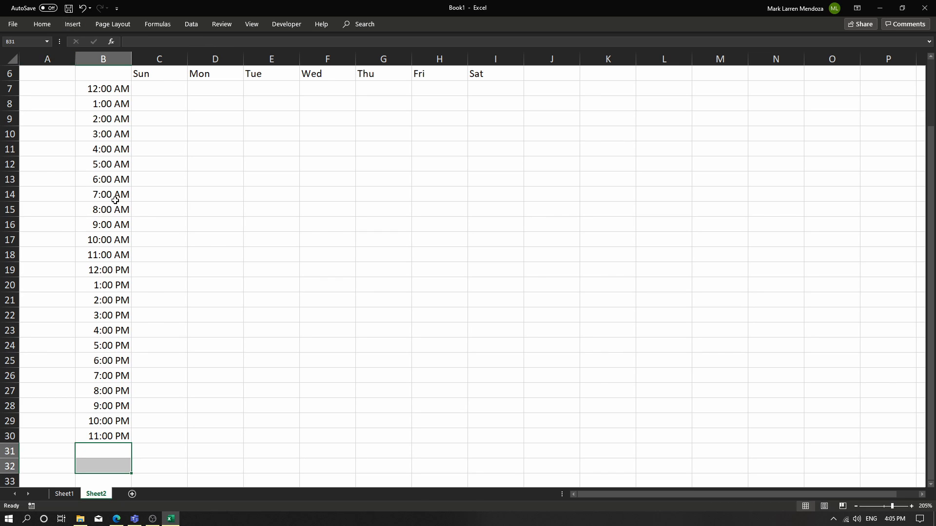
click(103, 194)
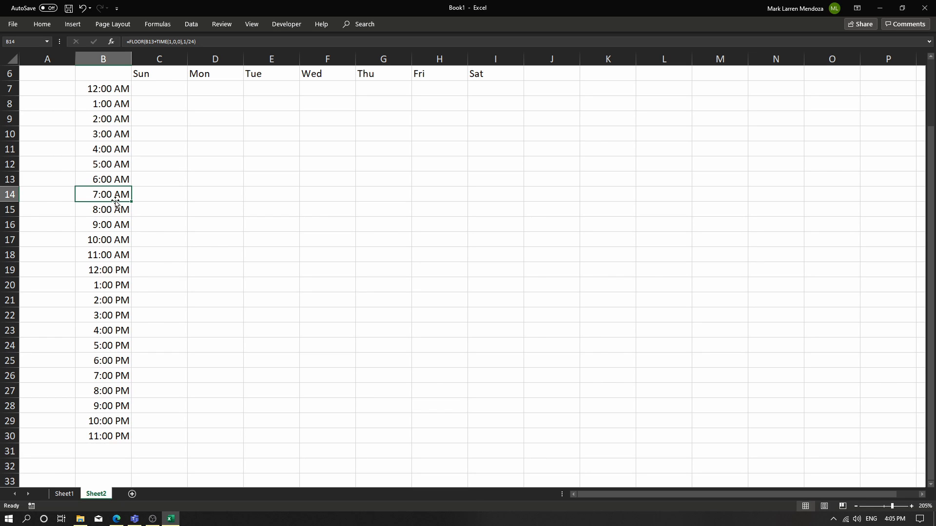
drag(159, 88, 494, 436)
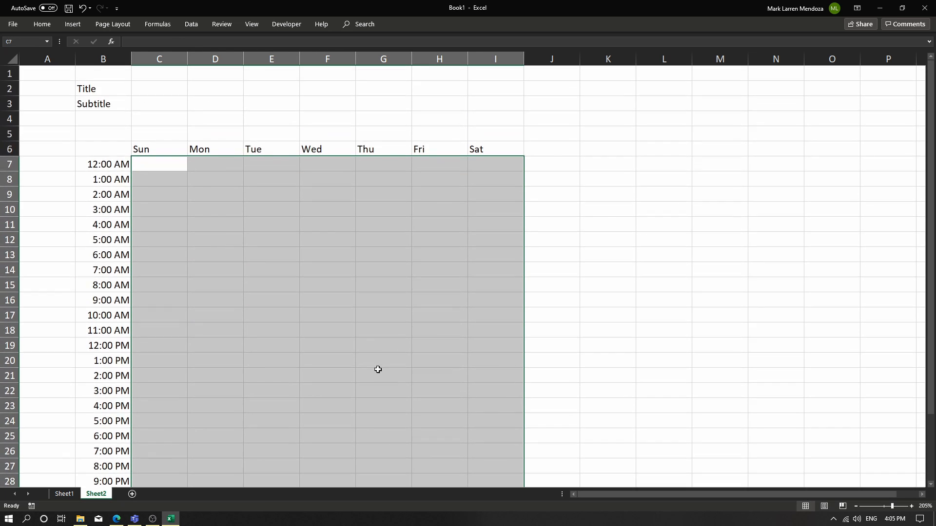
- In C7, enter a COUNTIFS over Sheet1 column B and Sheet1!D:D, returning 0
click(889, 506)
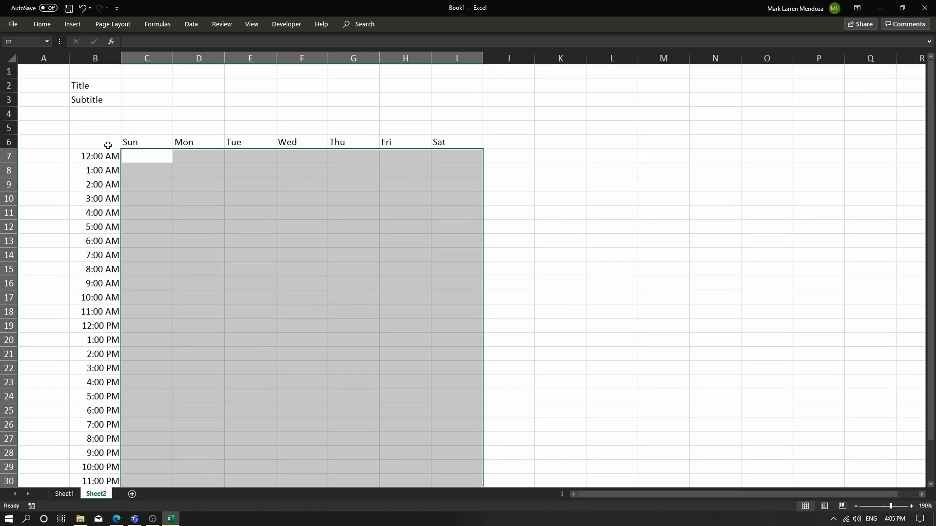
text(=)
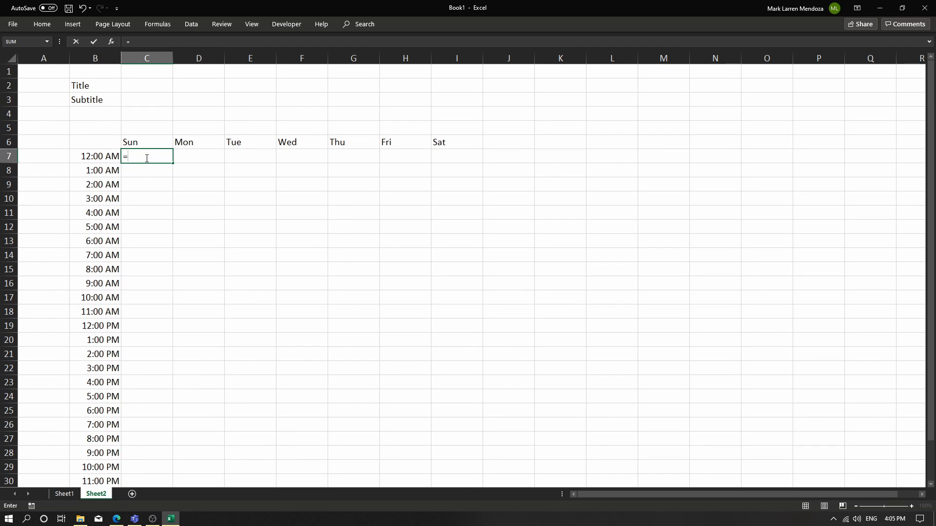
text(counti)
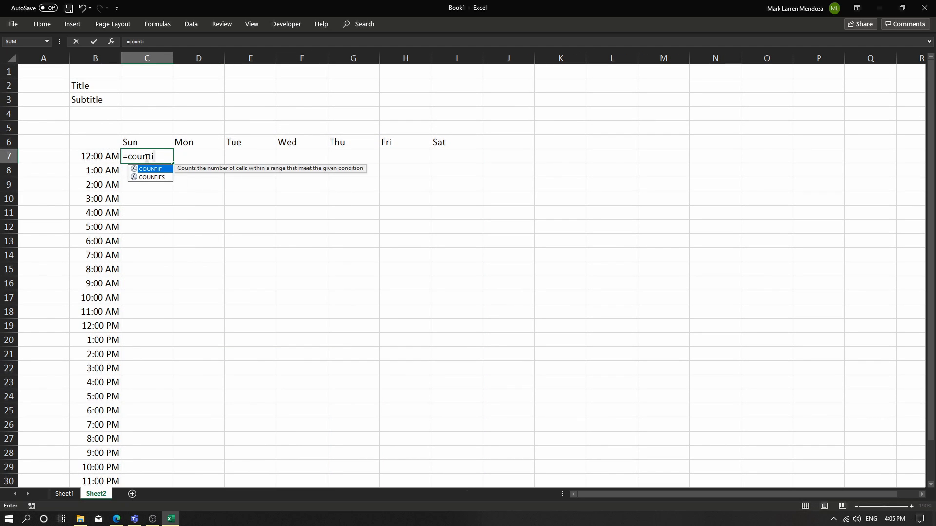
text(fs)
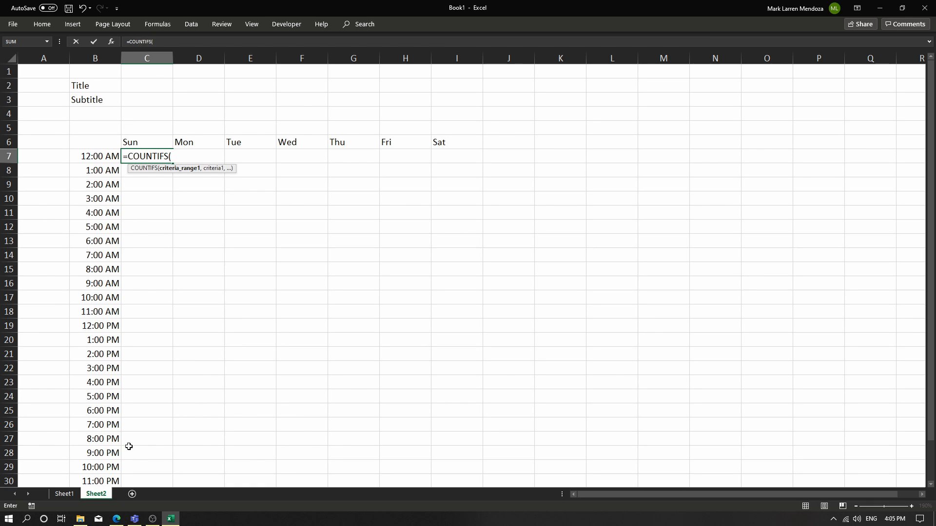
mouse_move(170, 280)
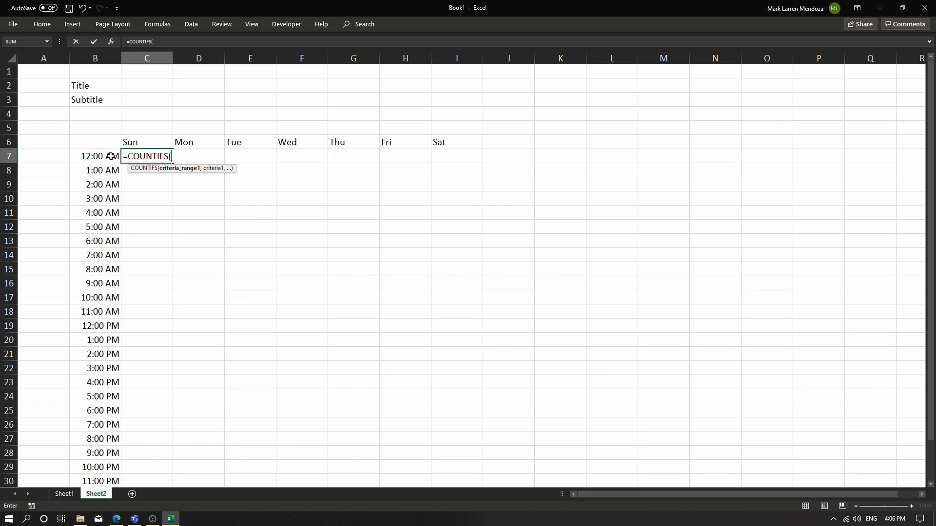
click(64, 493)
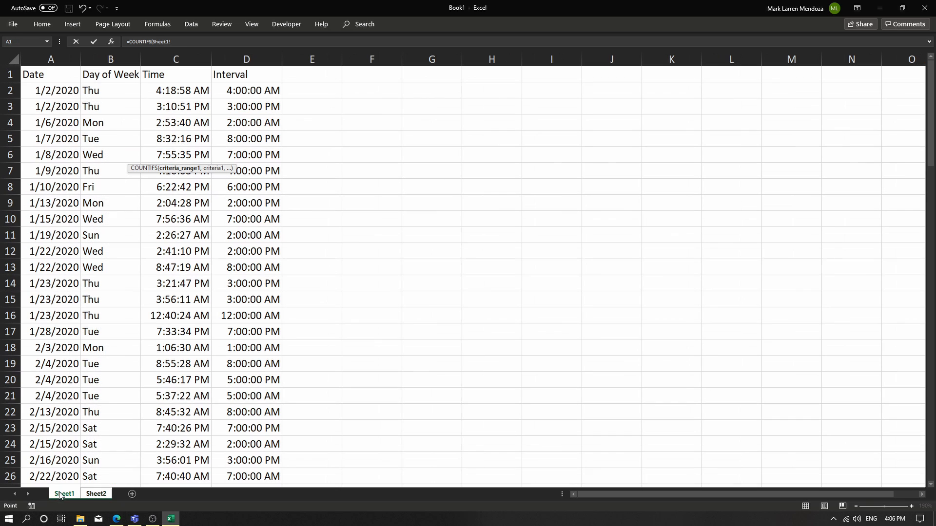
click(110, 59)
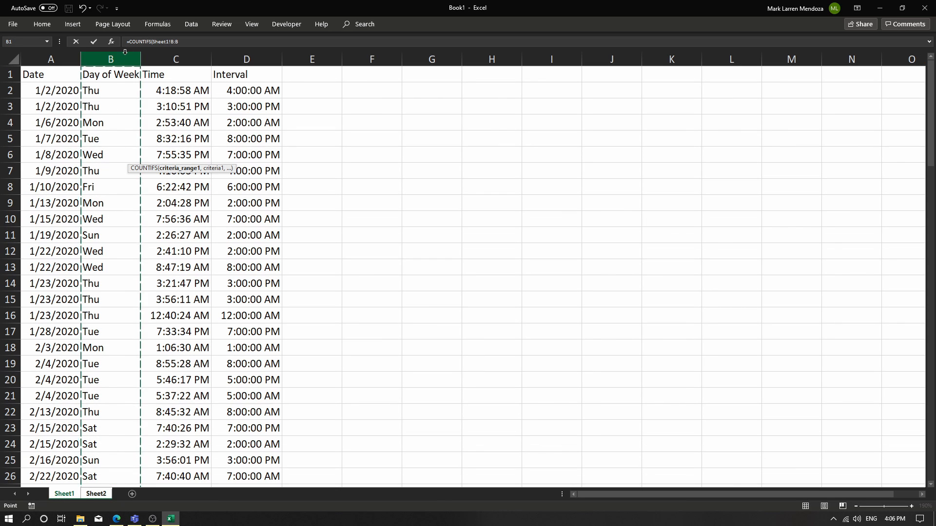
text(,,)
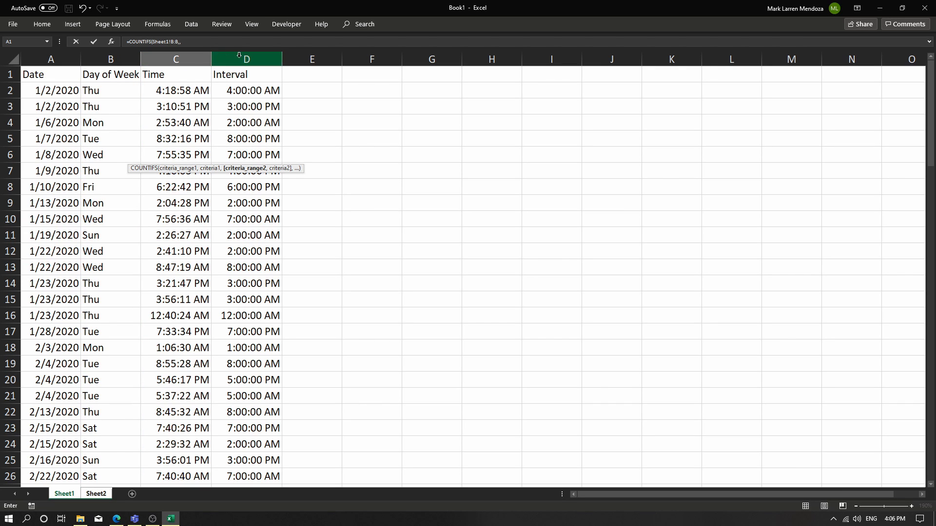
text(Sheet1!D:D,)
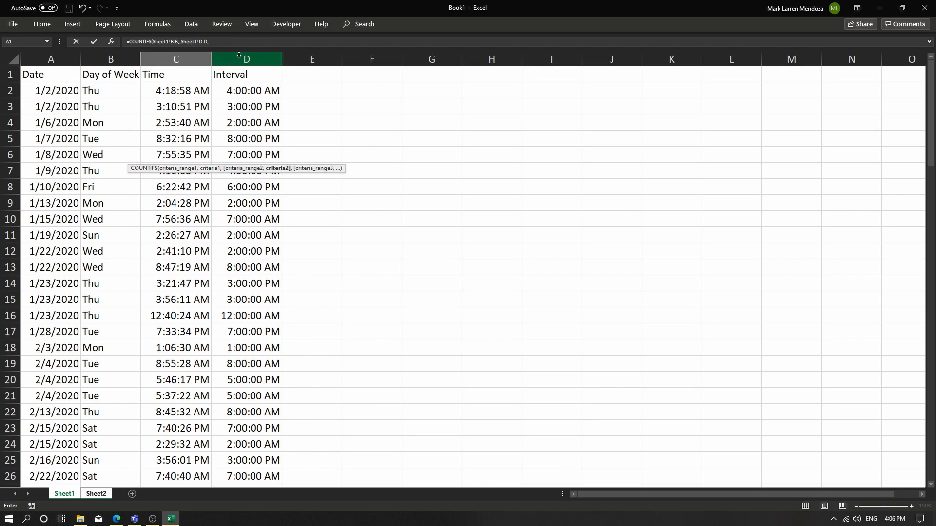
click(95, 494)
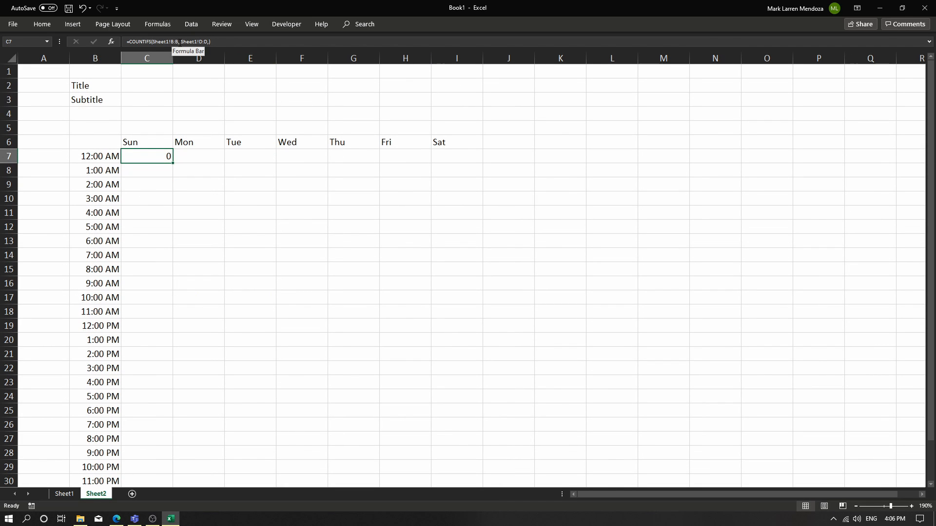
- Rework C7 as =COUNTIFS(Sheet1!$B:$B,C$6,Sheet1!$D:$D,$B7) with mixed references to fill C7:I30
double_click(147, 156)
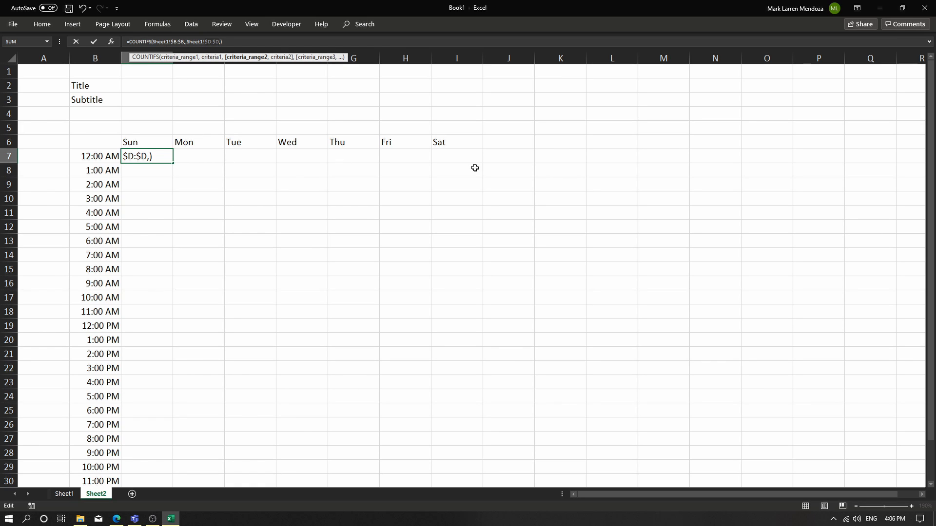
mouse_move(146, 156)
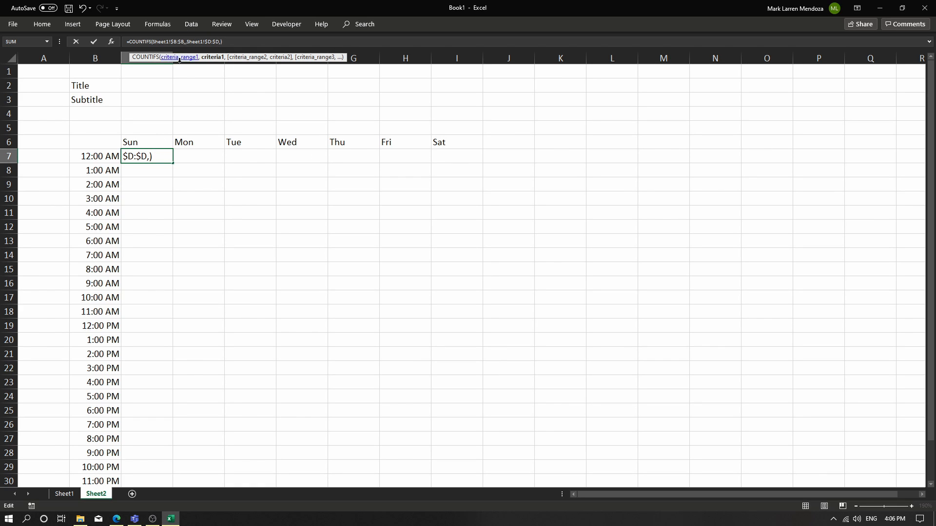
click(148, 142)
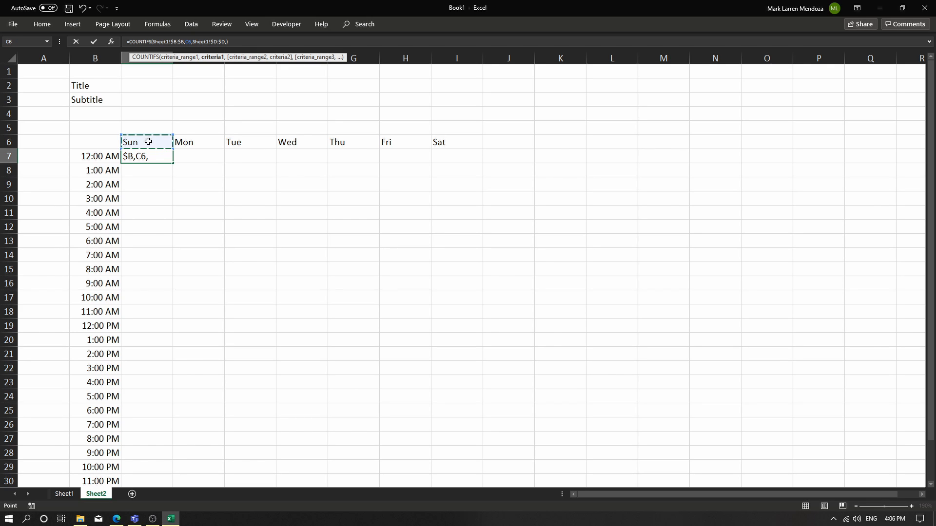
mouse_move(293, 149)
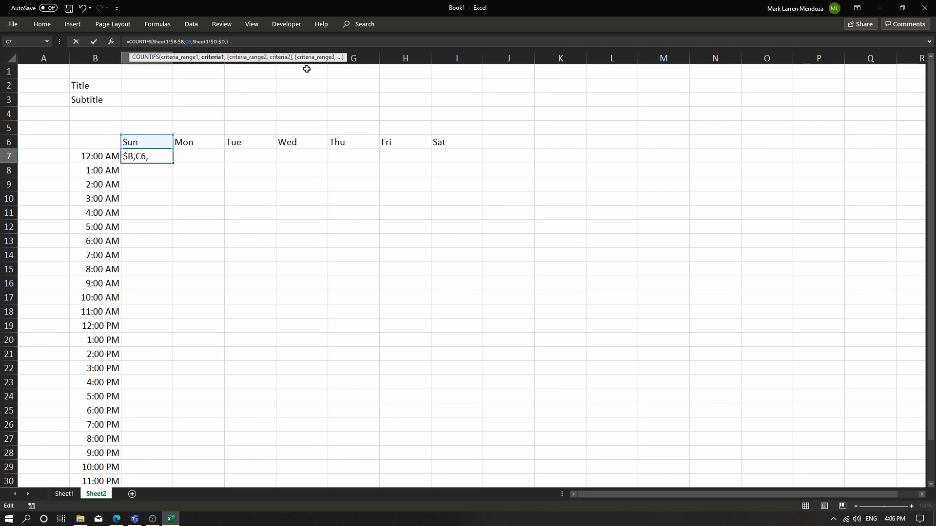
key(f4)
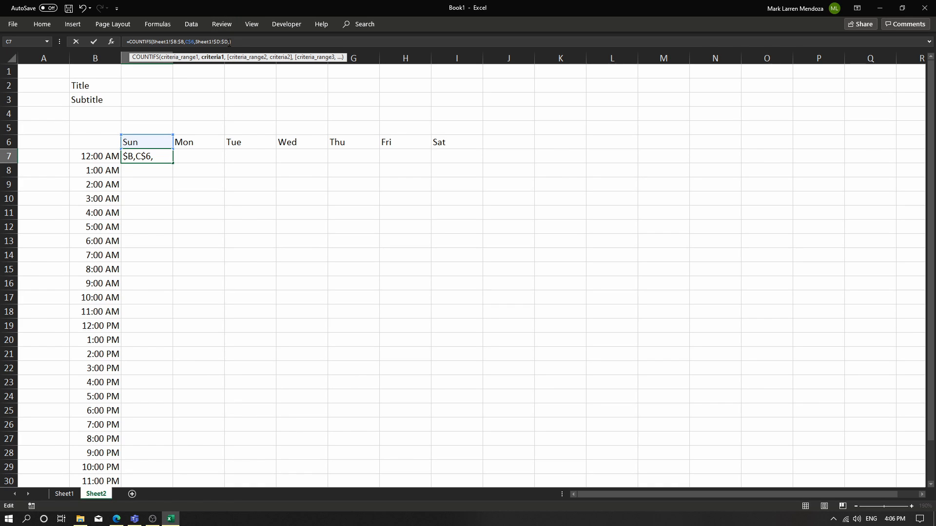
click(95, 156)
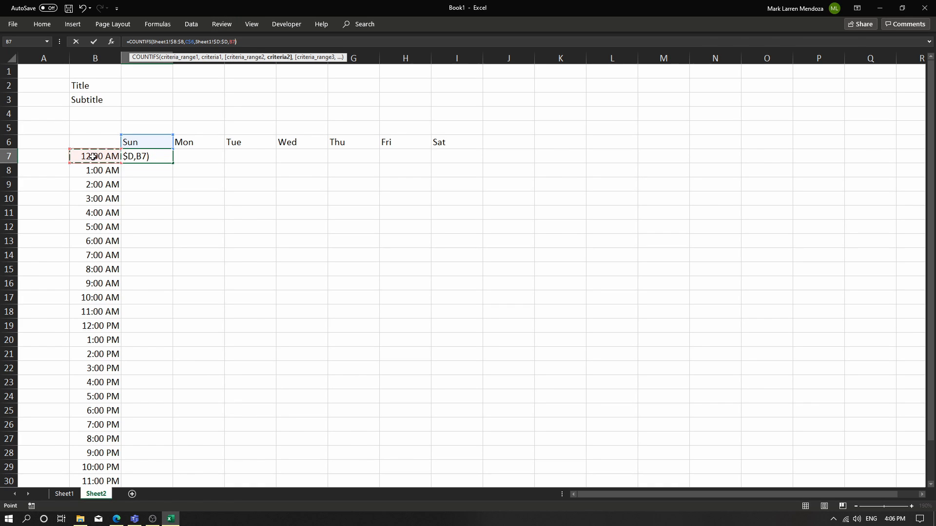
mouse_move(152, 281)
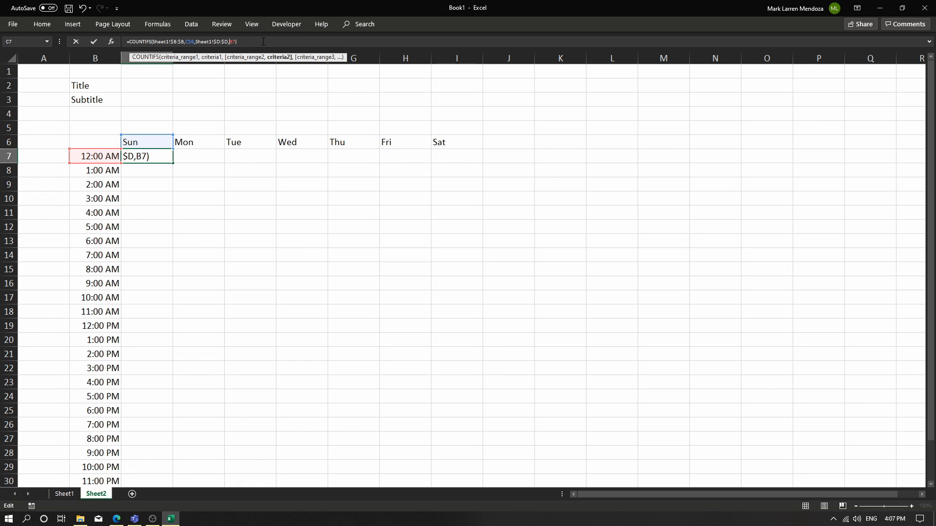
key(f4)
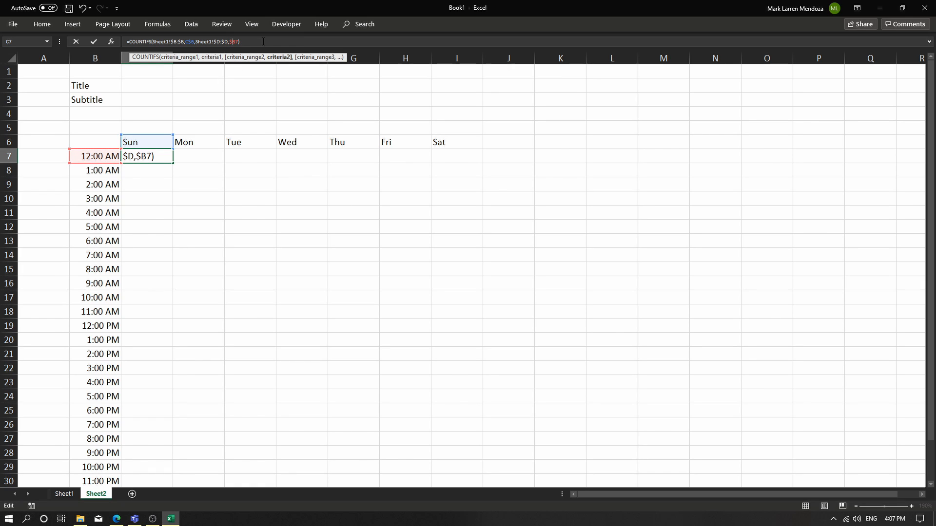
key(enter)
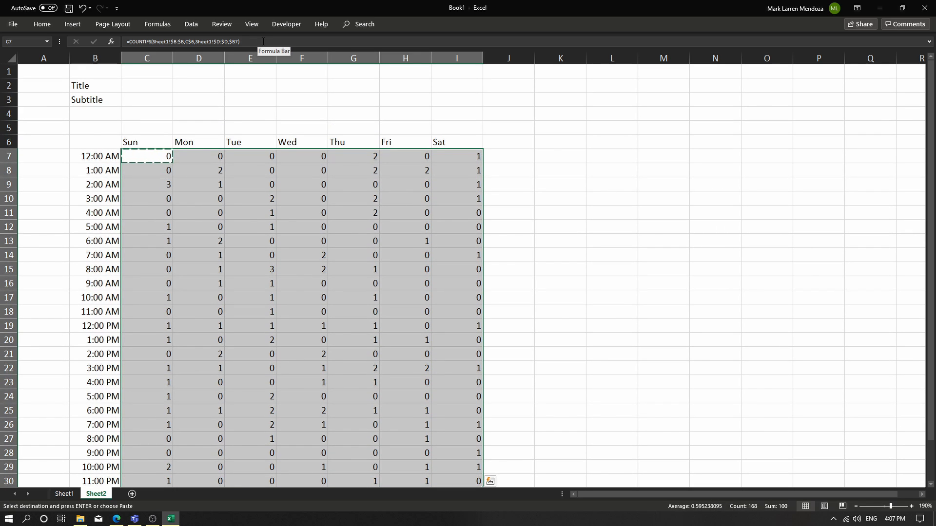
mouse_move(642, 288)
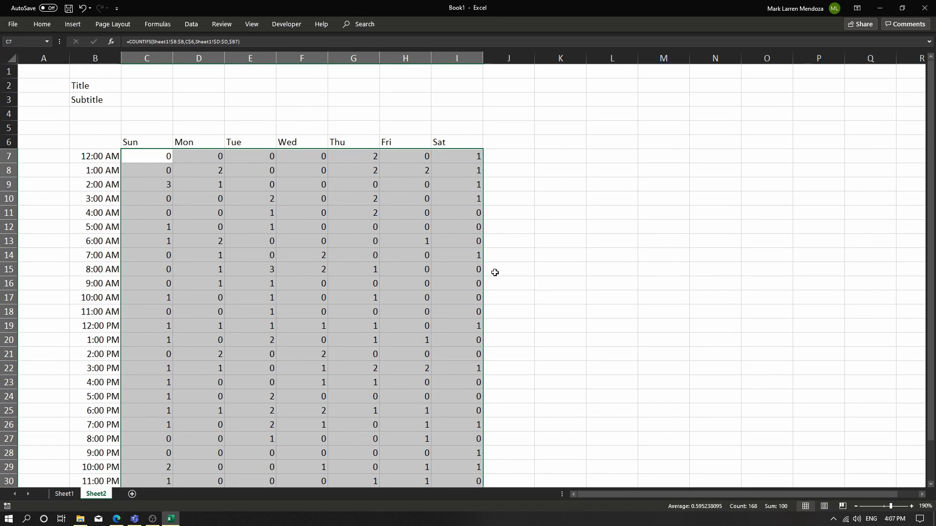
mouse_move(782, 507)
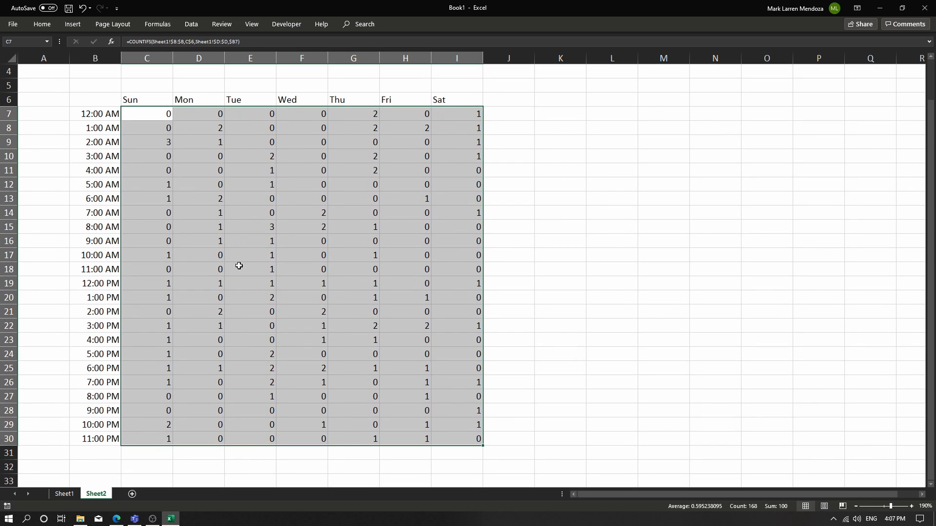
mouse_move(473, 441)
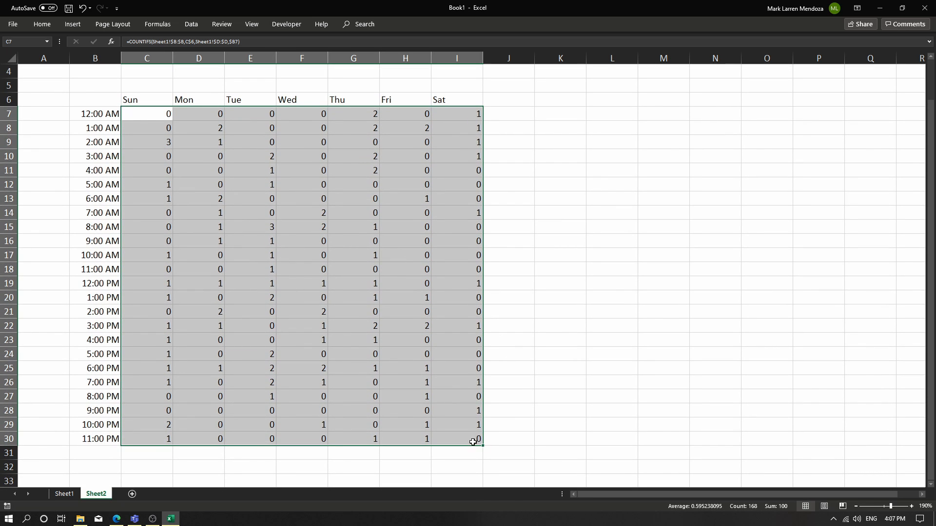
mouse_move(273, 431)
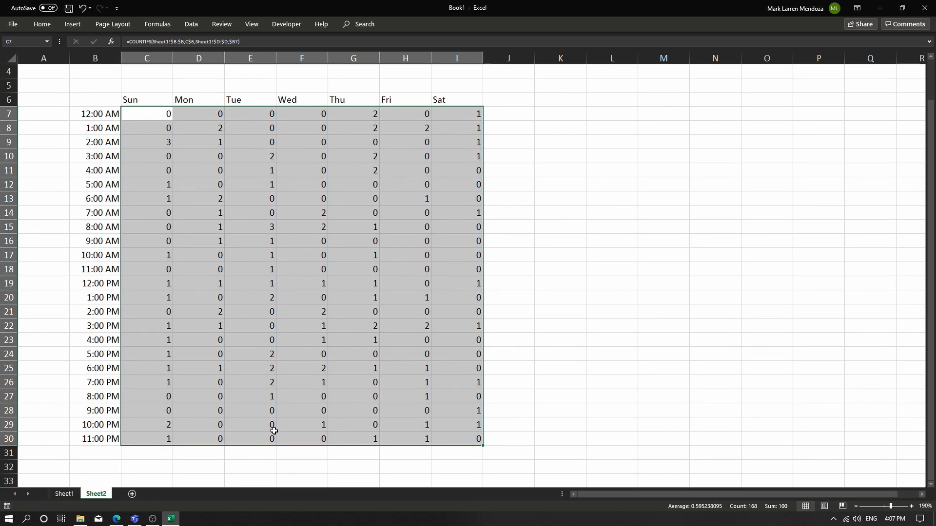
scroll(up, 3)
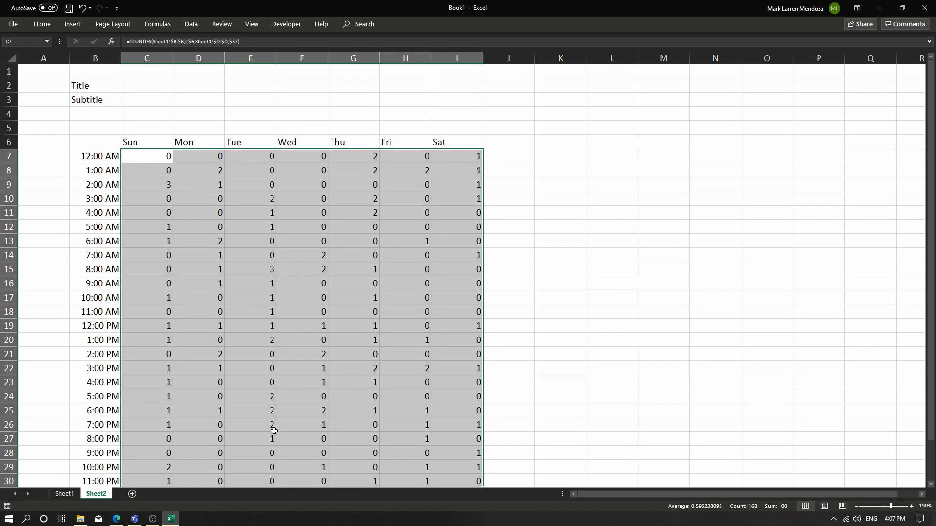
- Apply a two-colour scale preset to the count grid
click(41, 24)
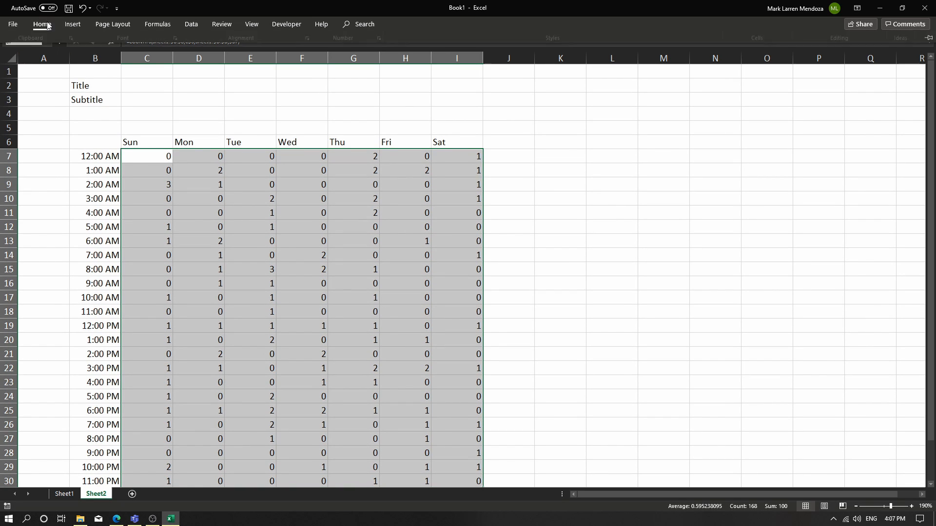
click(409, 50)
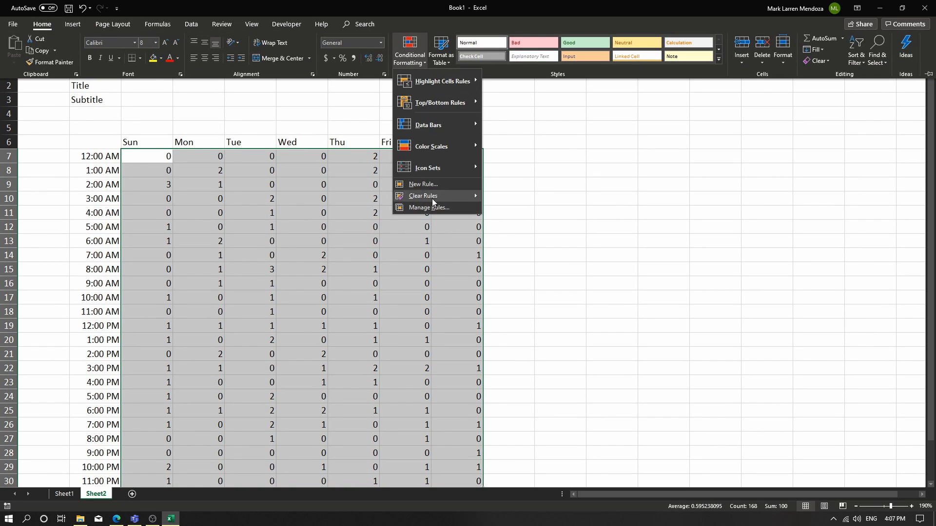
click(430, 146)
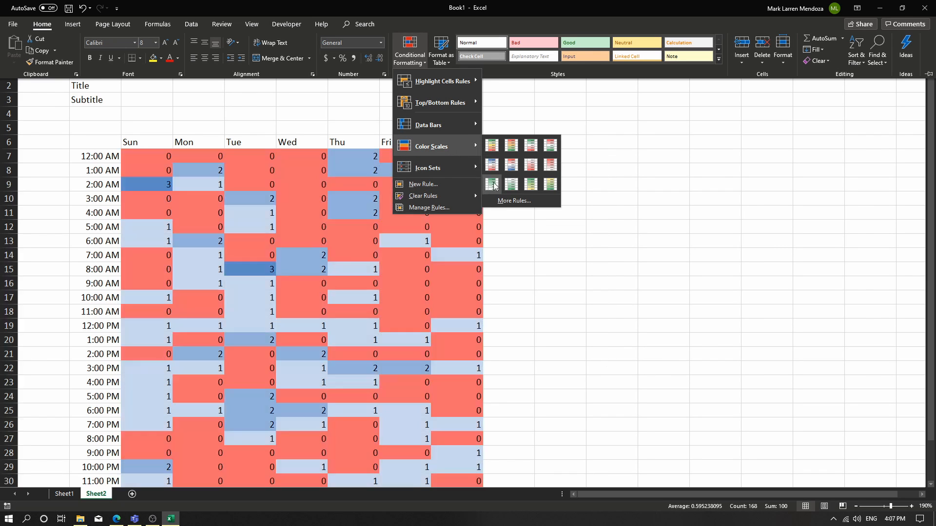
click(491, 183)
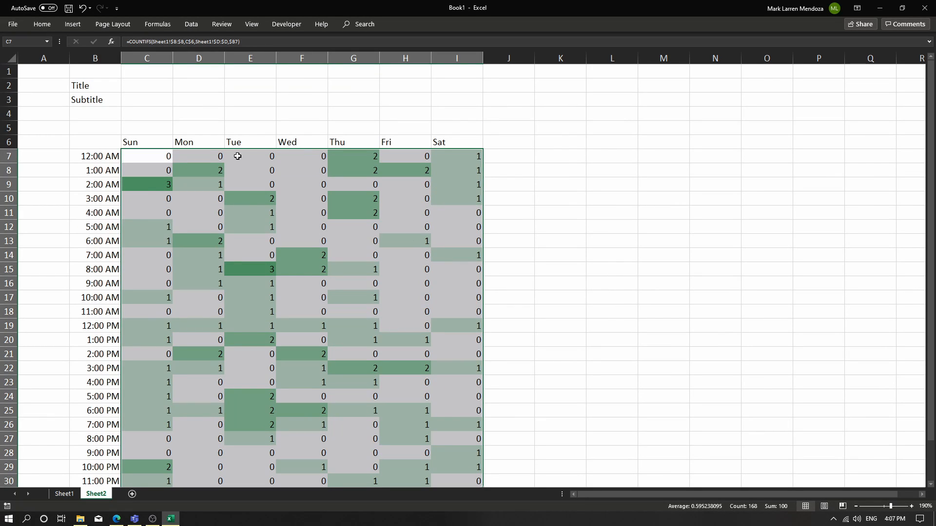
- Edit the colour scale rule to pale blue for minimum and dark blue for maximum
click(409, 50)
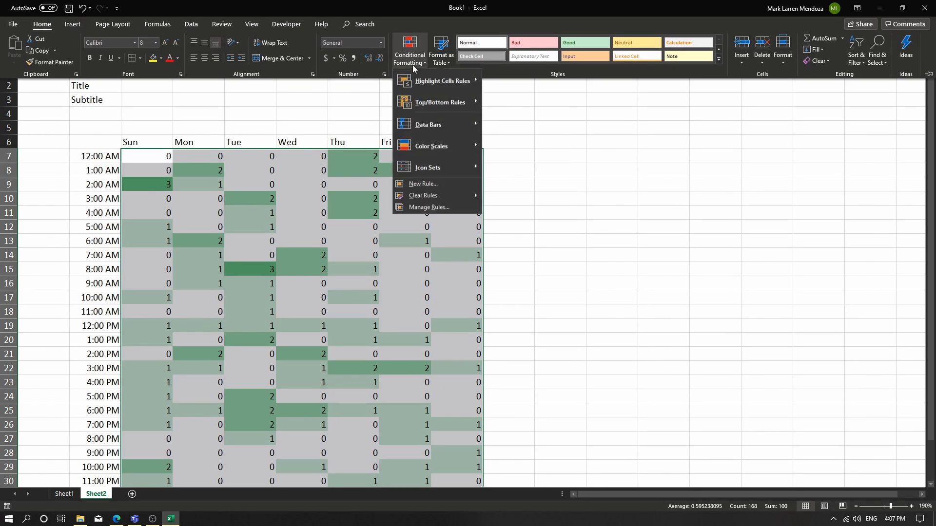
click(428, 208)
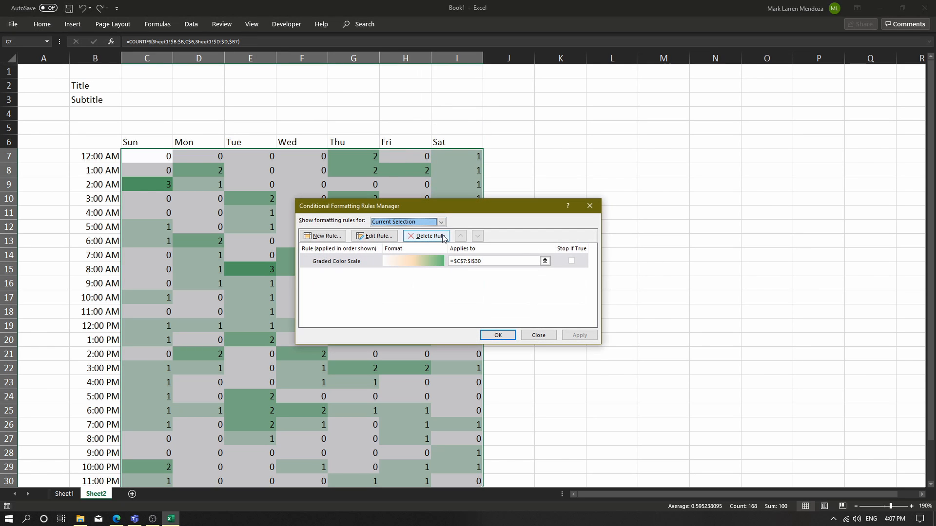
click(374, 236)
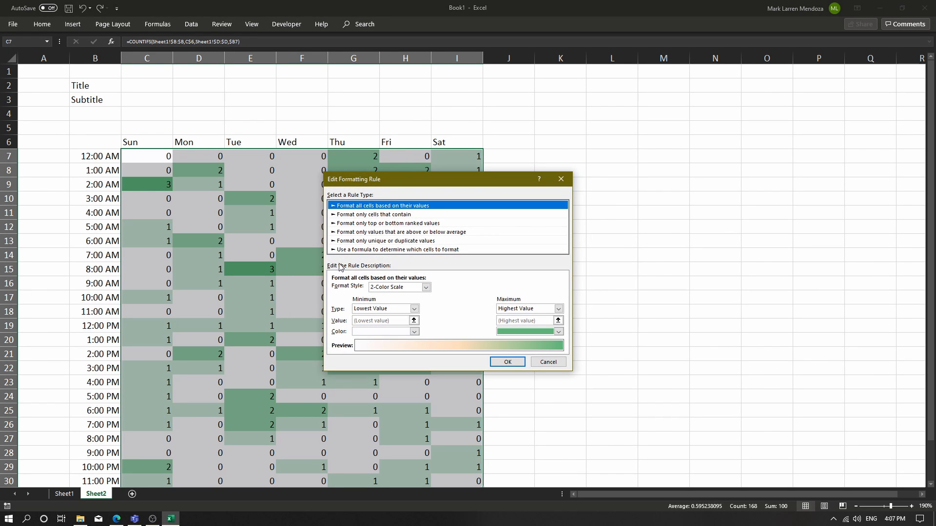
mouse_move(412, 332)
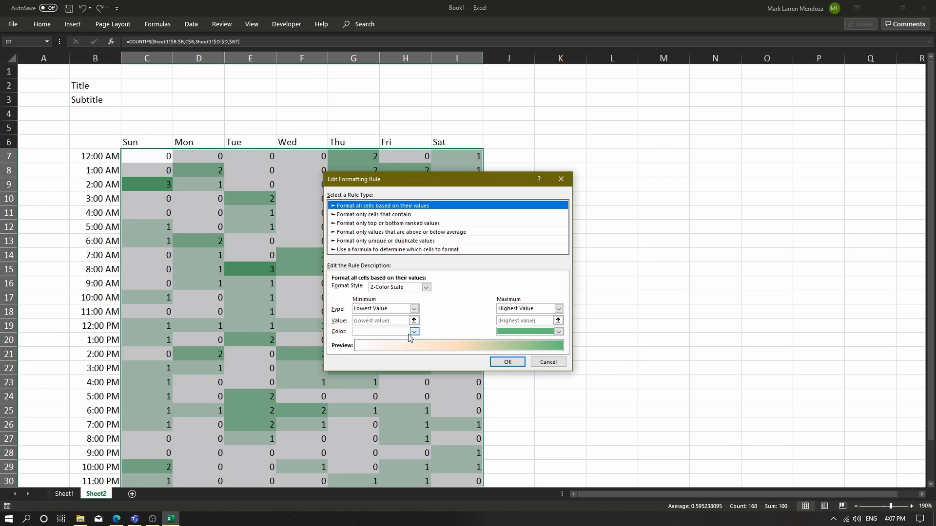
click(412, 332)
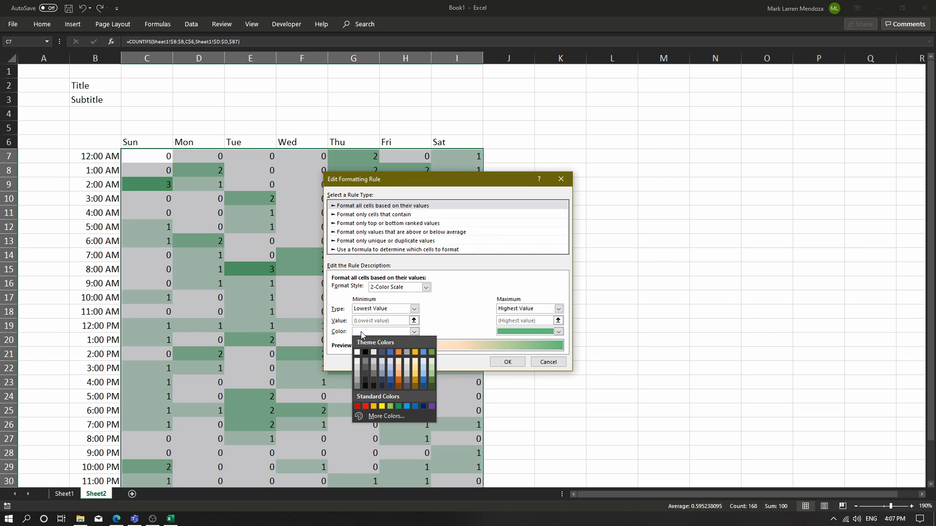
click(390, 367)
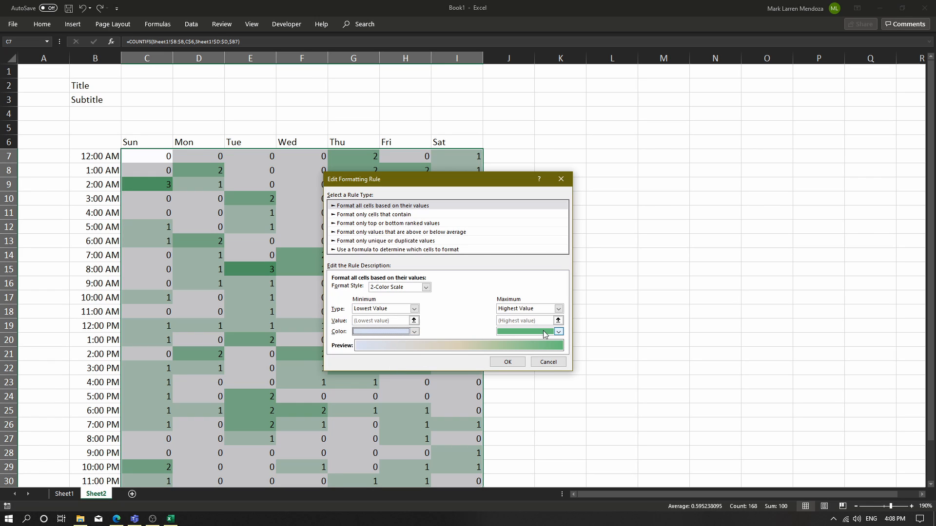
click(558, 331)
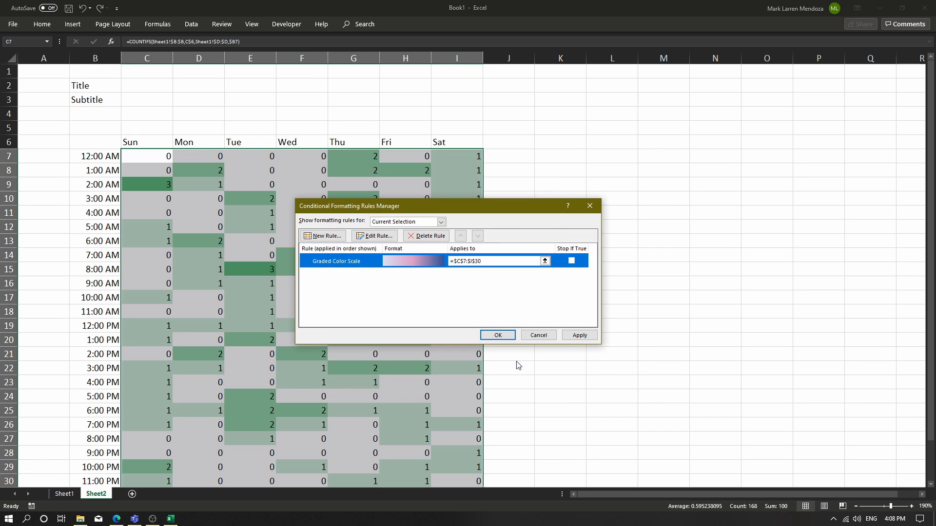
click(498, 335)
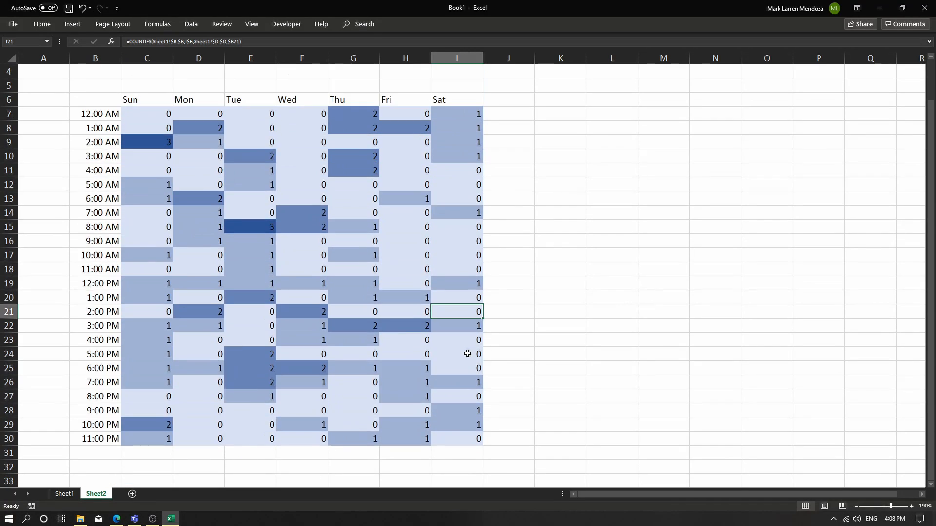
- Turn off gridlines and give the heatmap cells white outline and inside borders
click(251, 24)
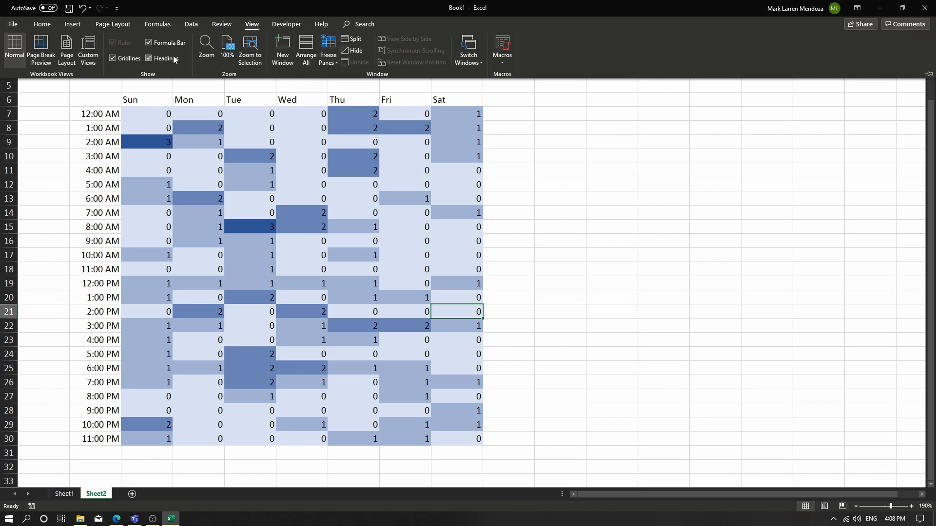
click(113, 58)
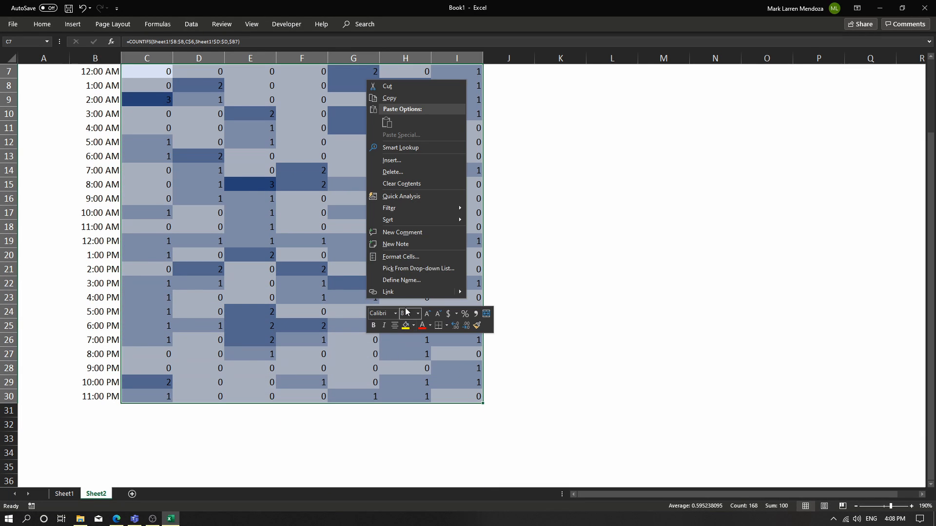
click(401, 256)
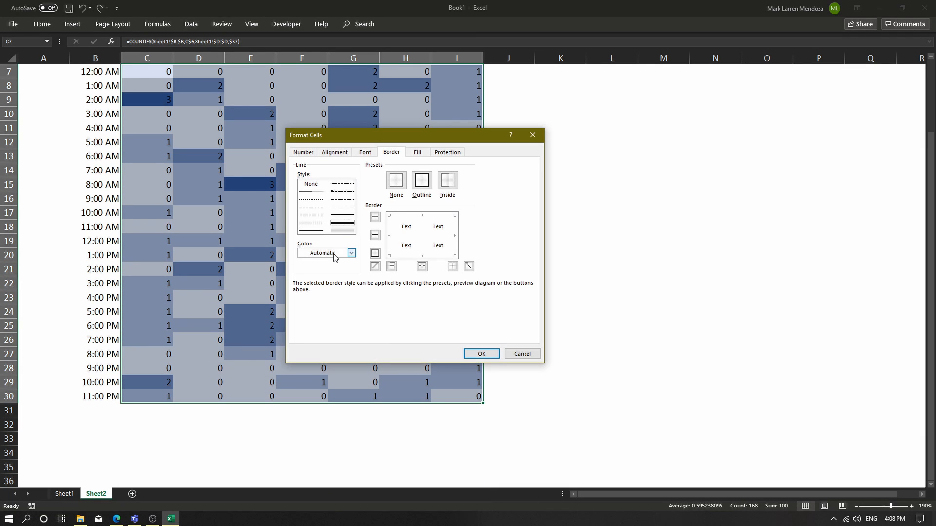
click(421, 180)
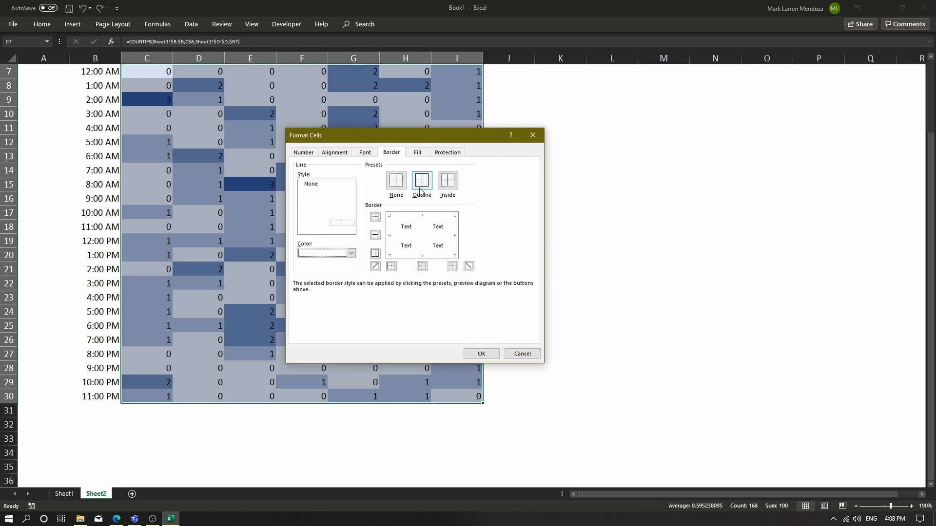
click(421, 180)
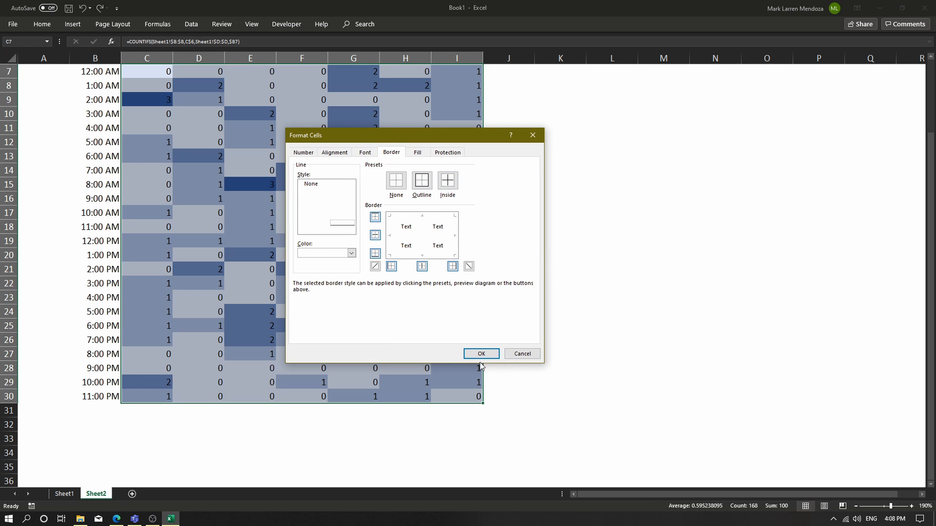
click(481, 353)
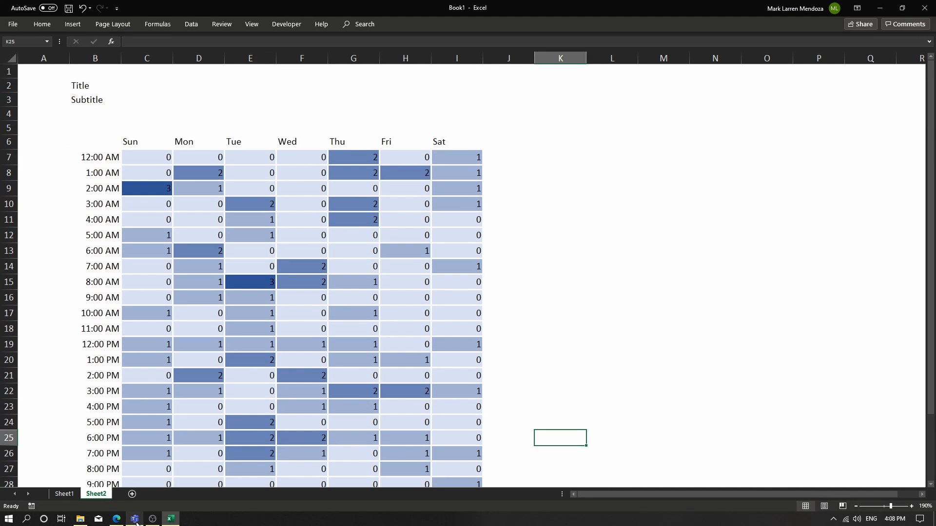
- Compare with YouTube Studio's viewer heatmap, then return to the Excel workbook
click(116, 519)
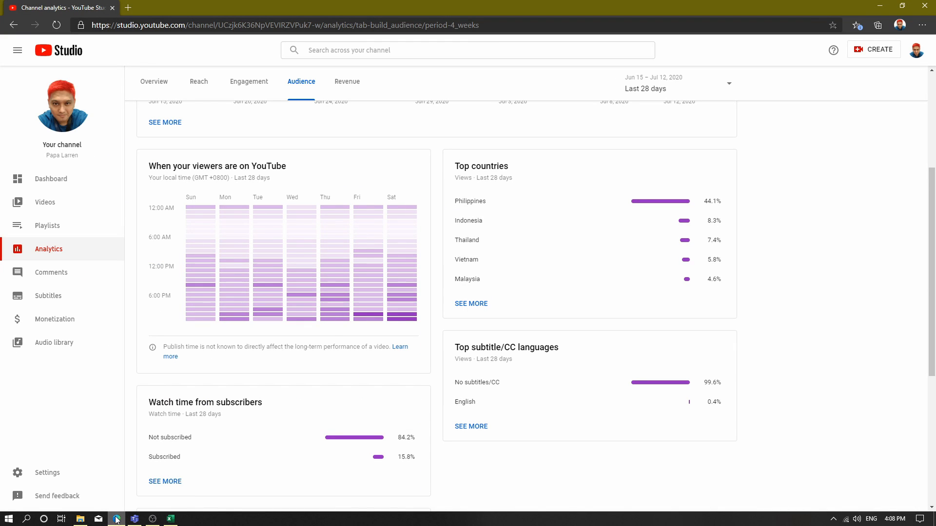
click(170, 518)
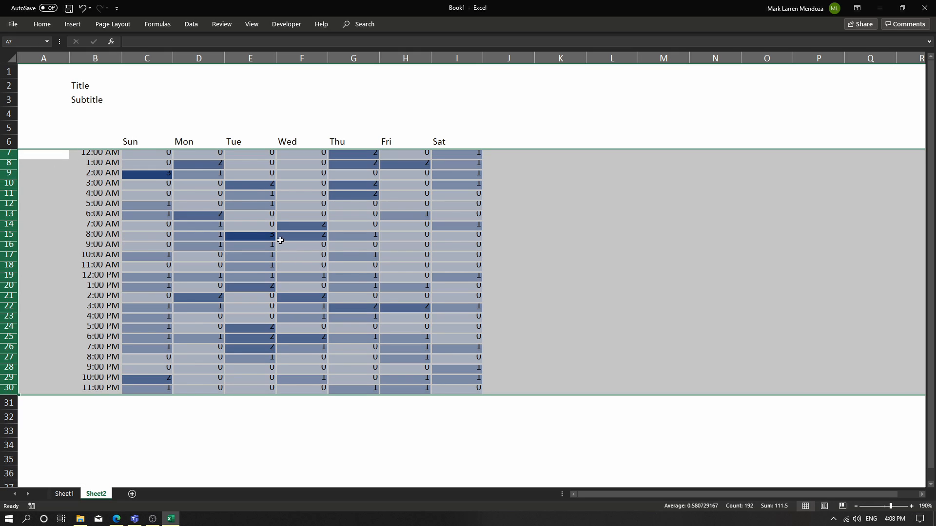
- Set the hour labels in B7:B30 to font size 8
click(146, 204)
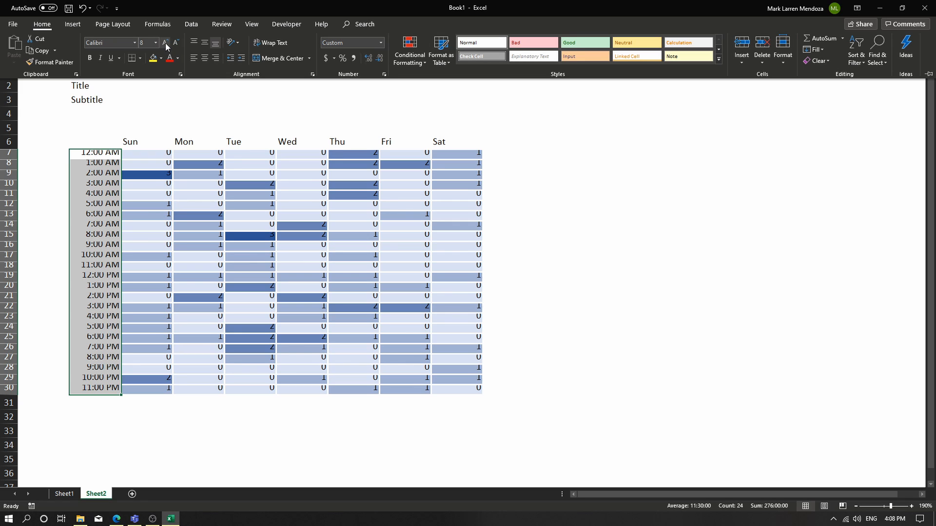
click(156, 43)
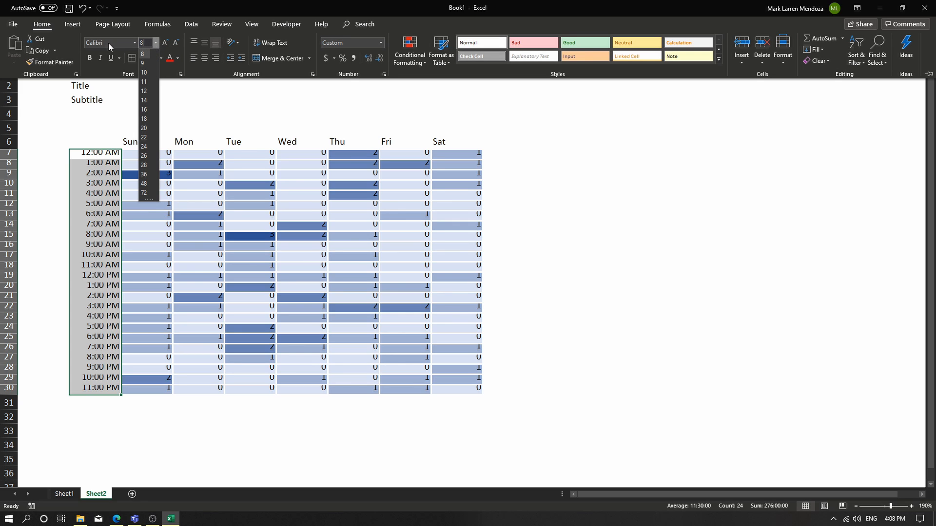
click(143, 63)
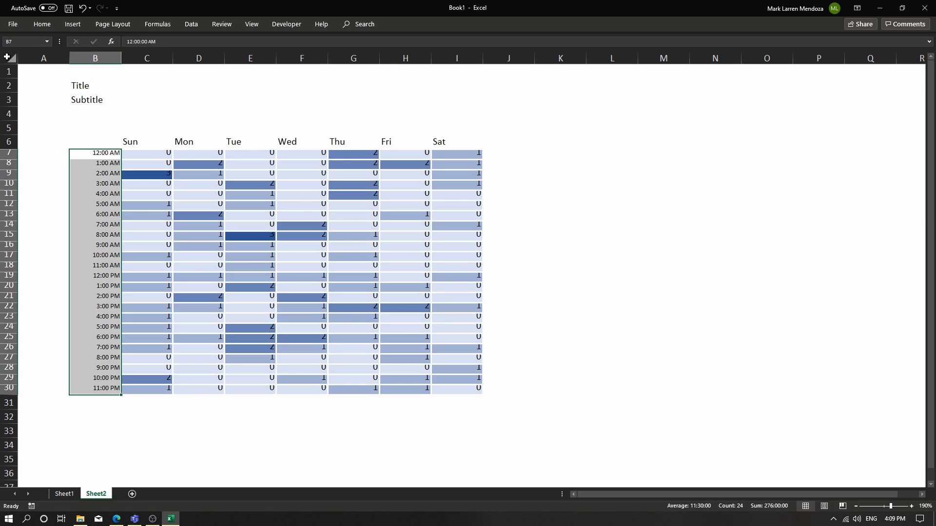
- Turn all sheet text grey and select the heatmap value cells C7:I30
click(41, 23)
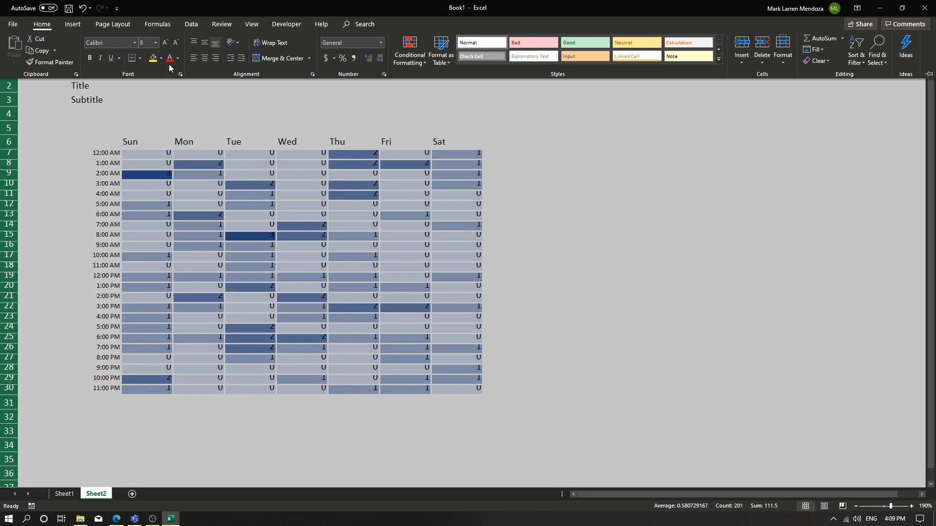
click(180, 58)
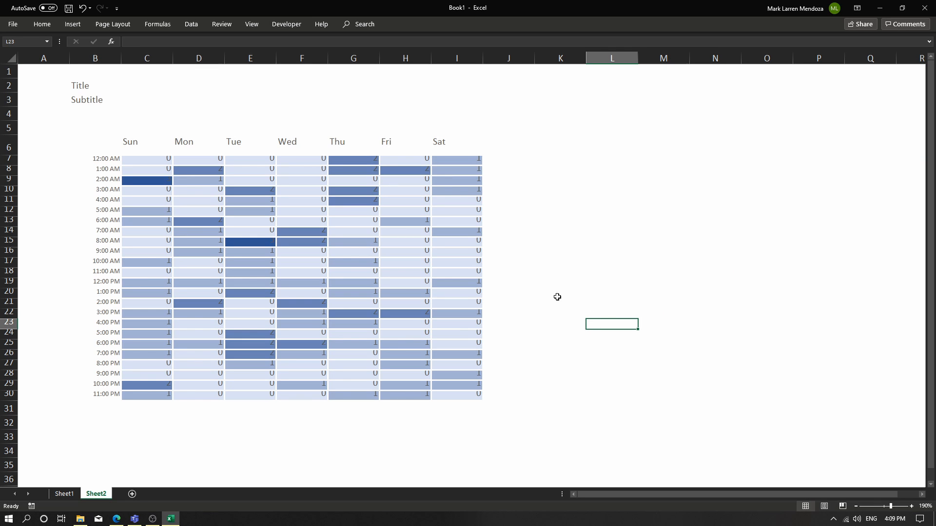
mouse_move(367, 175)
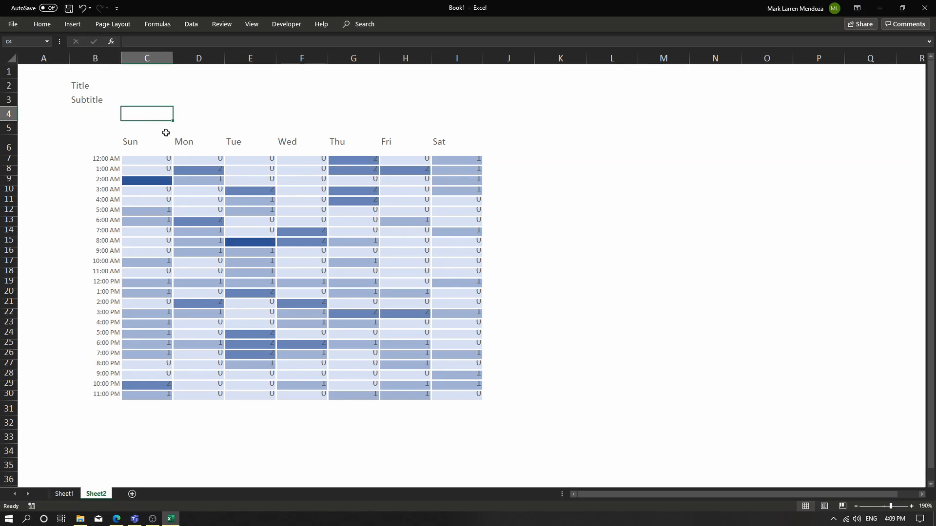
click(146, 144)
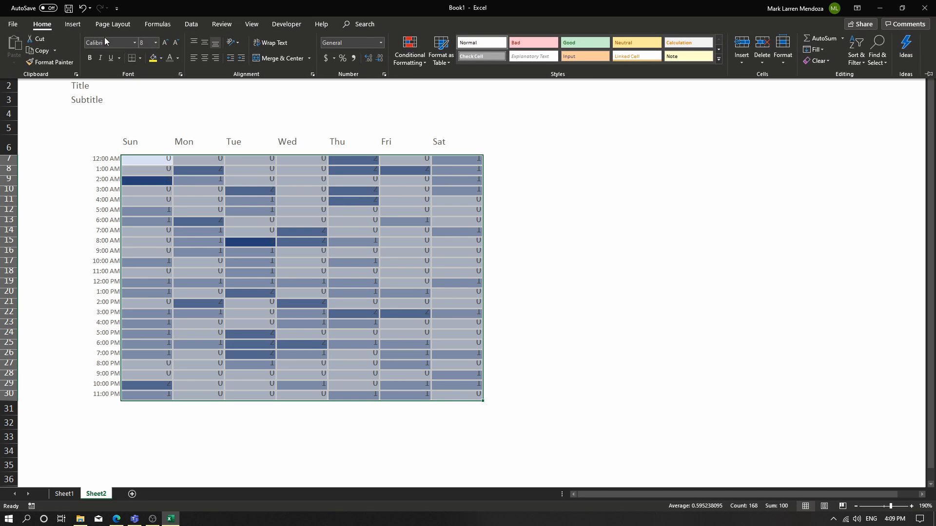
mouse_move(143, 43)
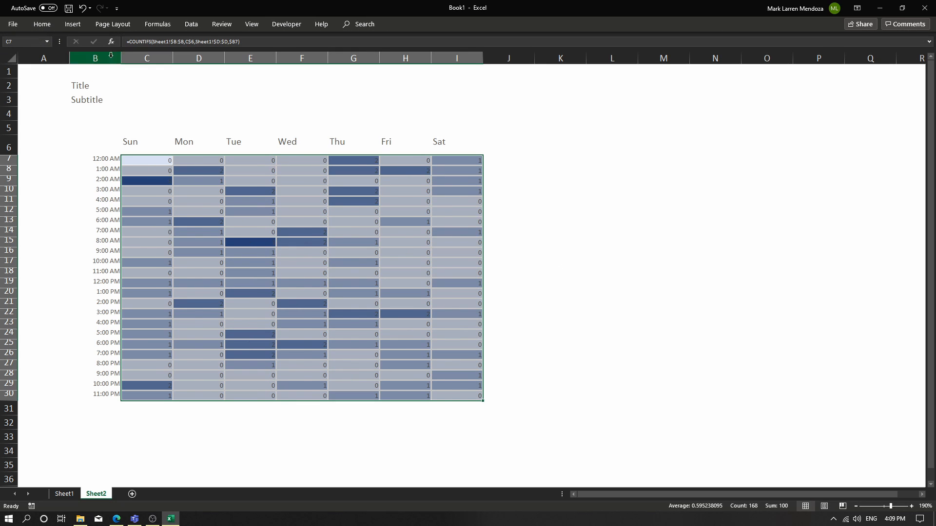
- Left-align the counts and hide in-between hour labels, keeping 12 AM, 6 AM, 12 PM, 6 PM
click(41, 24)
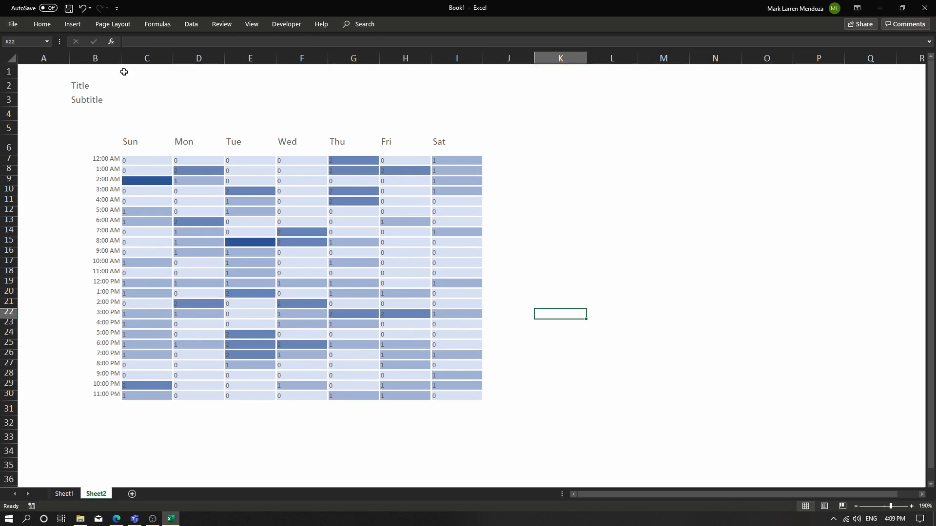
click(41, 24)
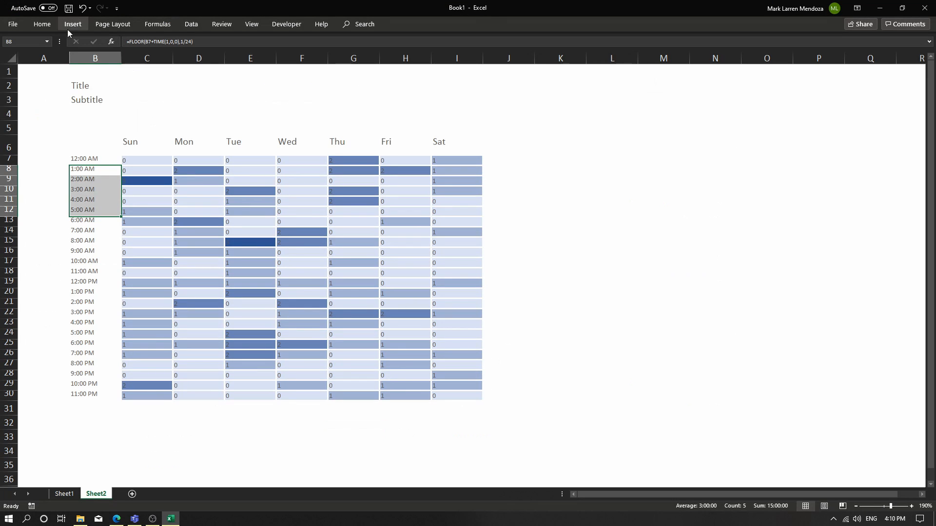
click(170, 58)
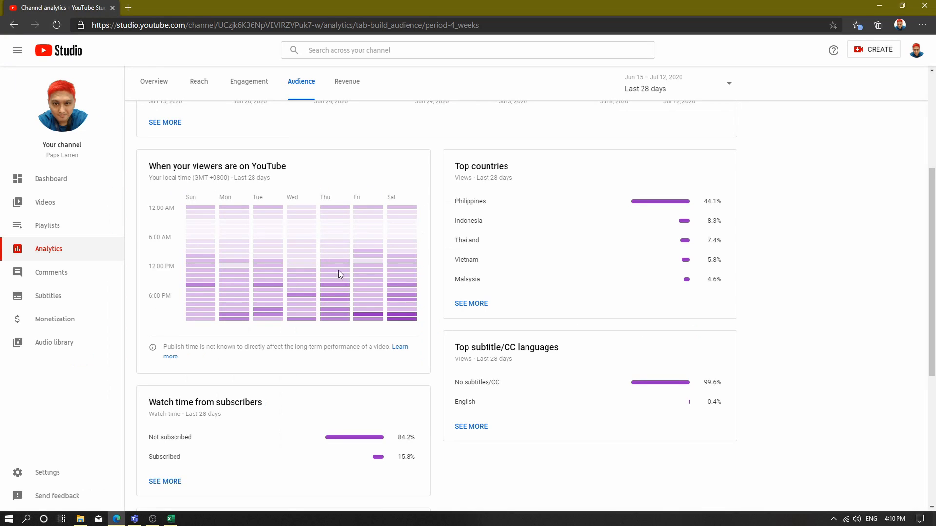
click(170, 518)
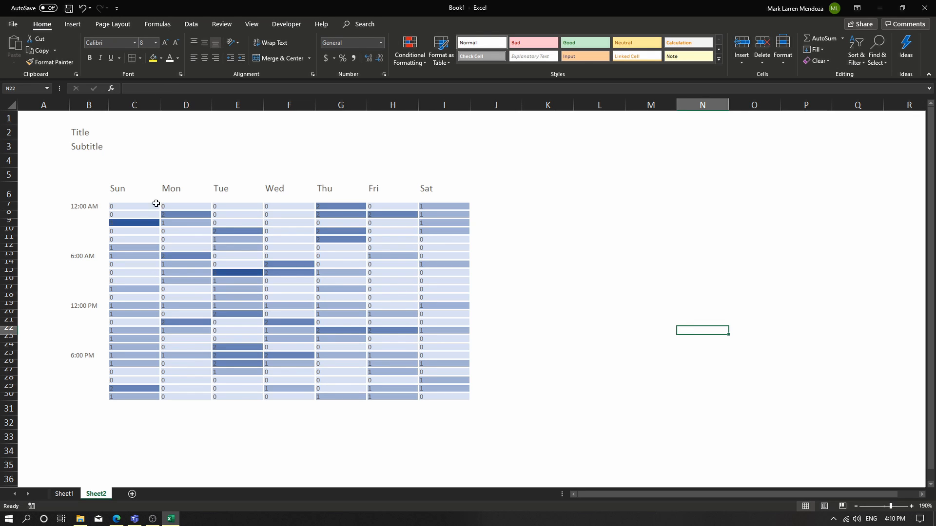
- Insert blank spacer columns between the Sun through Sat weekday columns
click(444, 422)
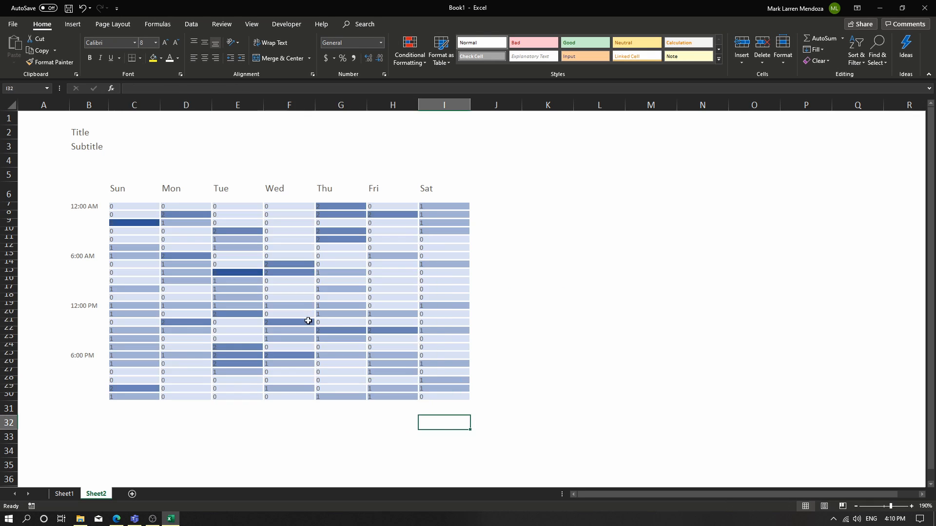
click(289, 104)
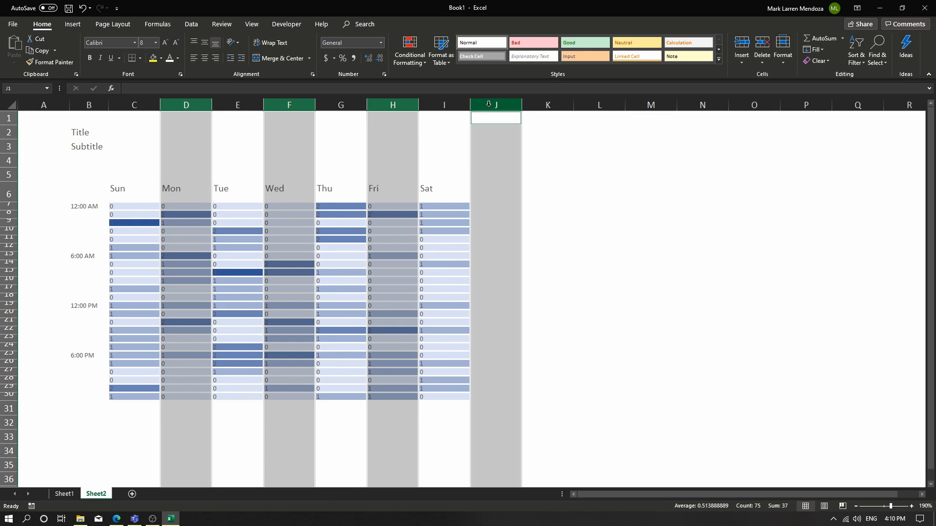
right_click(495, 104)
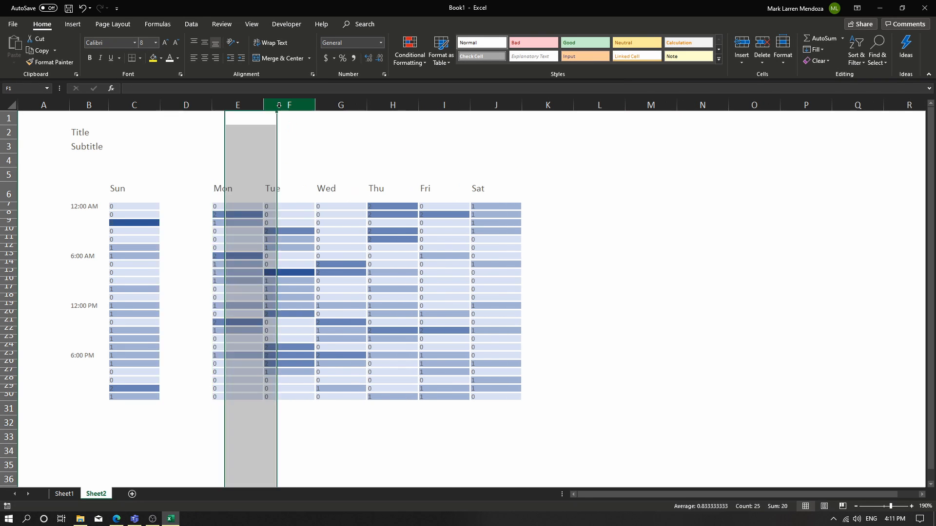
right_click(392, 104)
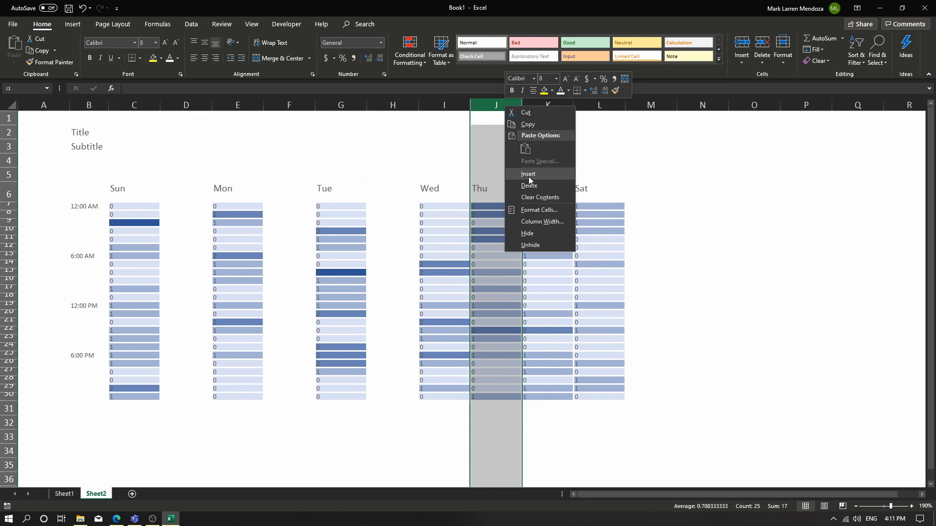
click(528, 174)
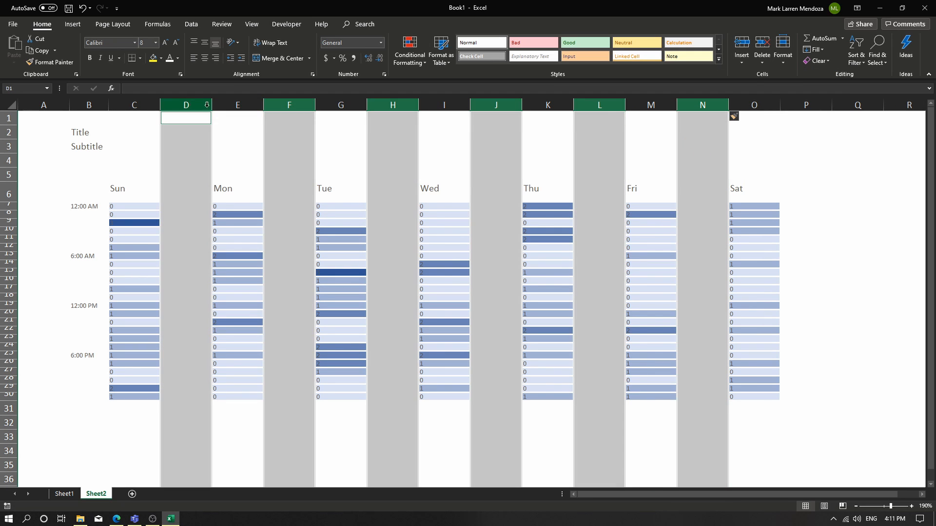
- Narrow the spacer columns and drop the heatmap value font size to 5, then 4
drag(207, 105, 162, 104)
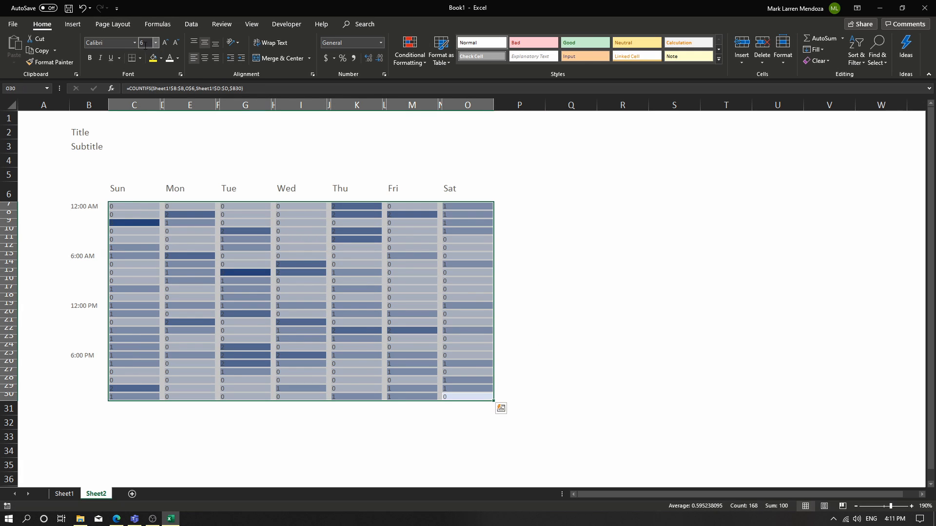
text(5)
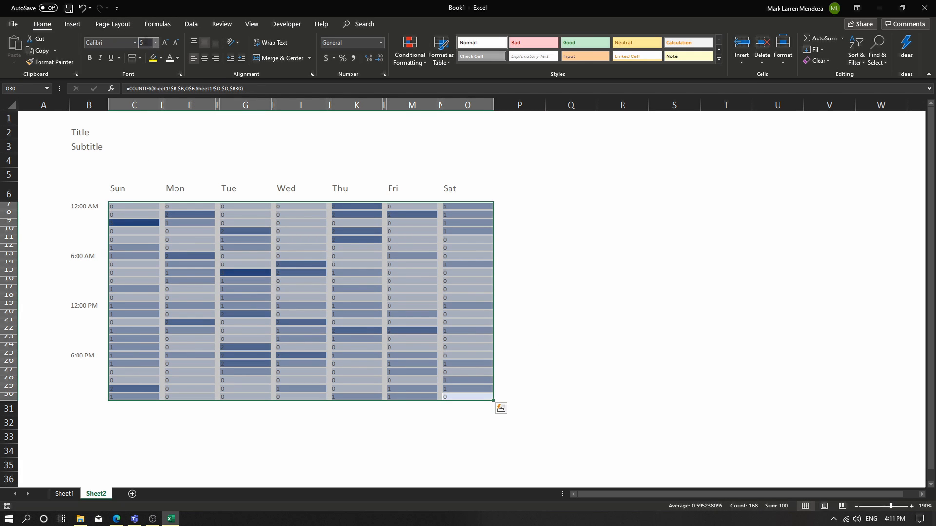
click(674, 306)
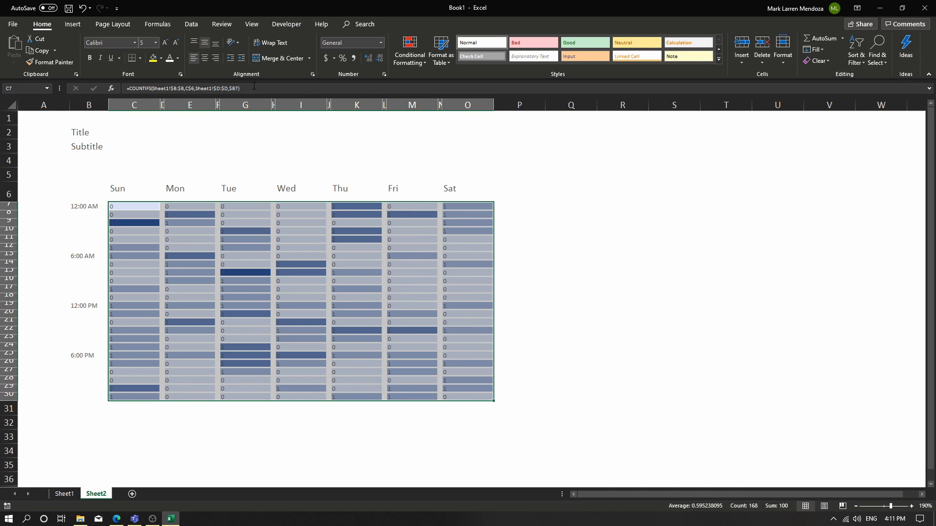
text(4)
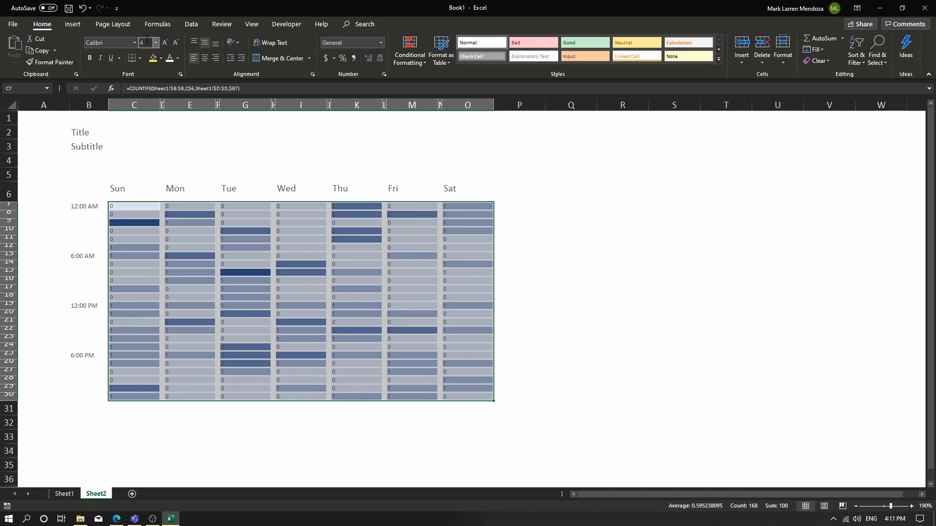
click(155, 39)
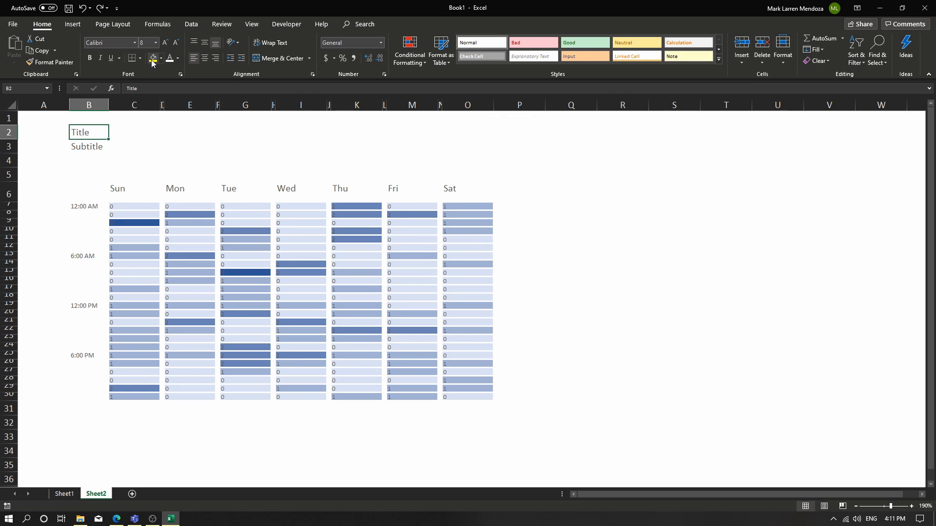
- Bold B2 and type the title 'When your viewers are on YouTube'
click(178, 58)
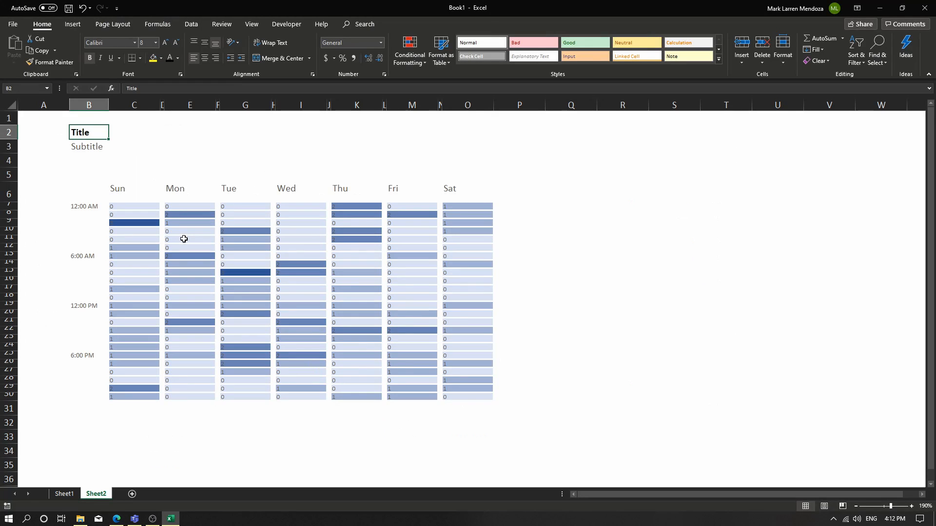
text(When)
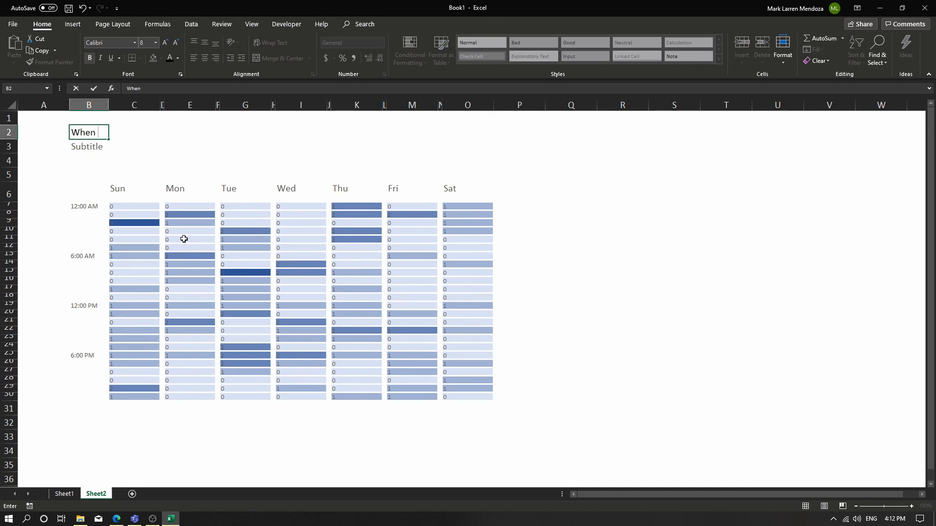
text(your viewers)
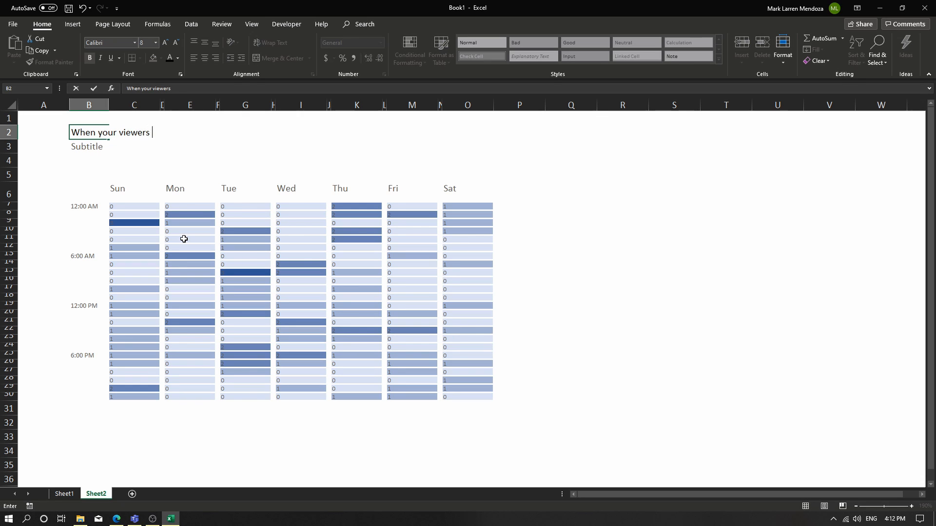
text(are on YouTube)
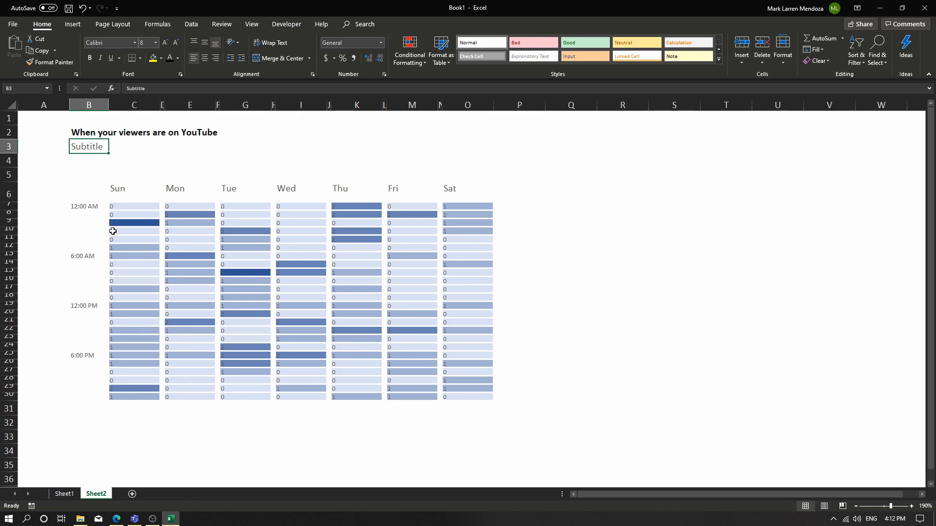
mouse_move(128, 253)
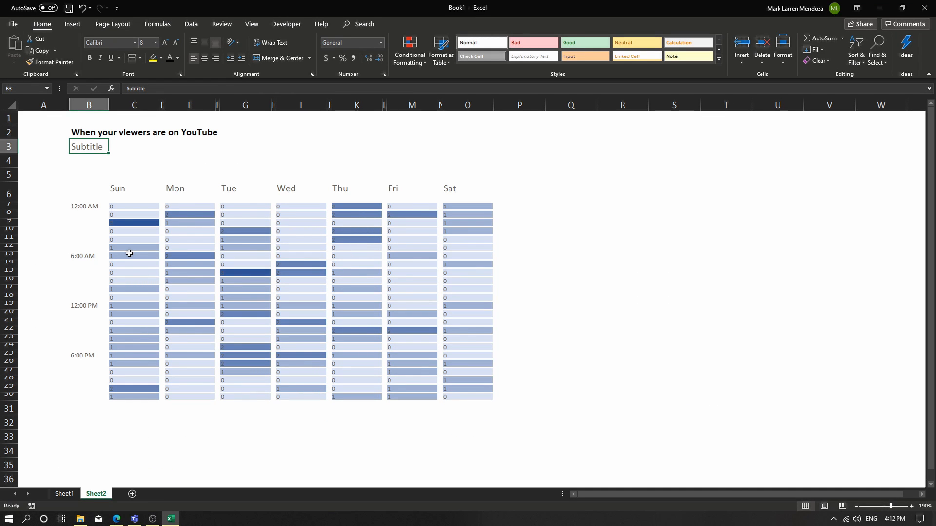
- In B3, enter ="Data from "&MIN(Sheet1!A:A)&" to "&MAX(Sheet1!A:A)
text(="D)
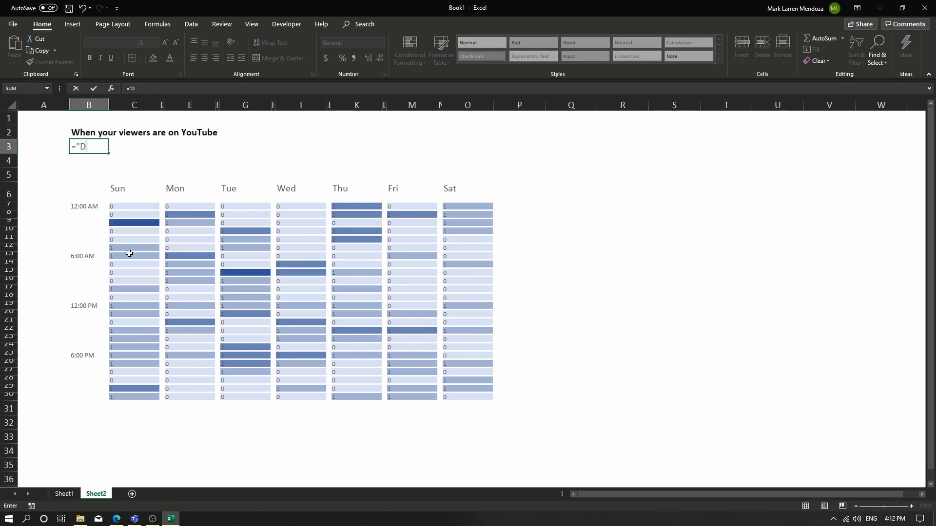
text(ata)
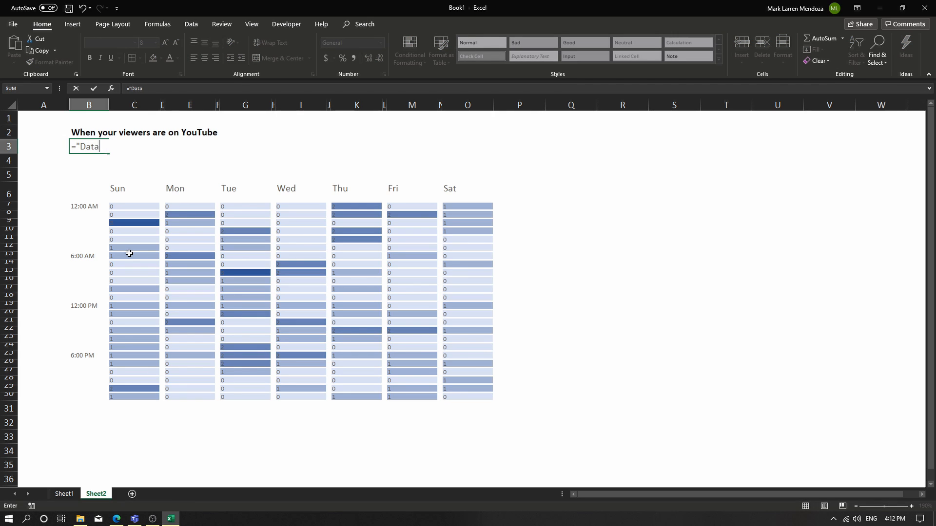
text(from)
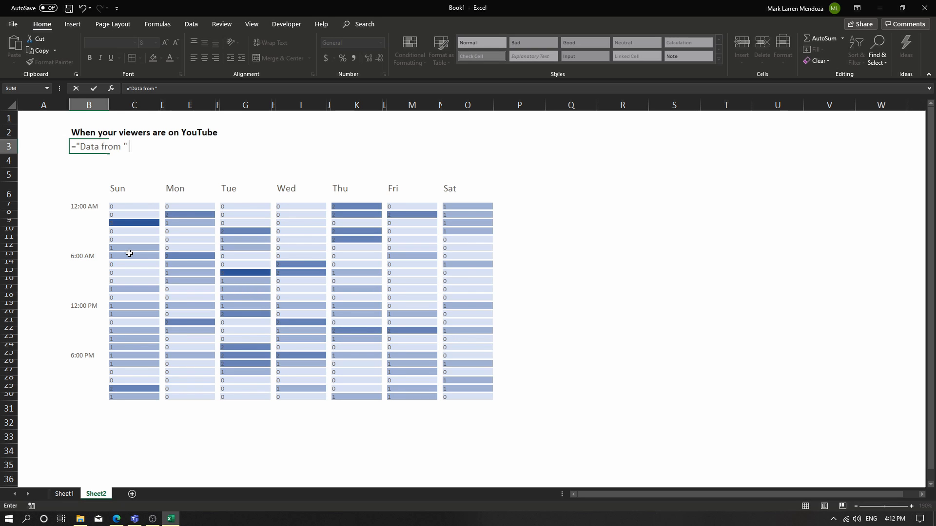
text(& MIN(Sheet1!)
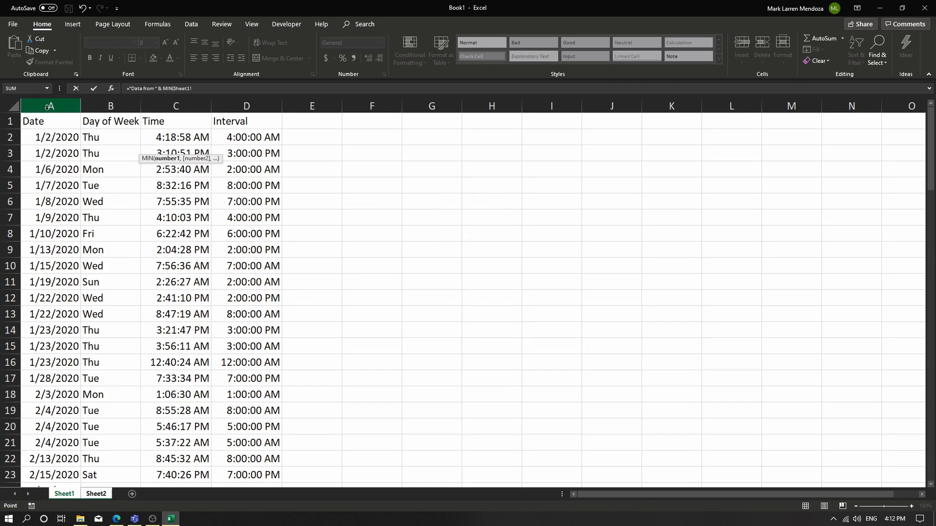
click(50, 106)
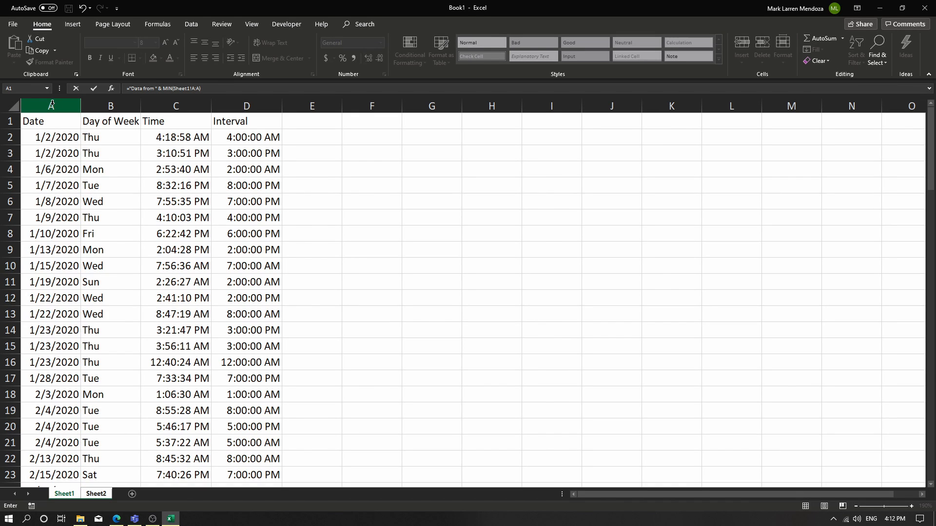
text(& " to)
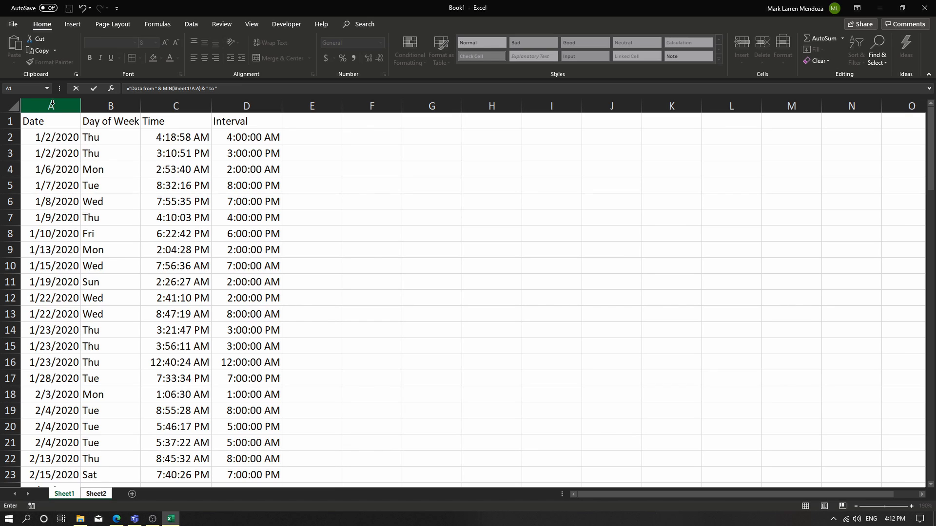
text(&)
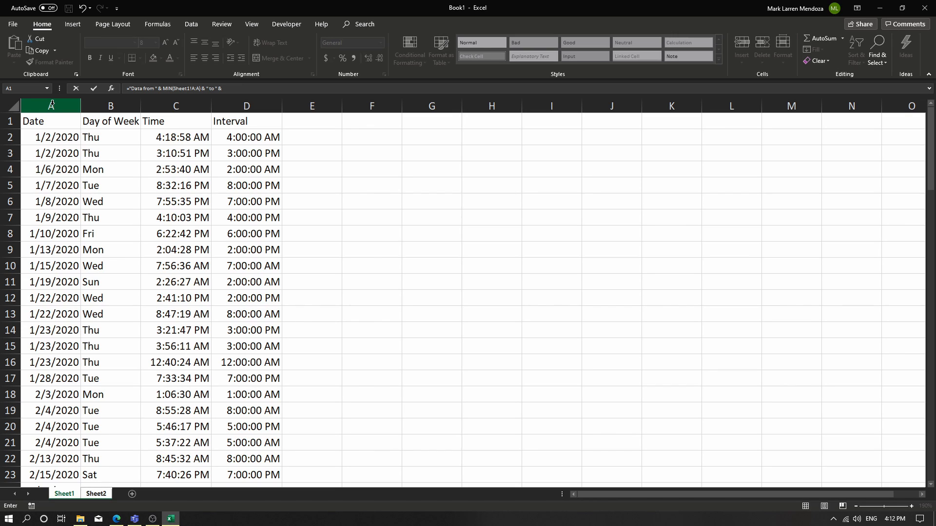
text(max(Sheet1!A:A)
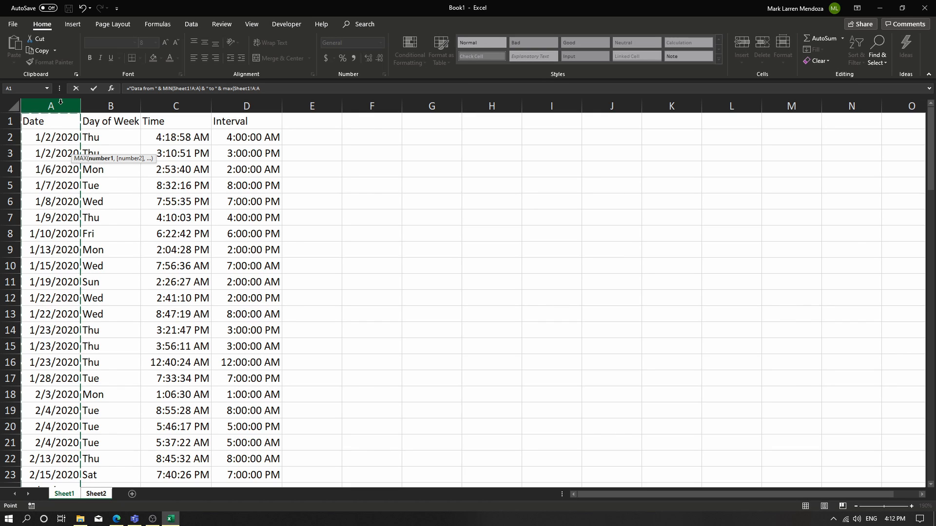
click(95, 494)
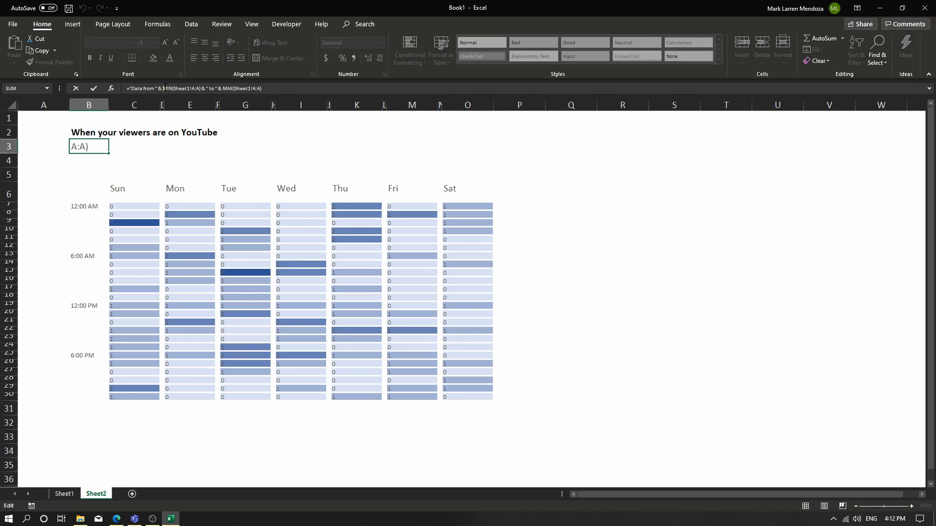
- Wrap MIN and MAX in TEXT(...,"mmm d, yyyy") and shrink the subtitle font
text(text)
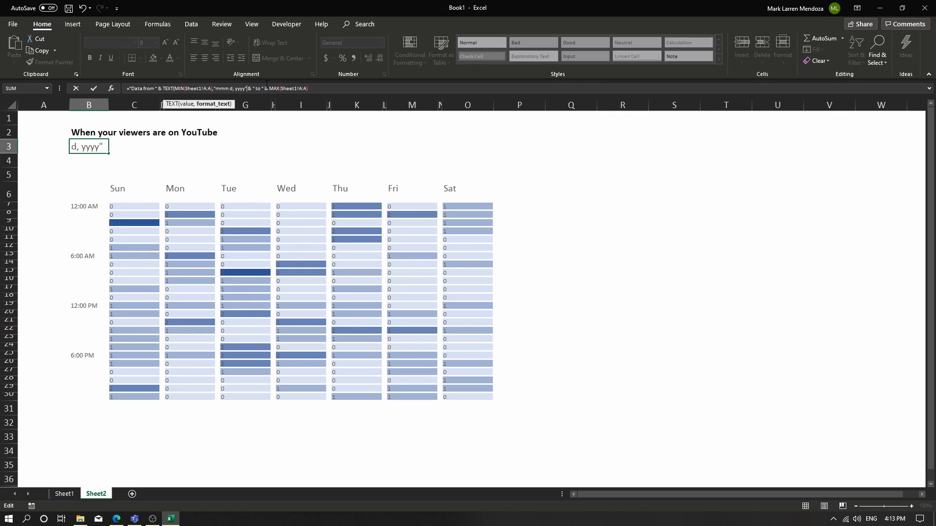
text())
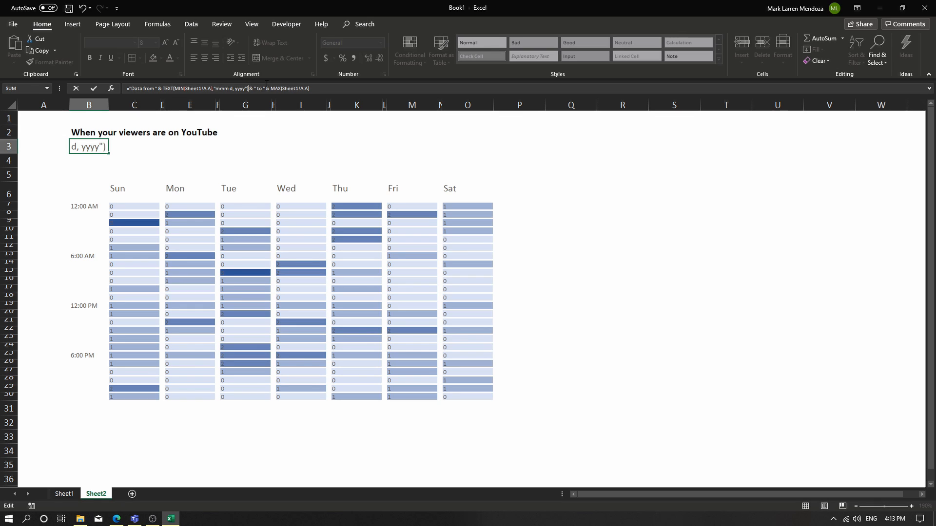
text(text()
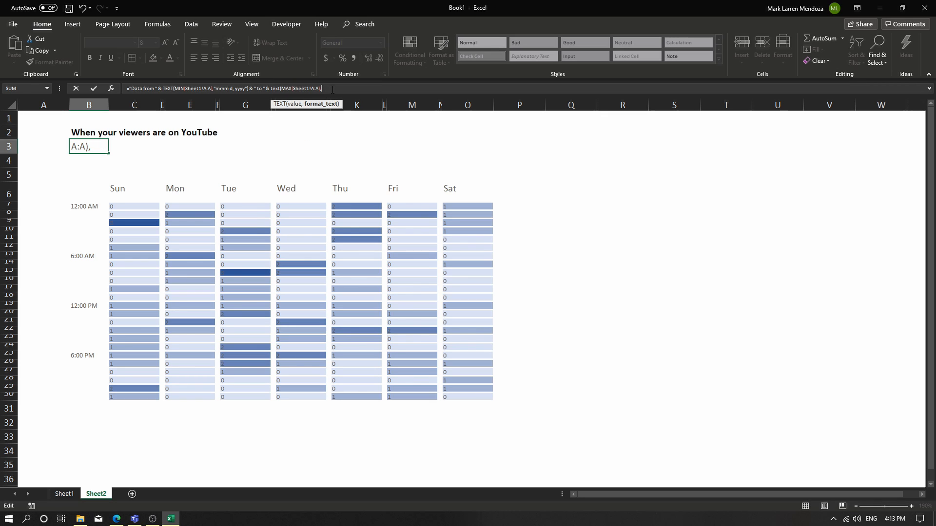
text(""m)
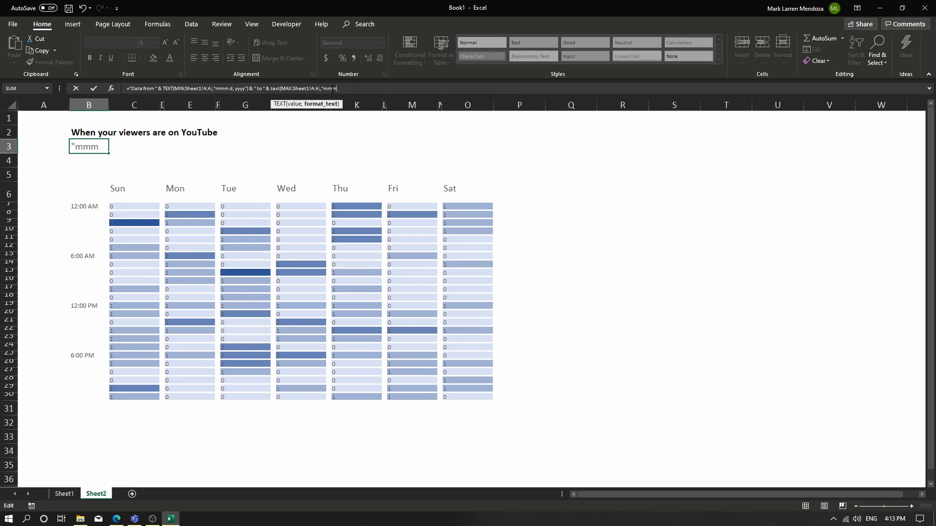
text(d, y)
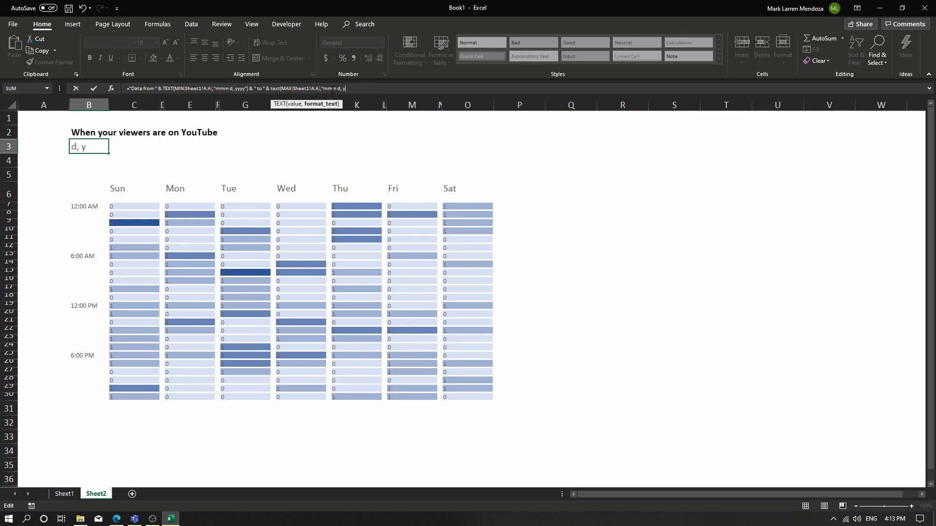
text(yyy"))
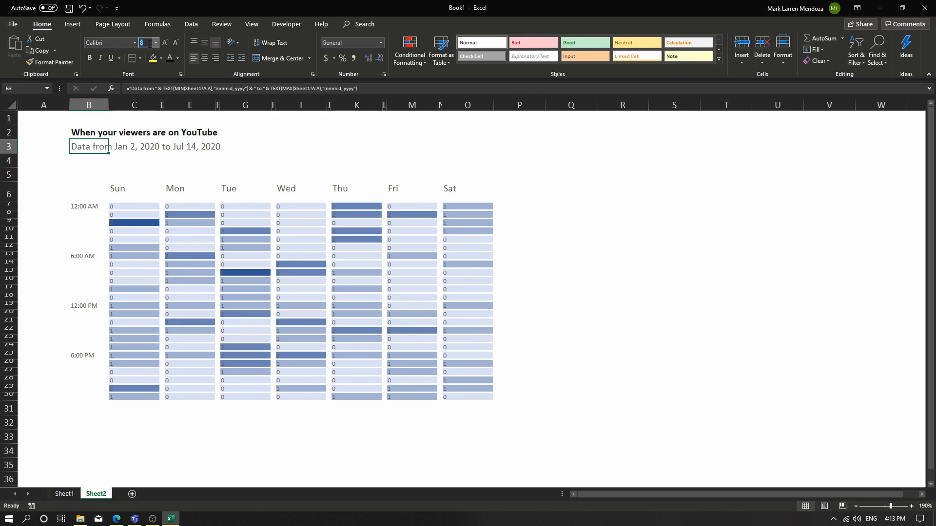
click(154, 43)
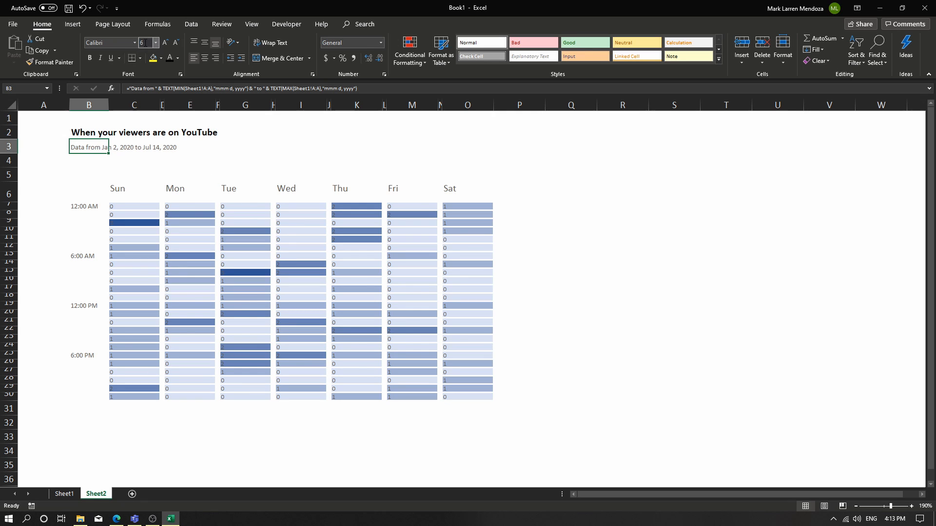
- Compare against YouTube Studio's viewer-times chart, then return to the Excel heatmap workbook
click(622, 191)
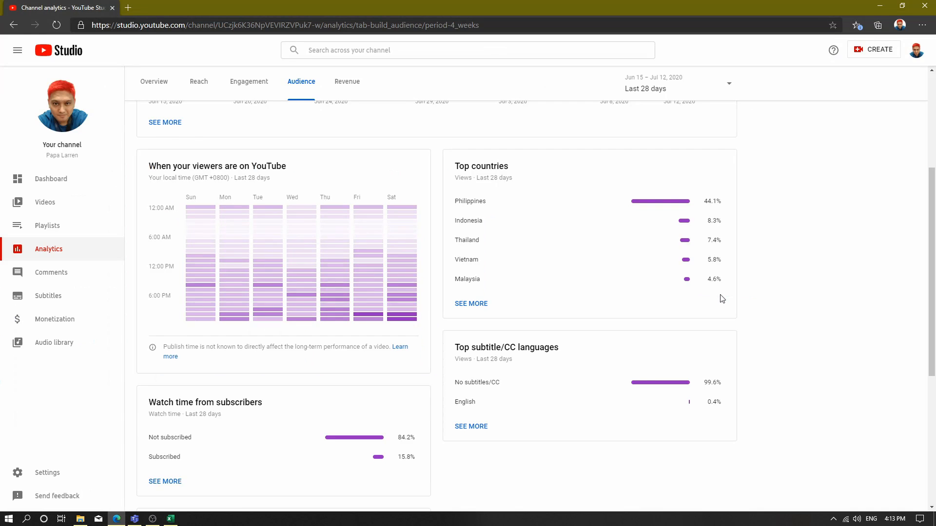
click(170, 518)
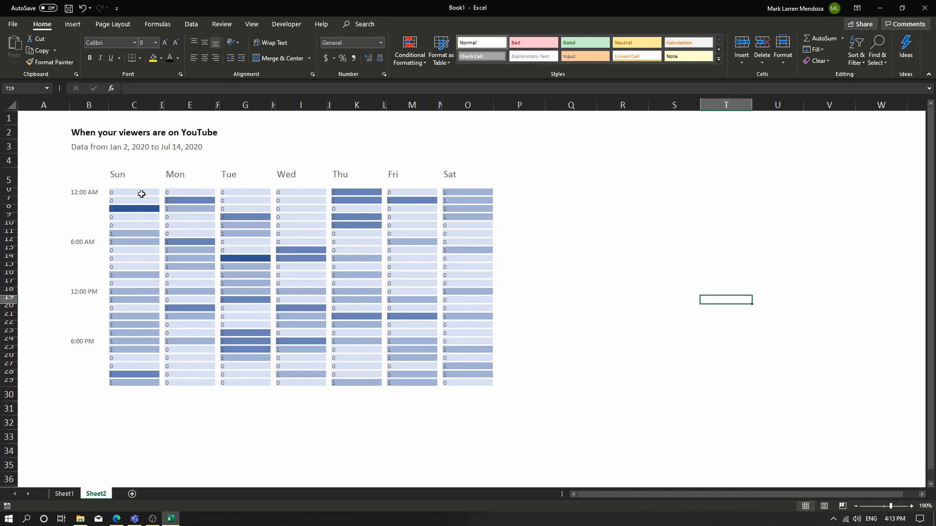
- Inspect the count cells and verify the Graded Color Scale rule applies to $C$6:$O$29
click(133, 192)
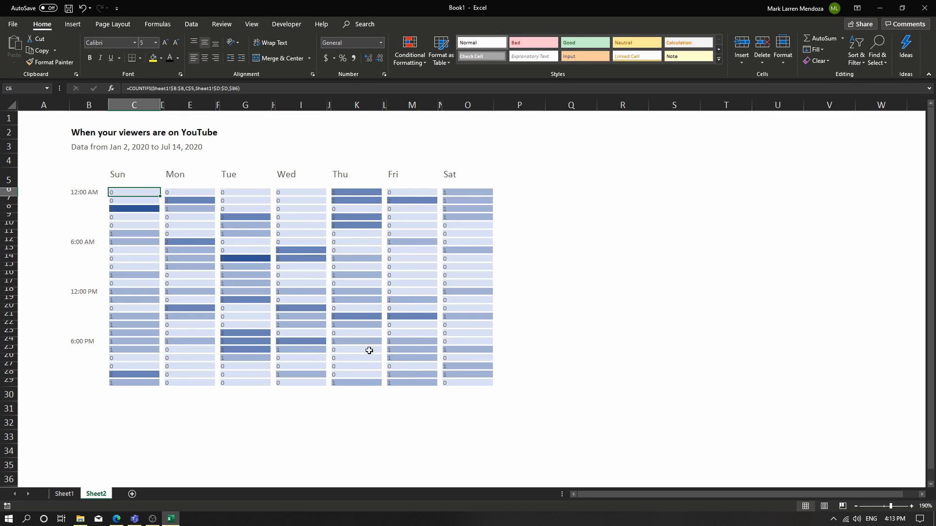
mouse_move(317, 300)
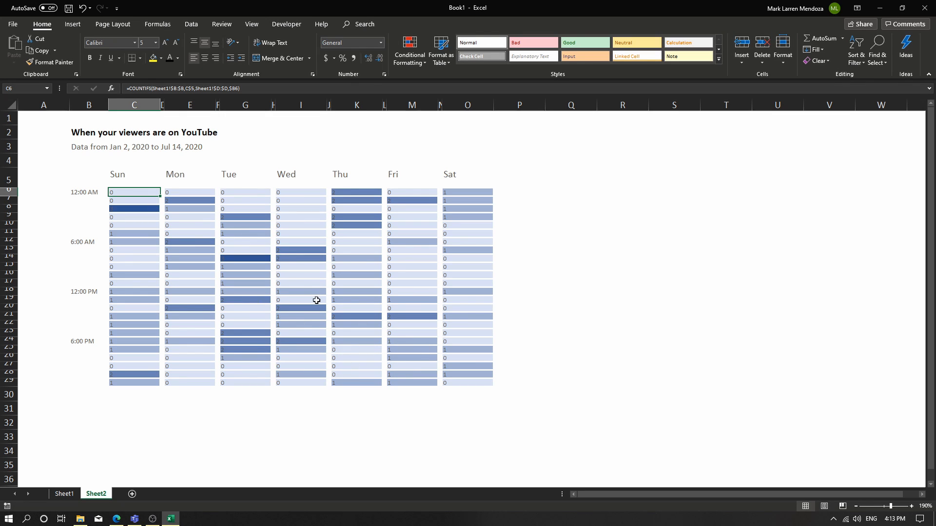
click(300, 283)
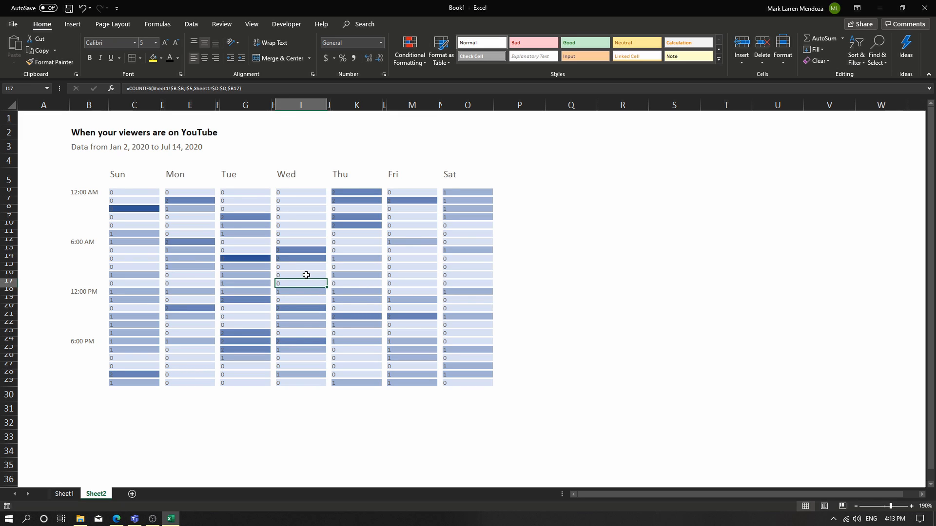
mouse_move(543, 202)
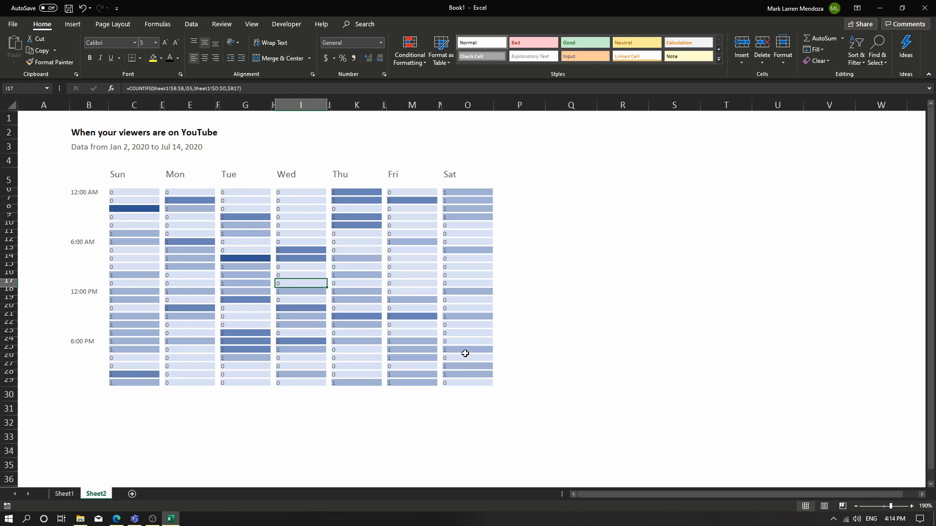
mouse_move(450, 350)
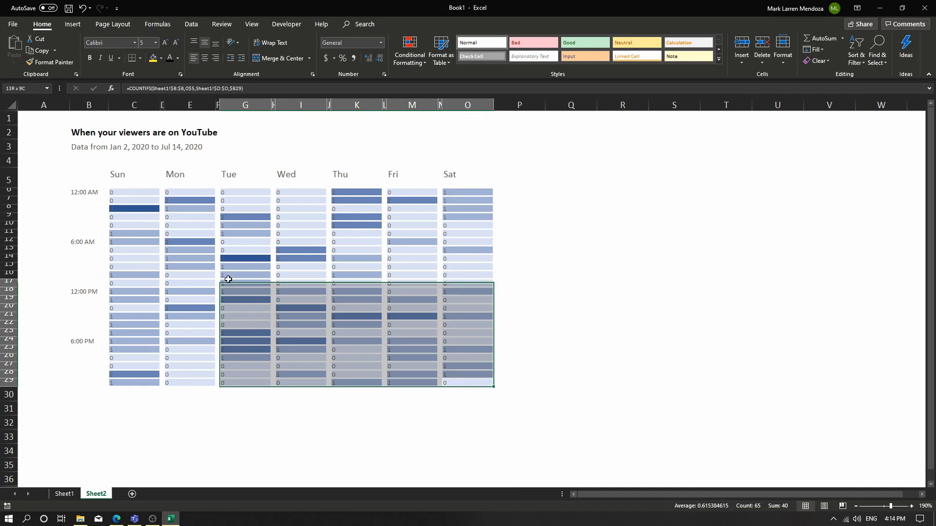
click(409, 51)
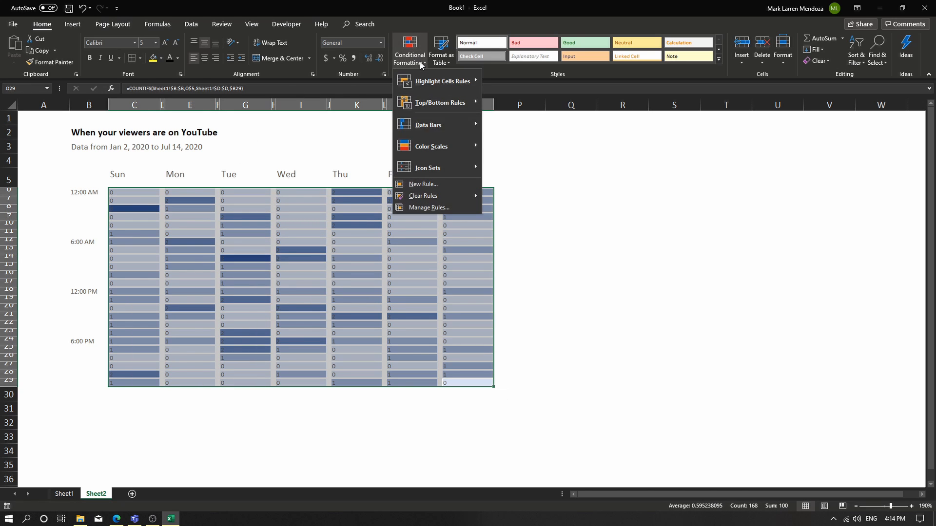
click(428, 207)
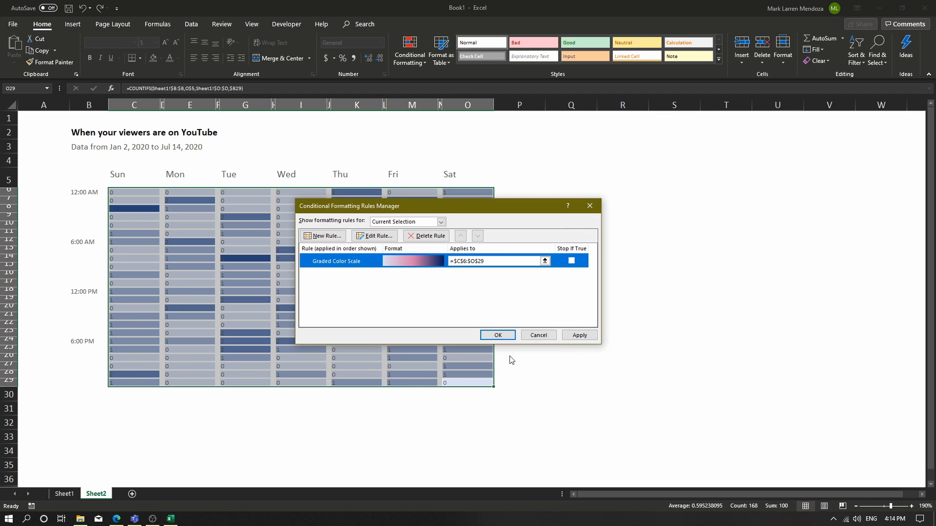
click(497, 335)
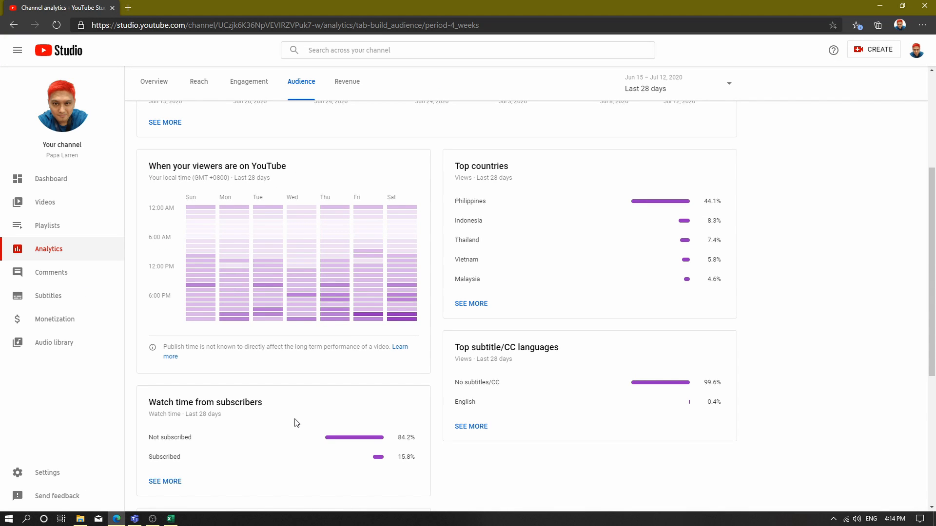
click(170, 518)
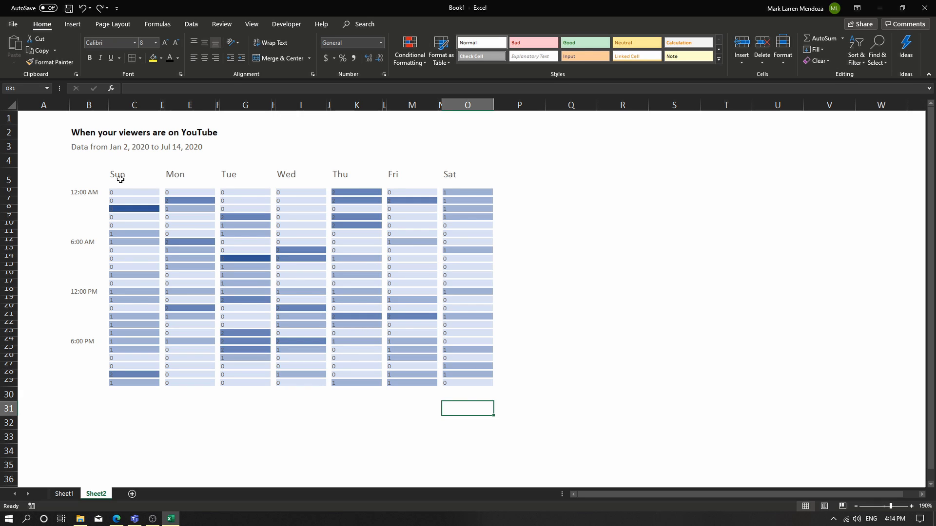
- Select the two-row block C31:K32 beneath the heatmap grid
click(412, 393)
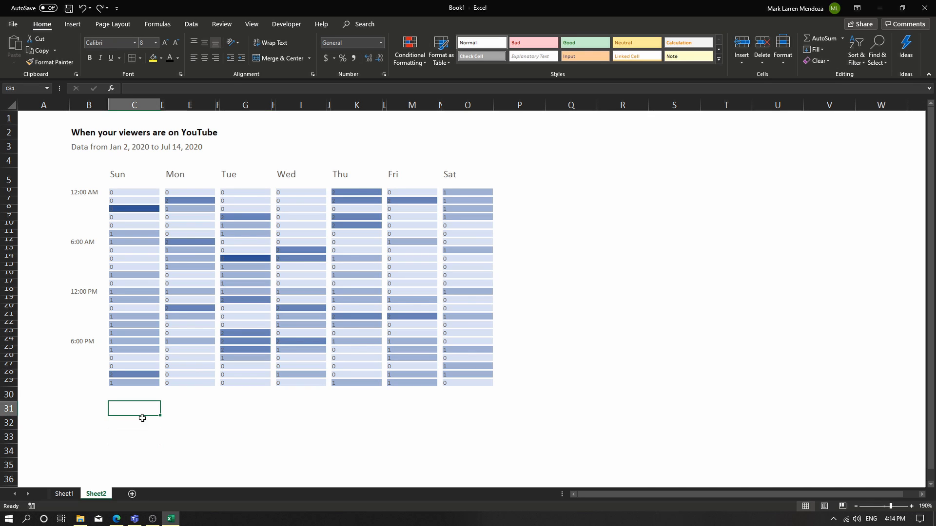
drag(133, 408, 356, 418)
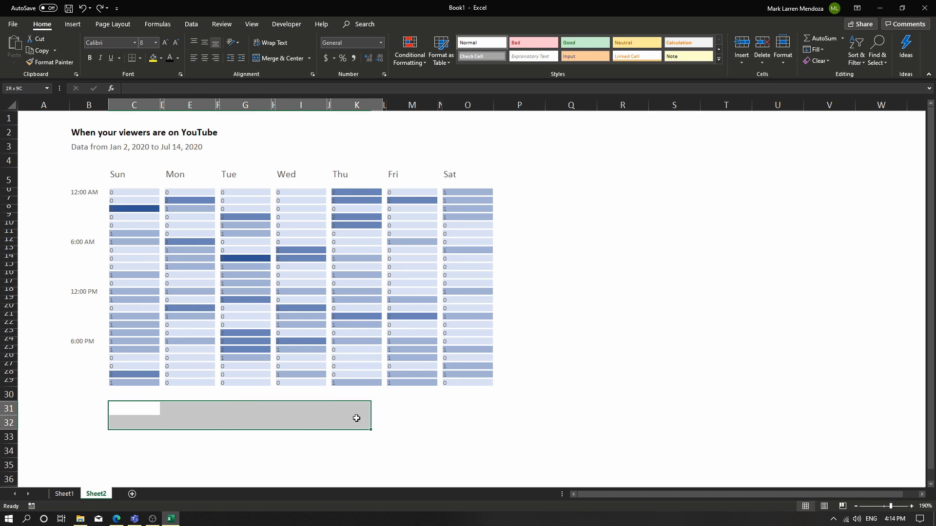